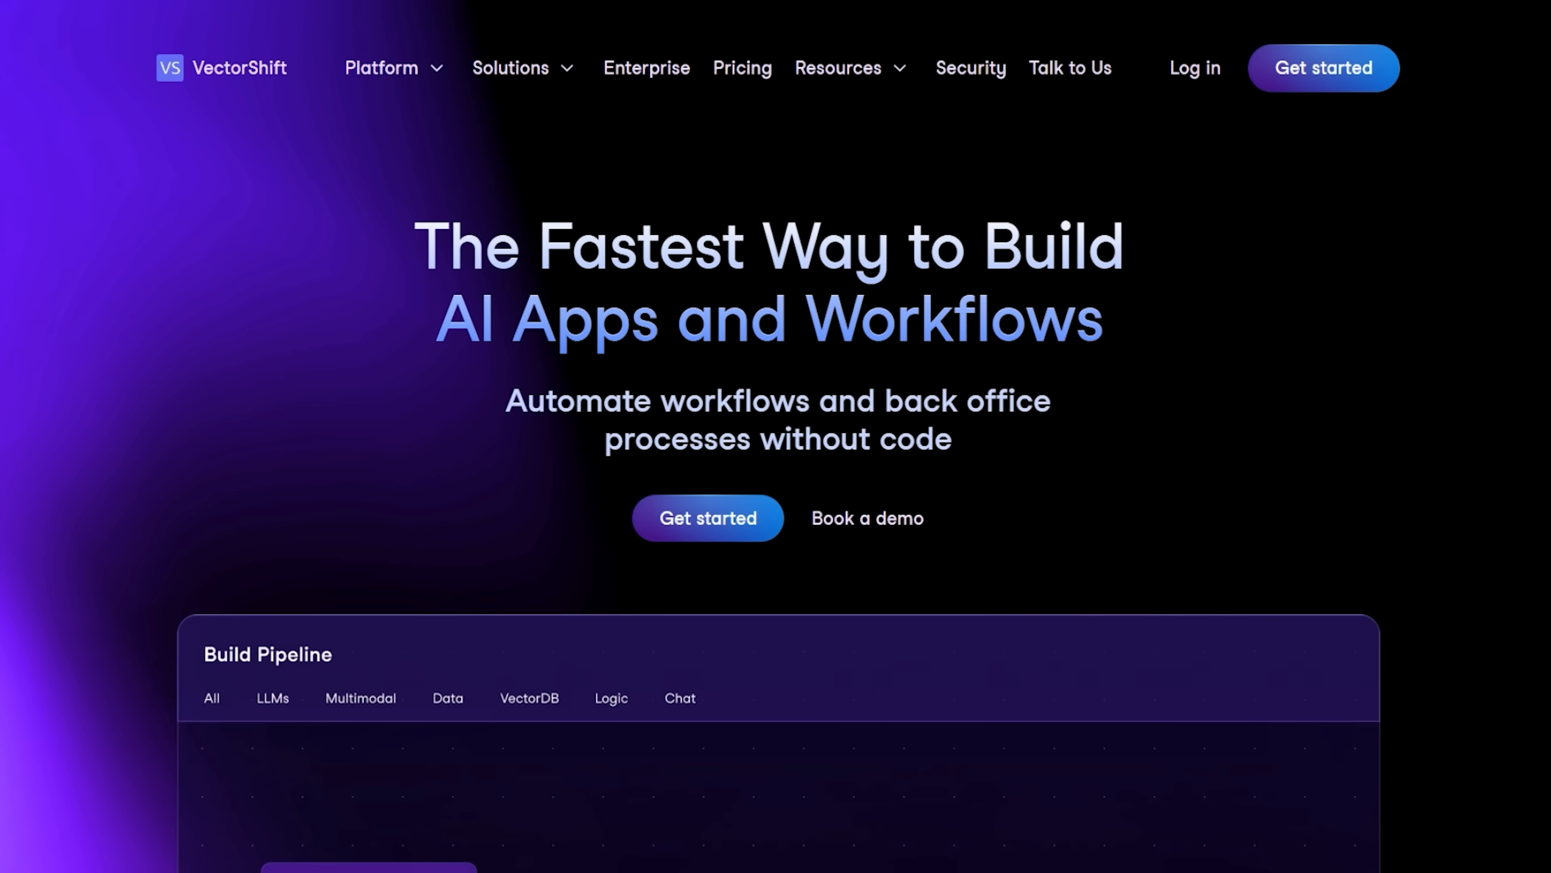
Scroll down the VectorShift homepage before heading to the pipelines area.
scroll(down, 3)
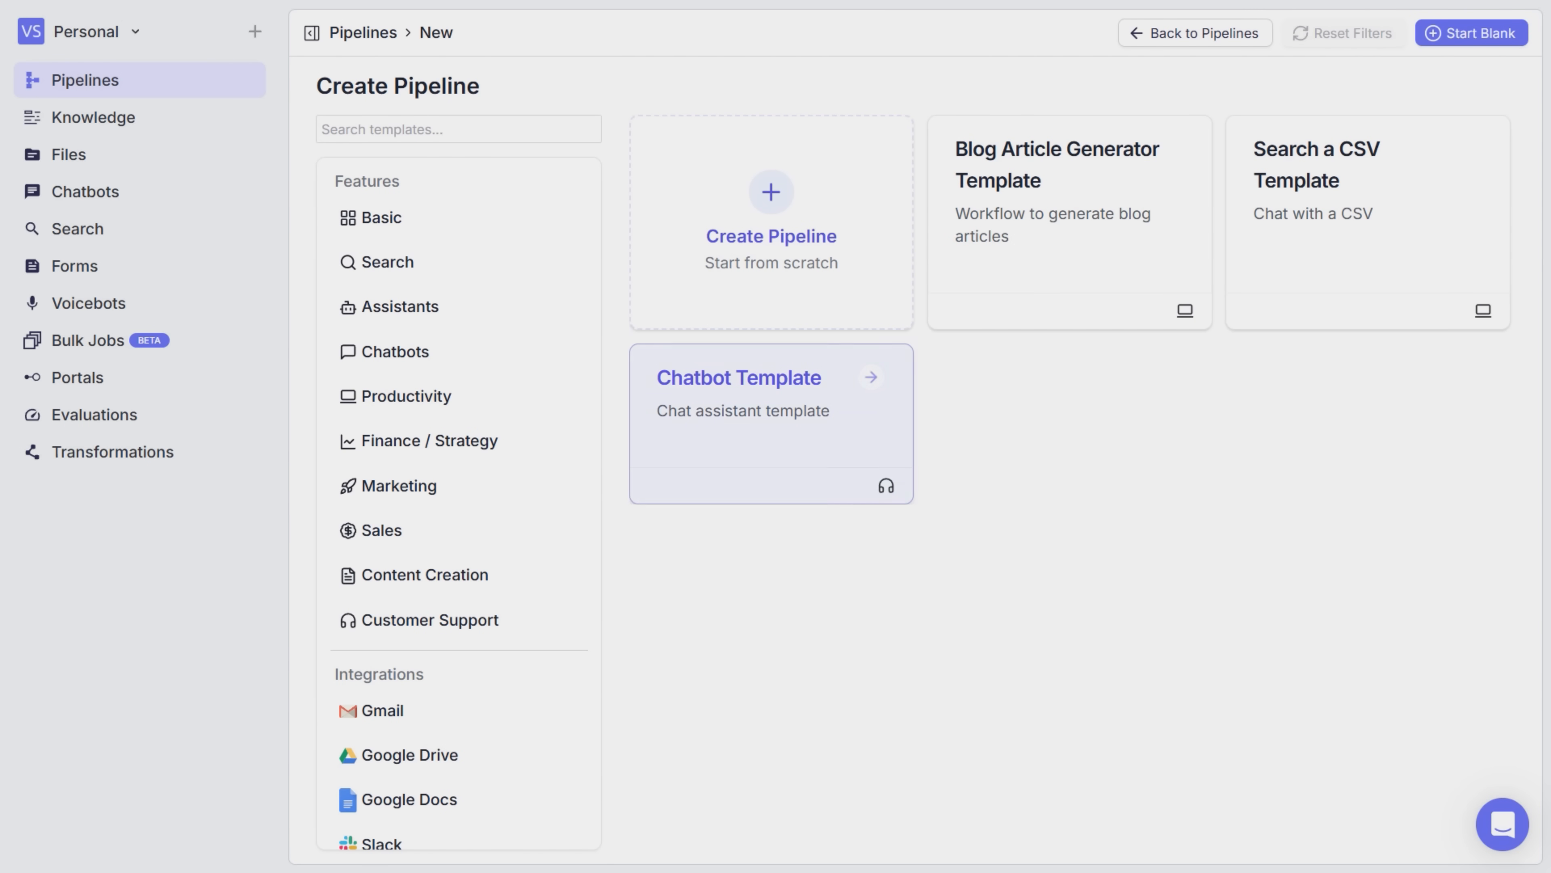
click(378, 218)
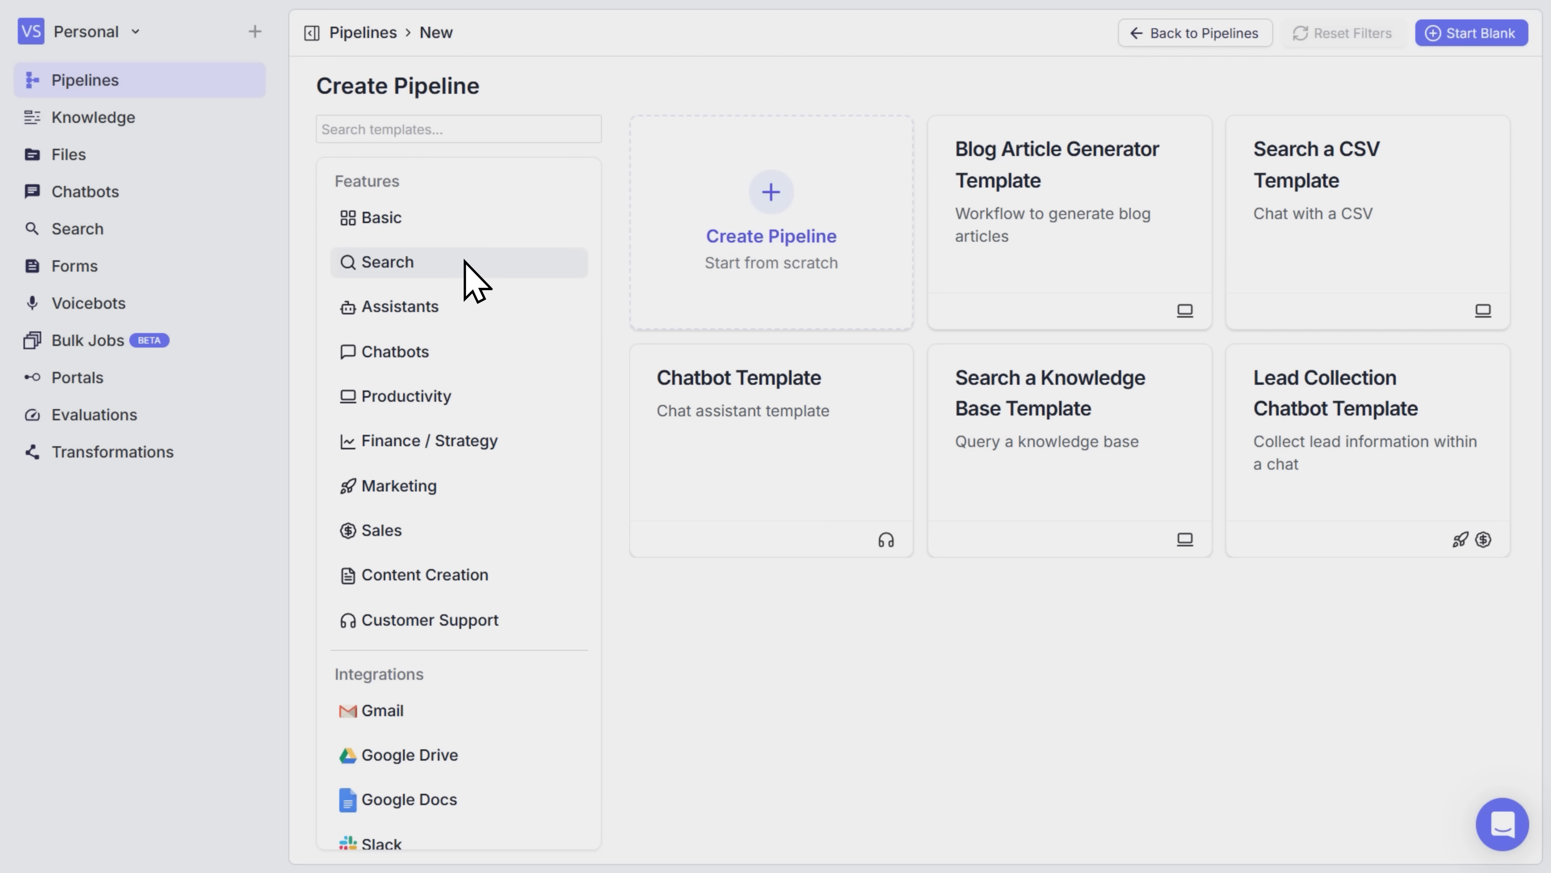
mouse_move(425, 281)
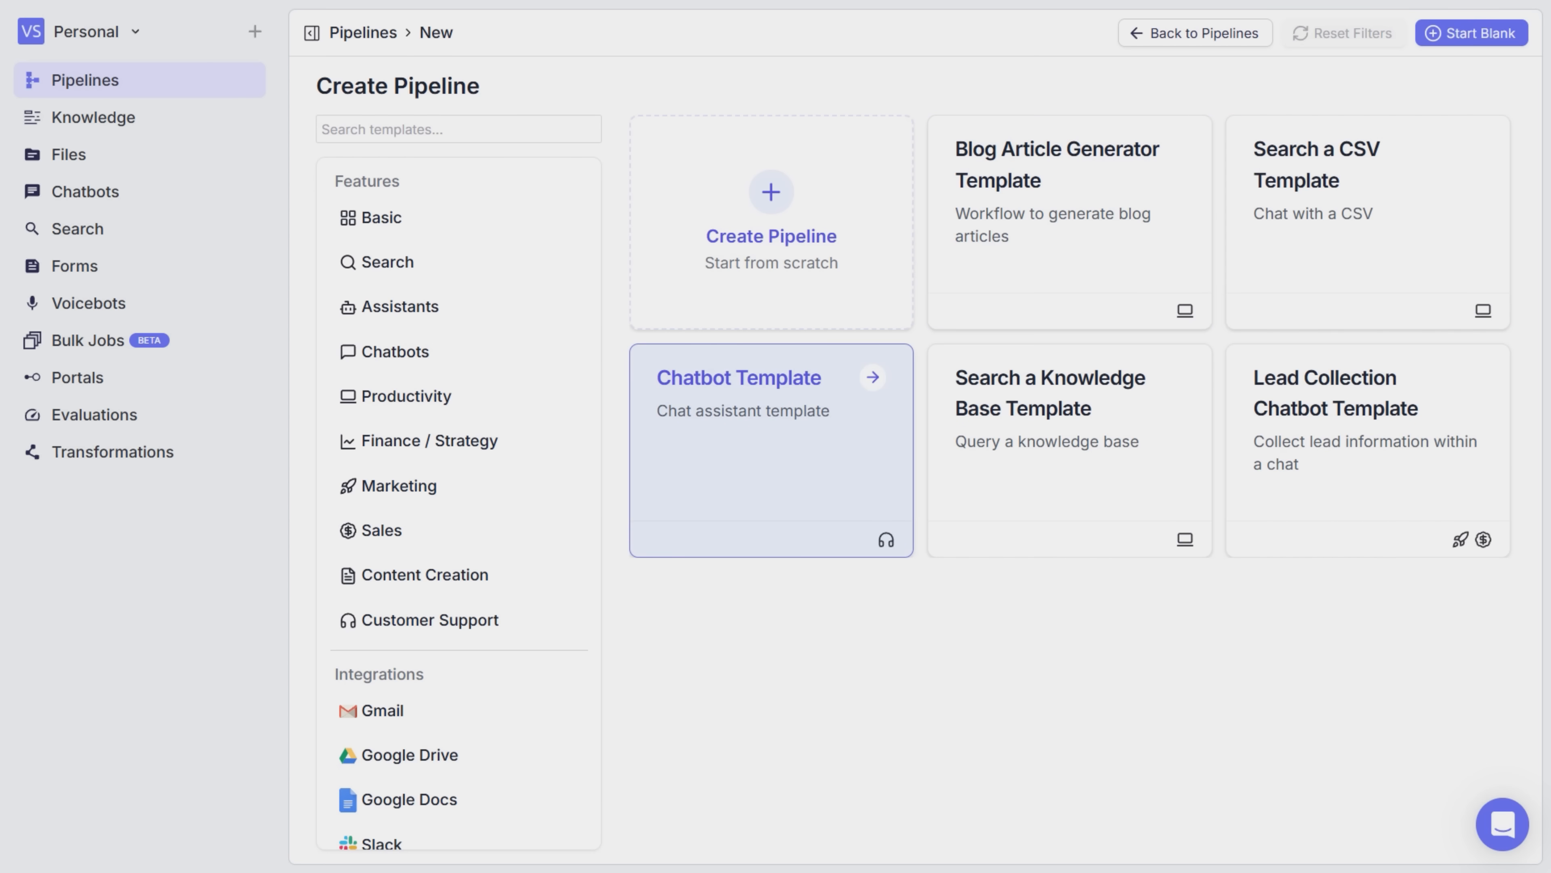
mouse_move(1068, 409)
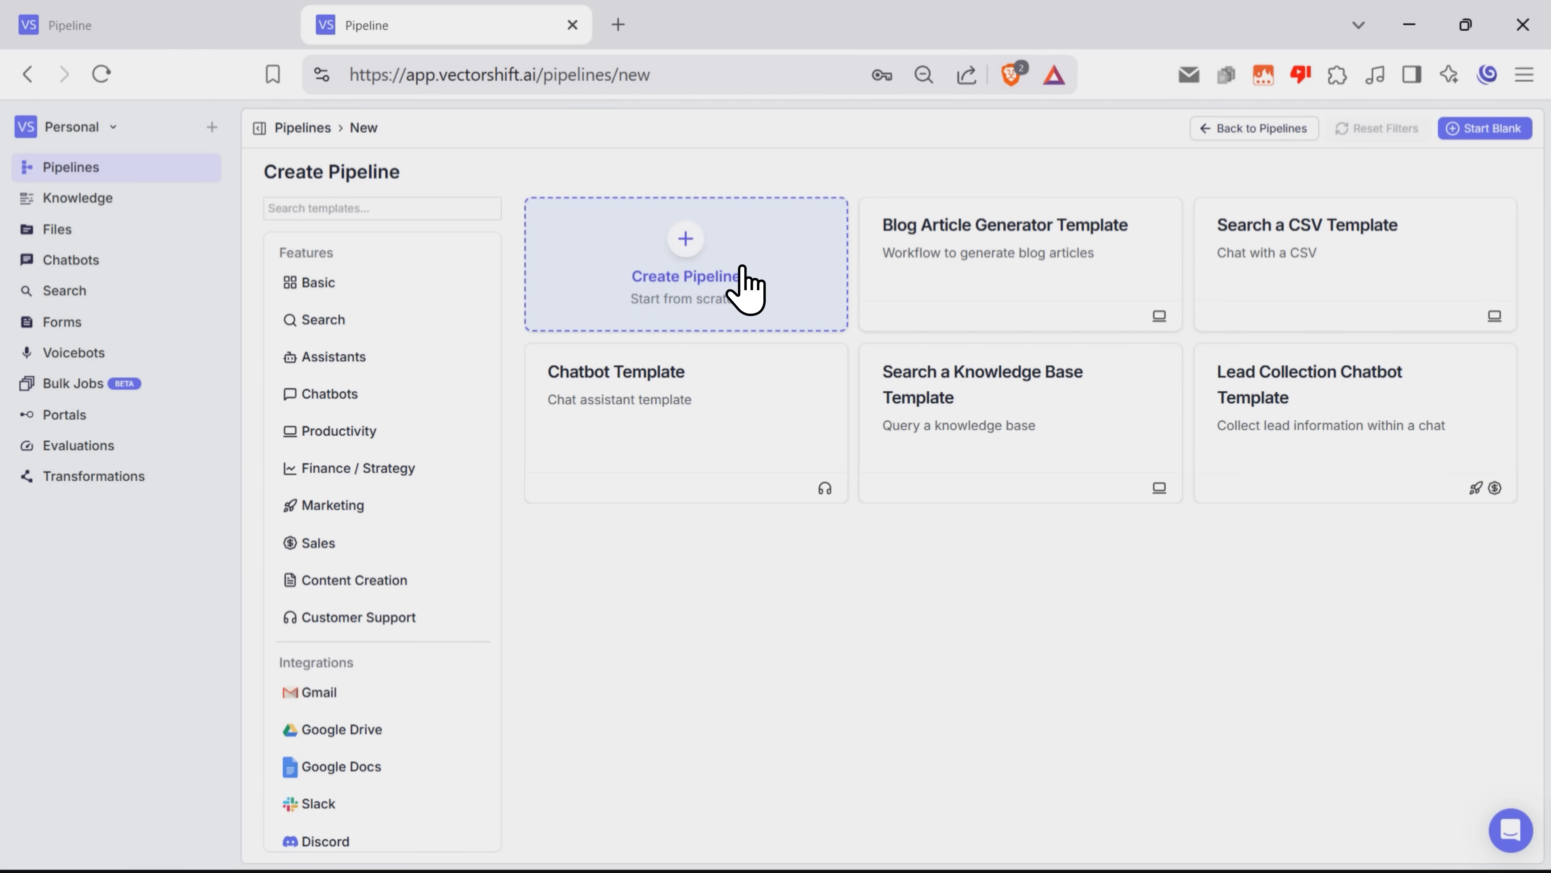
Create a blank pipeline and browse the LLMs, Integrations, Data Loaders and Multi-Modal node categories.
click(685, 267)
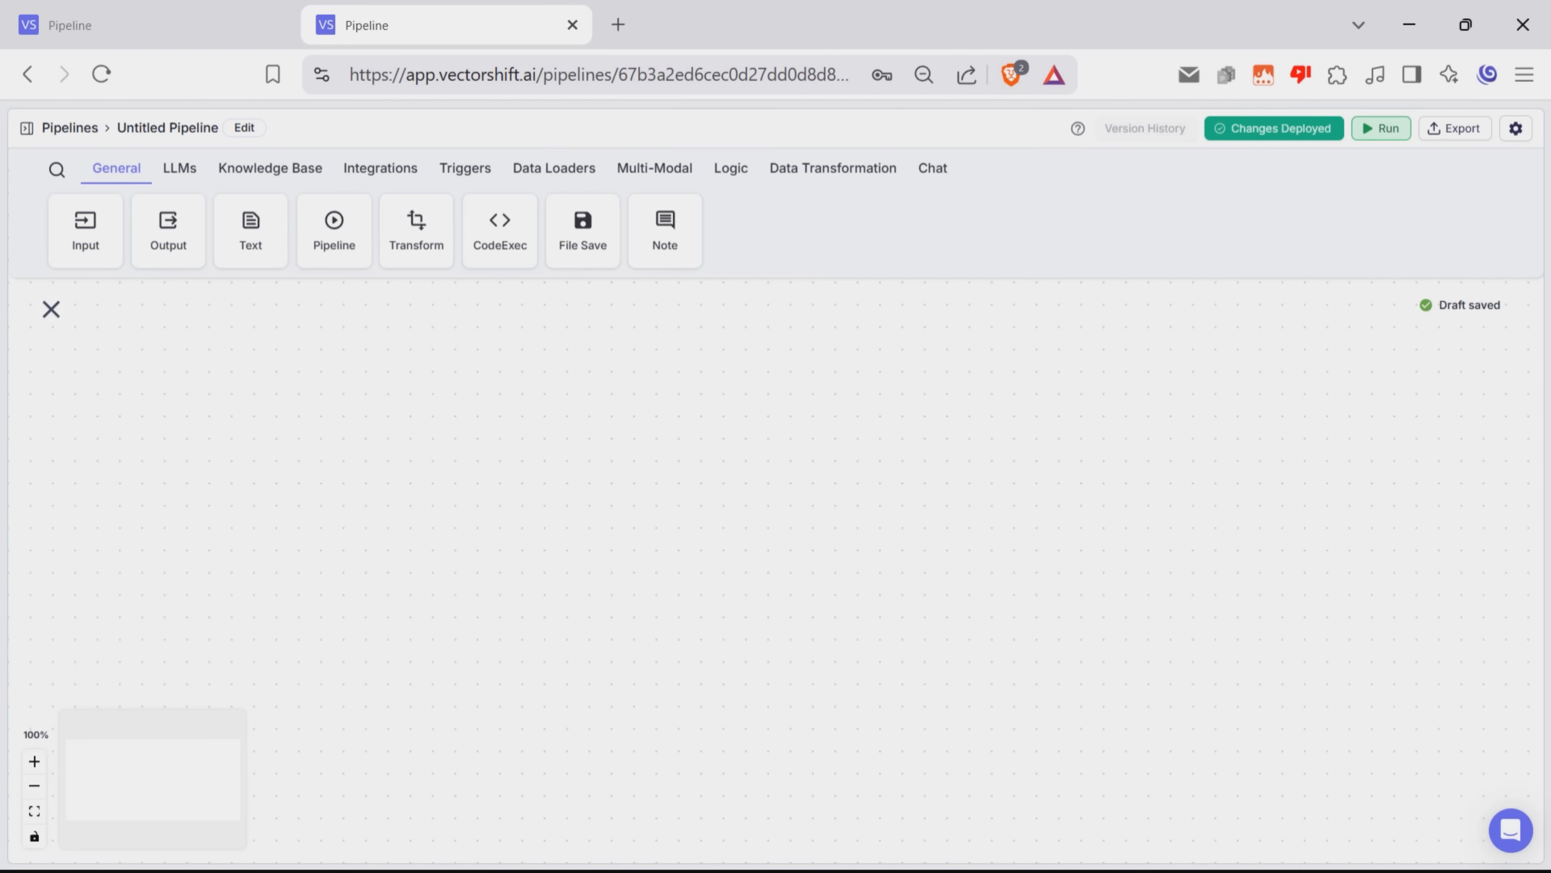
click(180, 168)
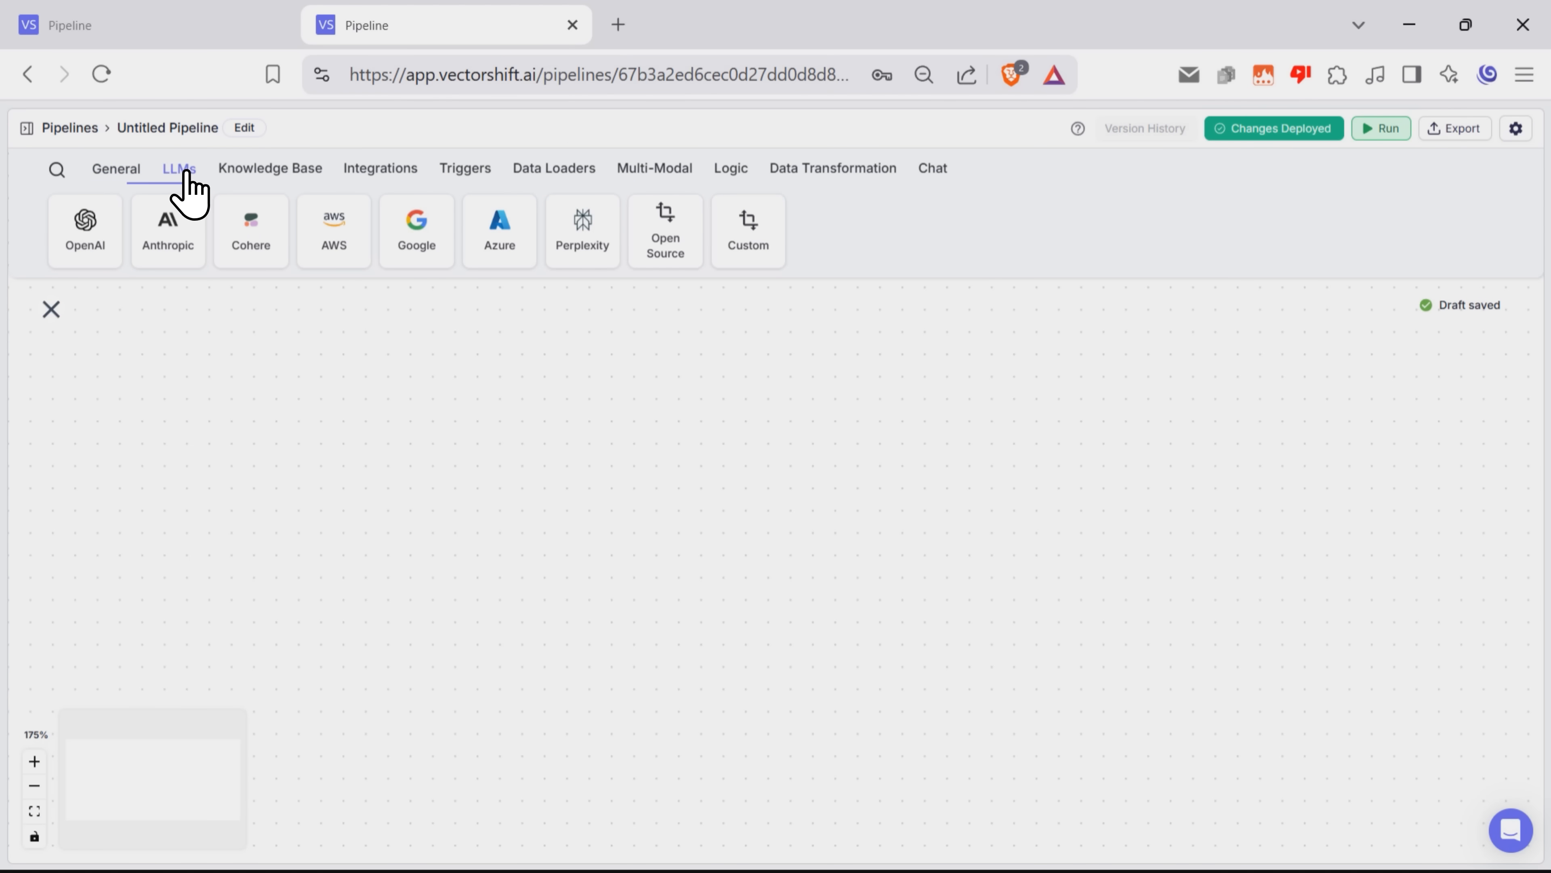
click(380, 167)
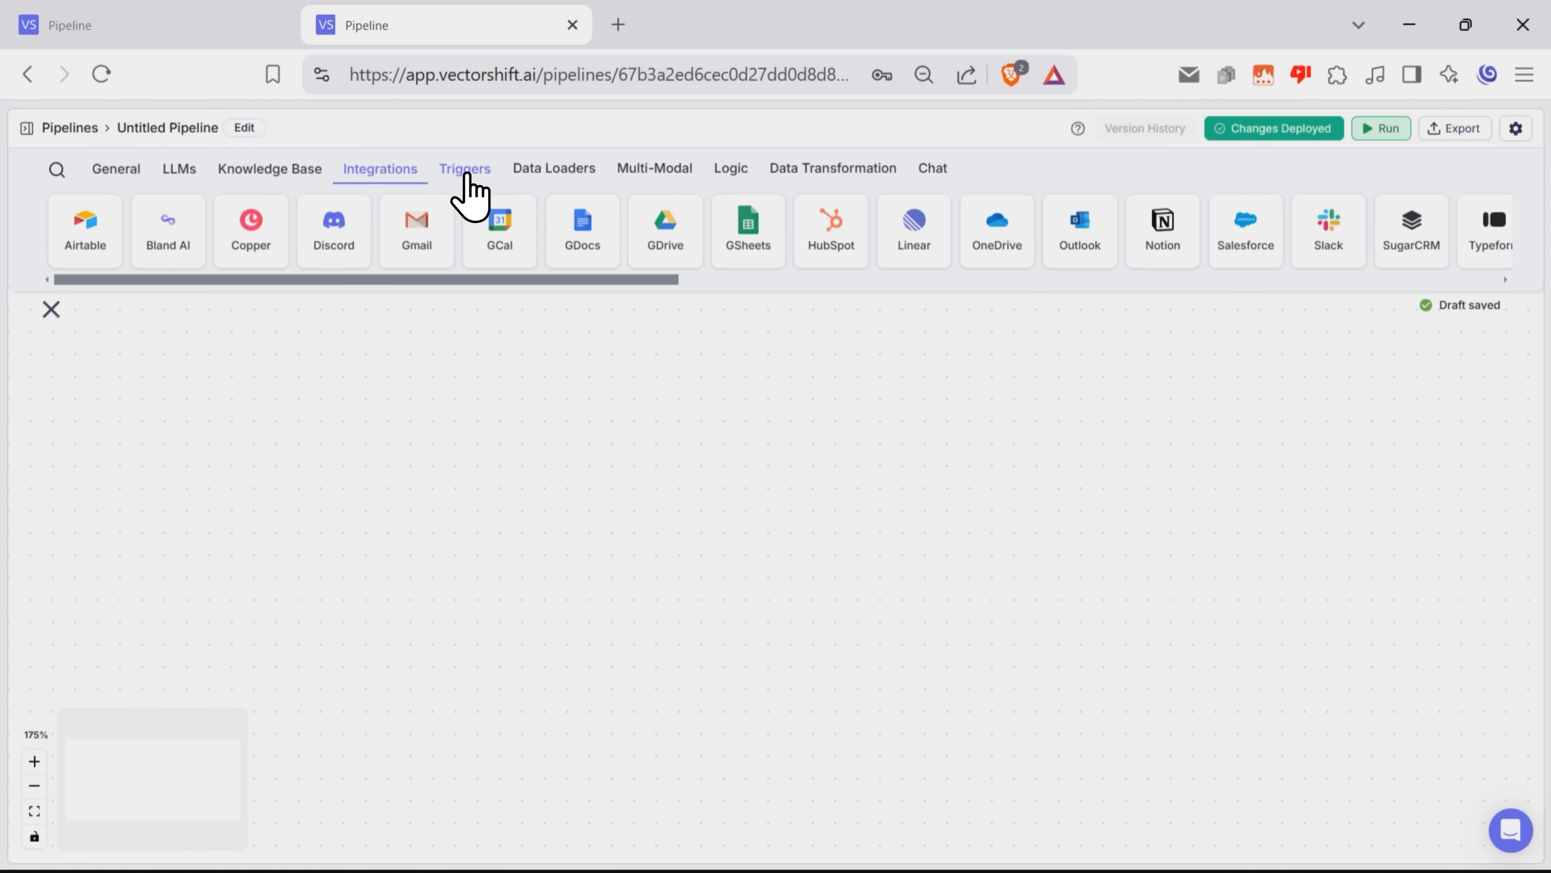
click(554, 168)
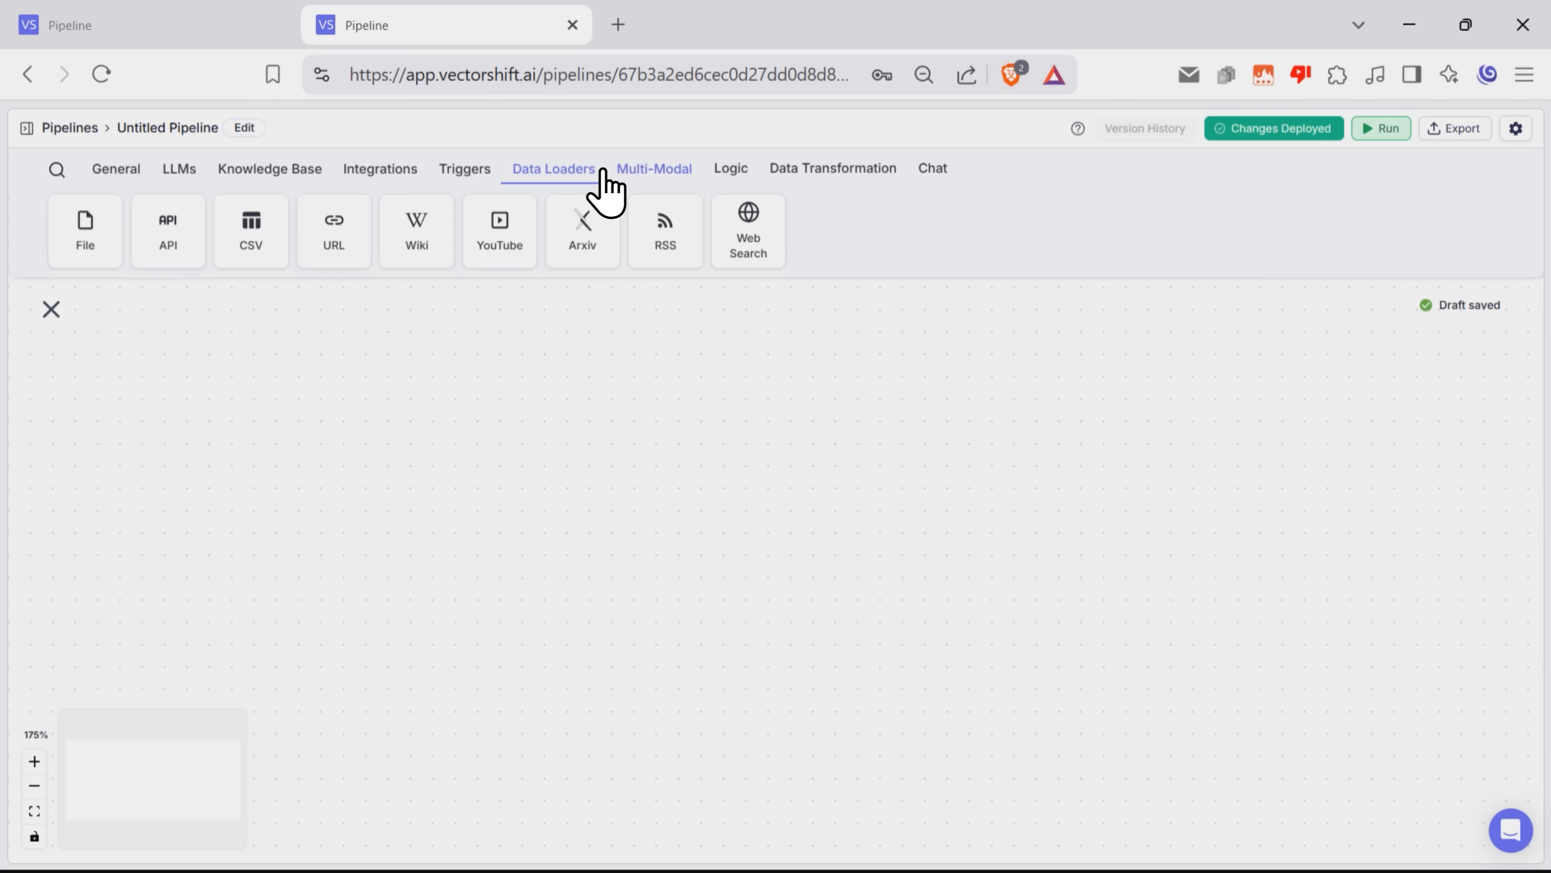
click(832, 168)
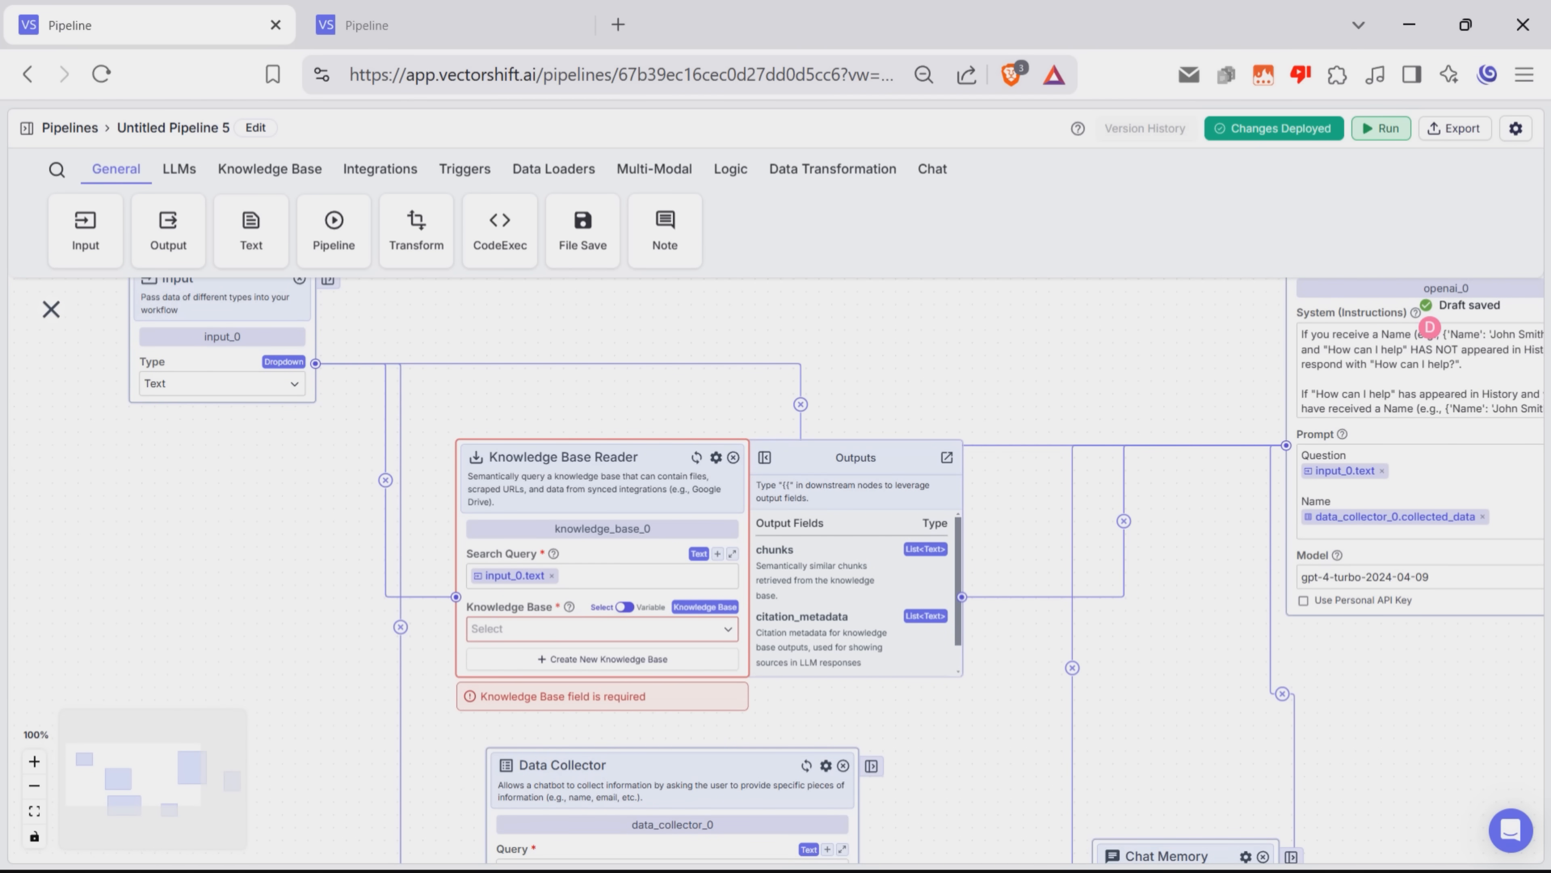
scroll(down, 3)
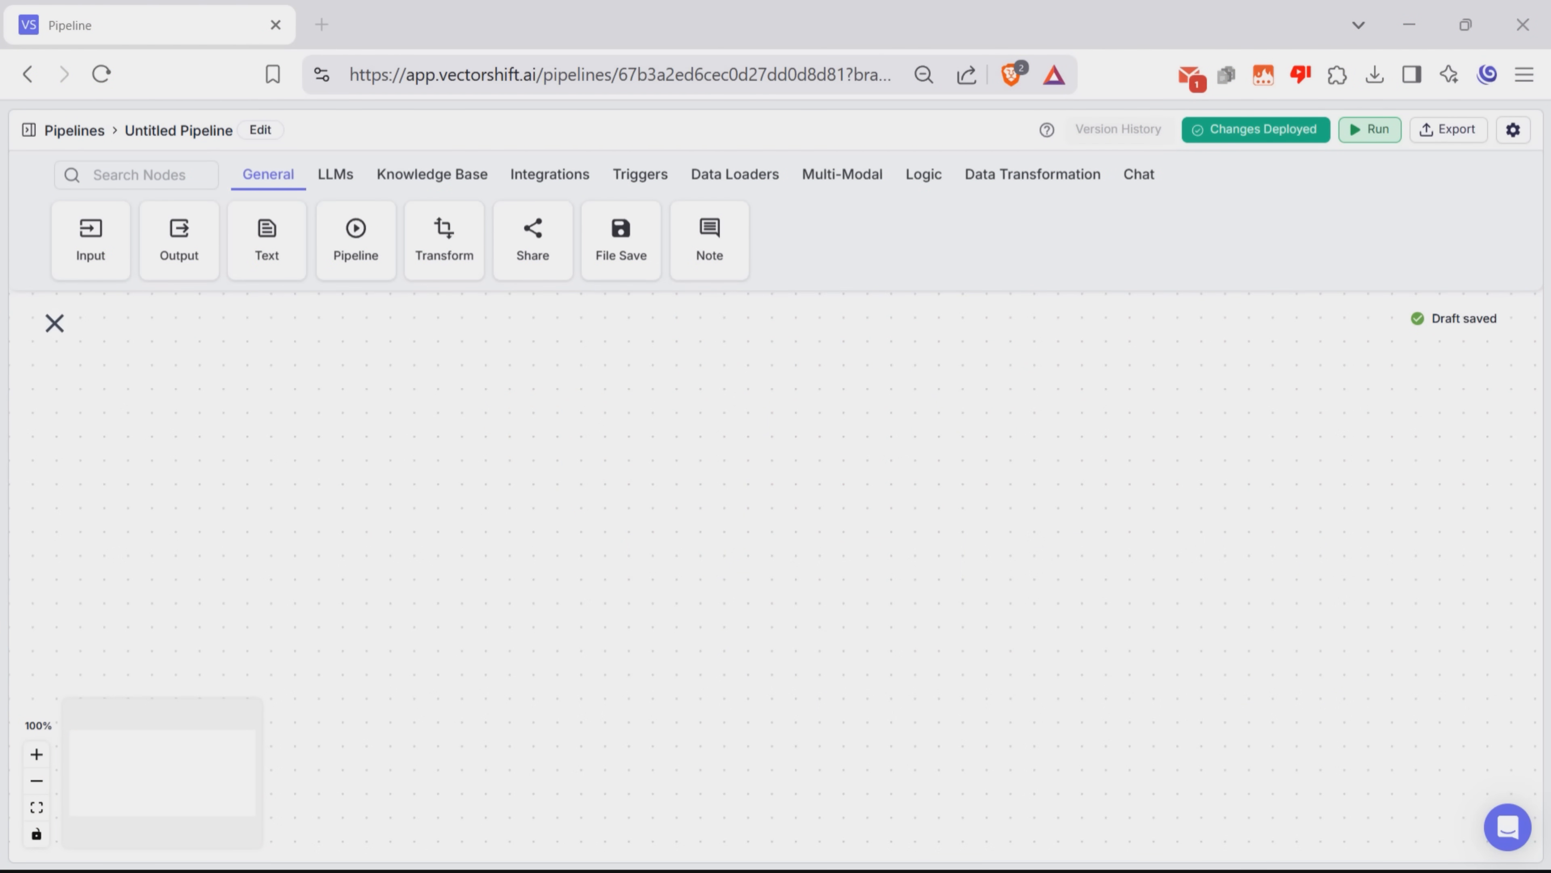
mouse_move(194, 427)
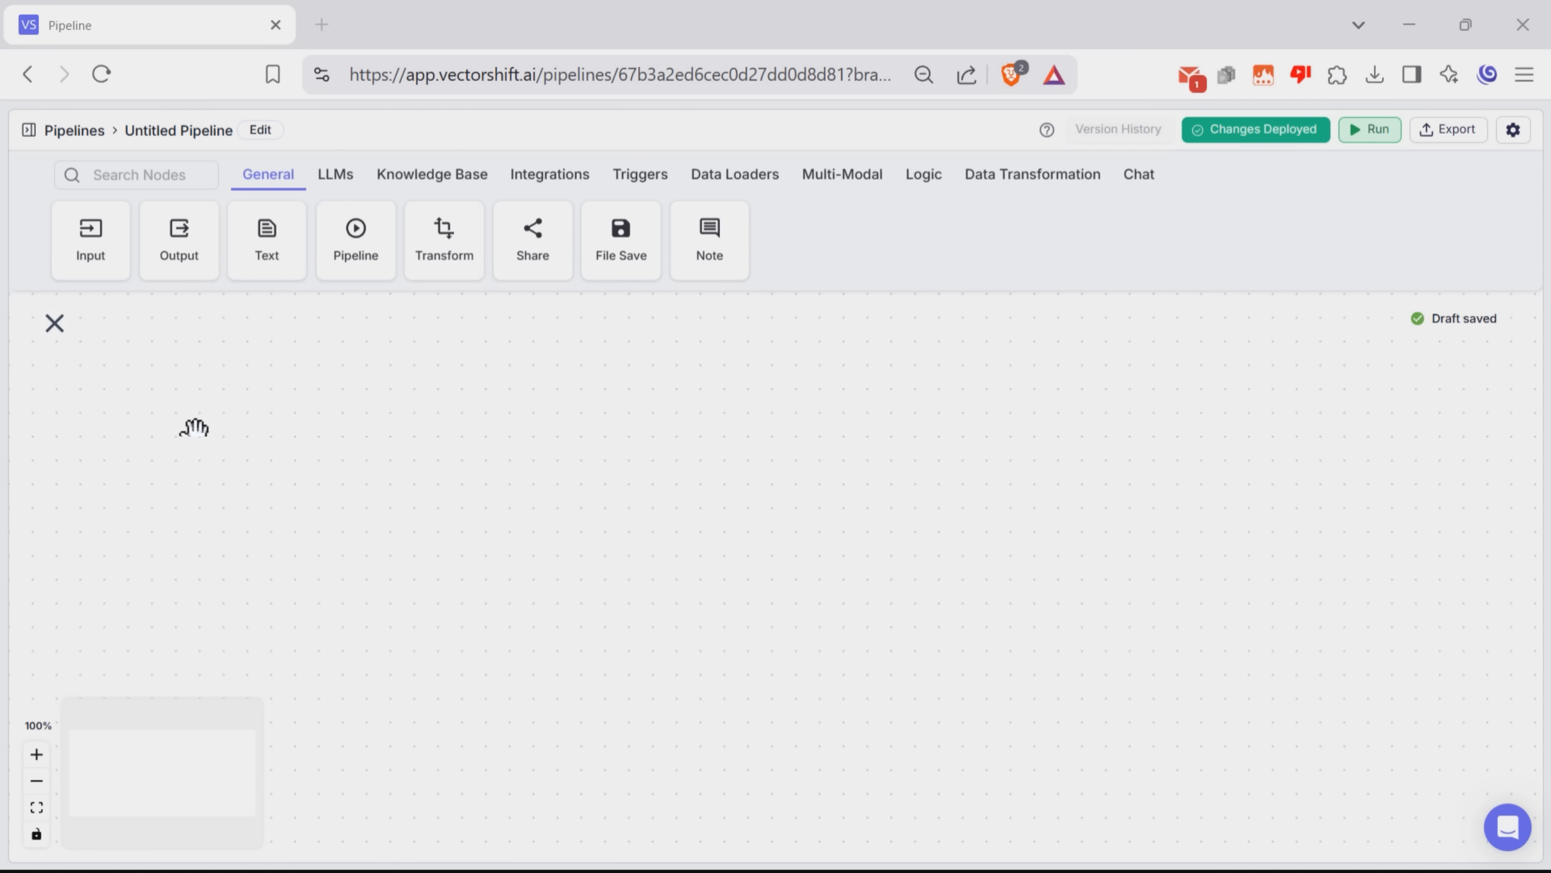
mouse_move(184, 420)
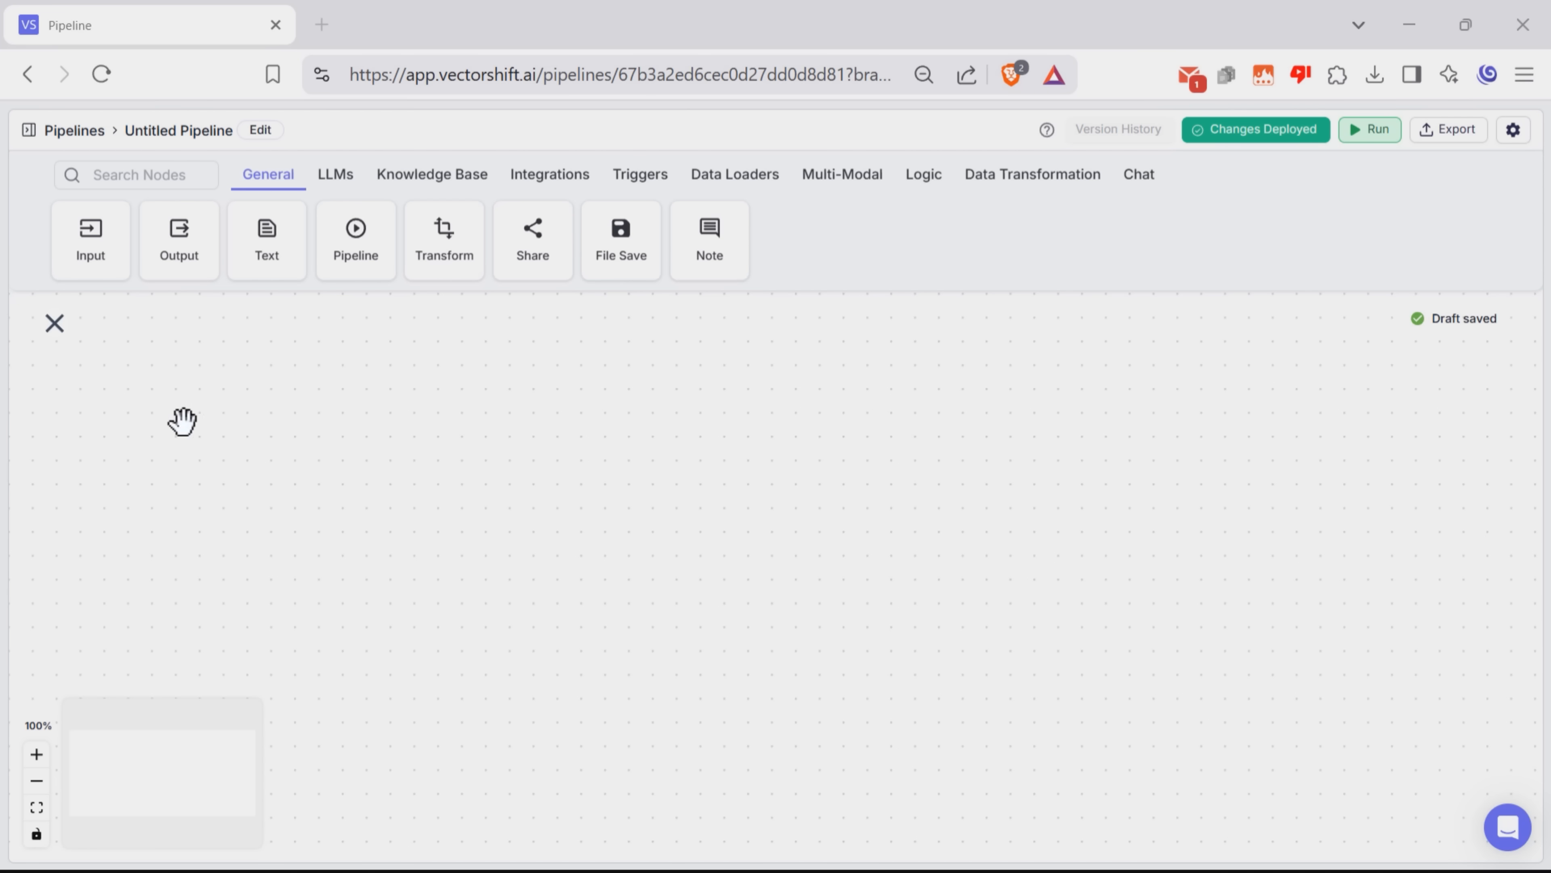
mouse_move(91, 277)
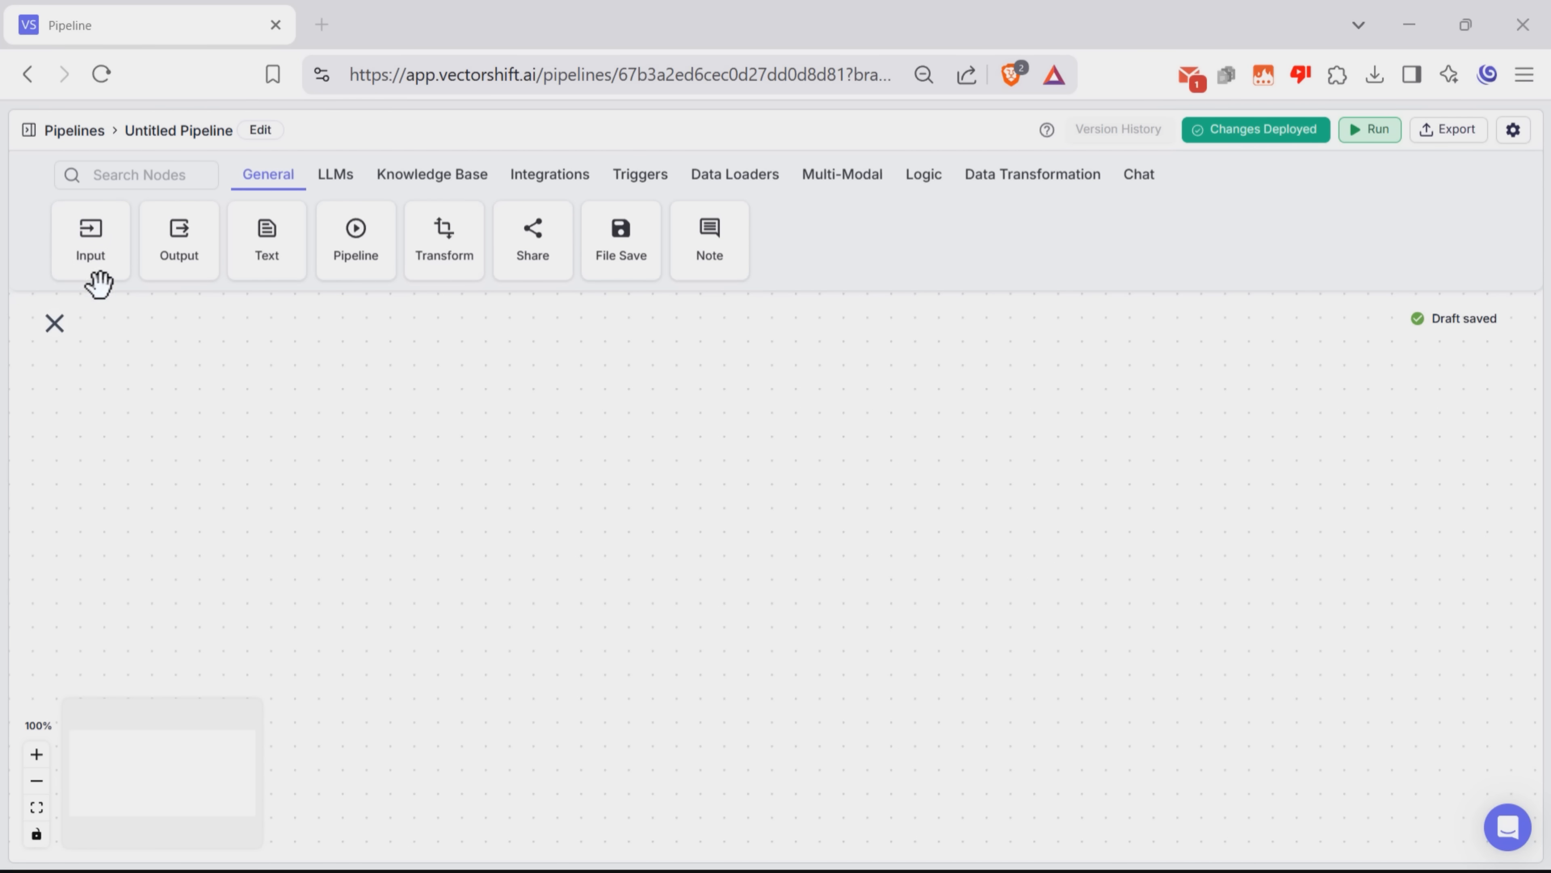
Add an Input node and a Knowledge Base Reader node to the empty canvas.
click(89, 239)
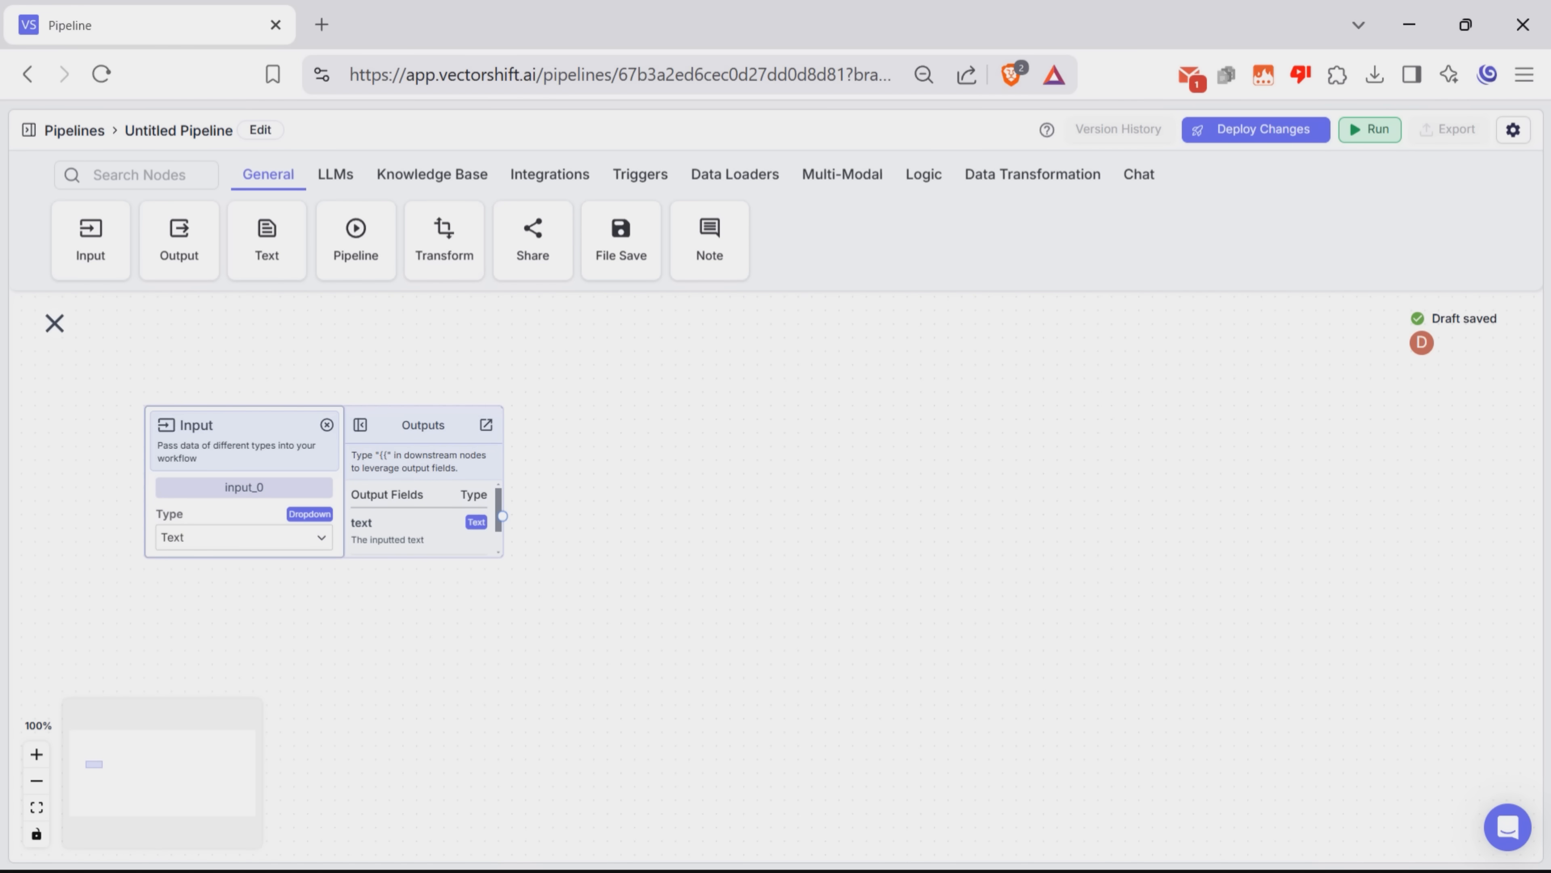
mouse_move(366, 198)
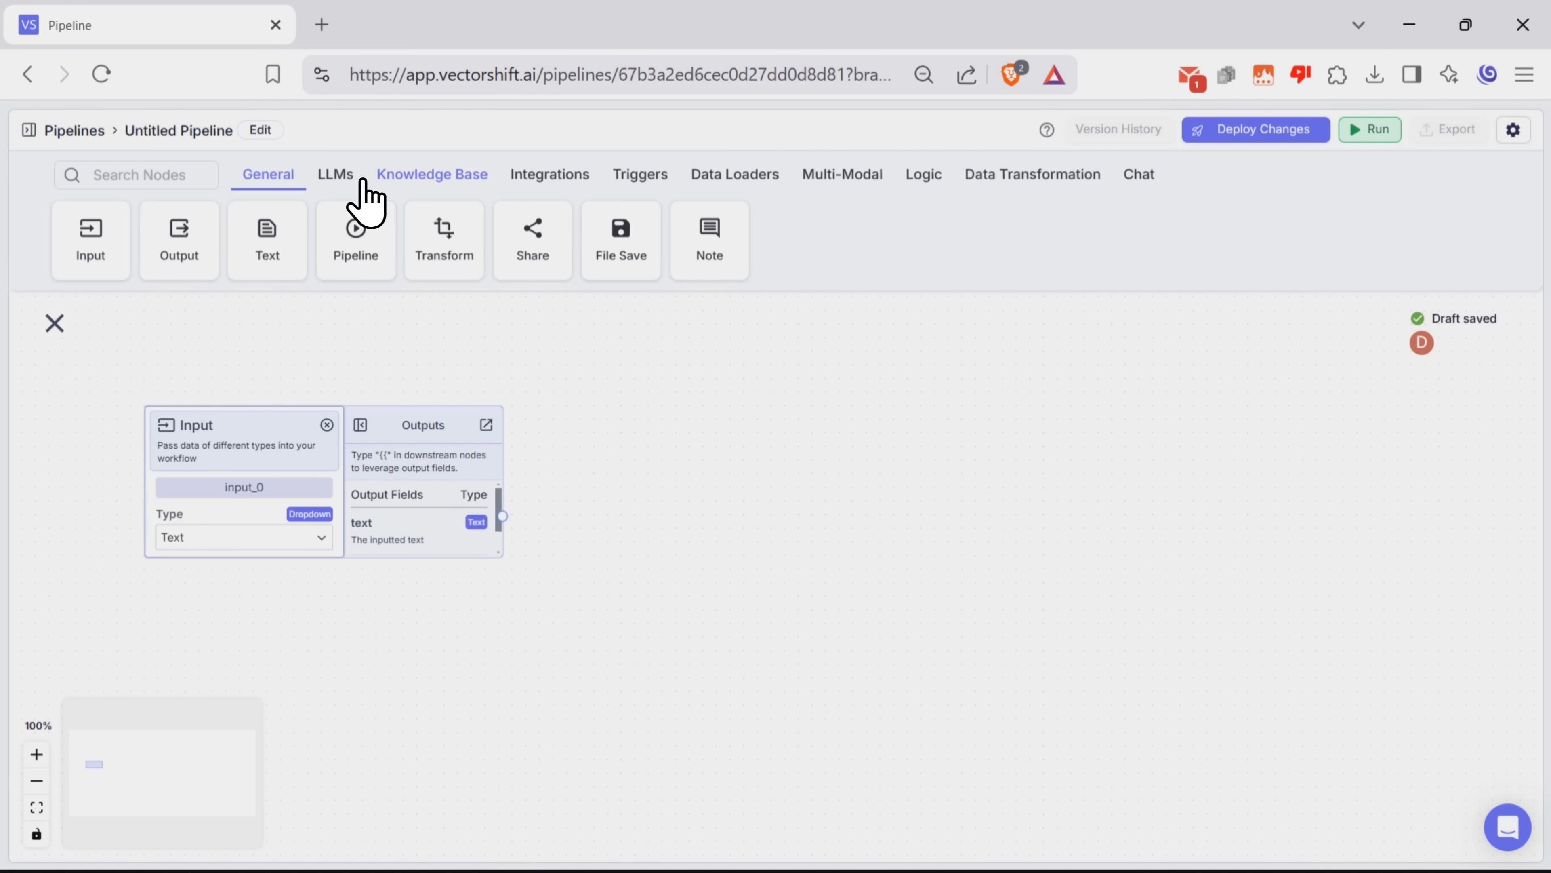
click(431, 174)
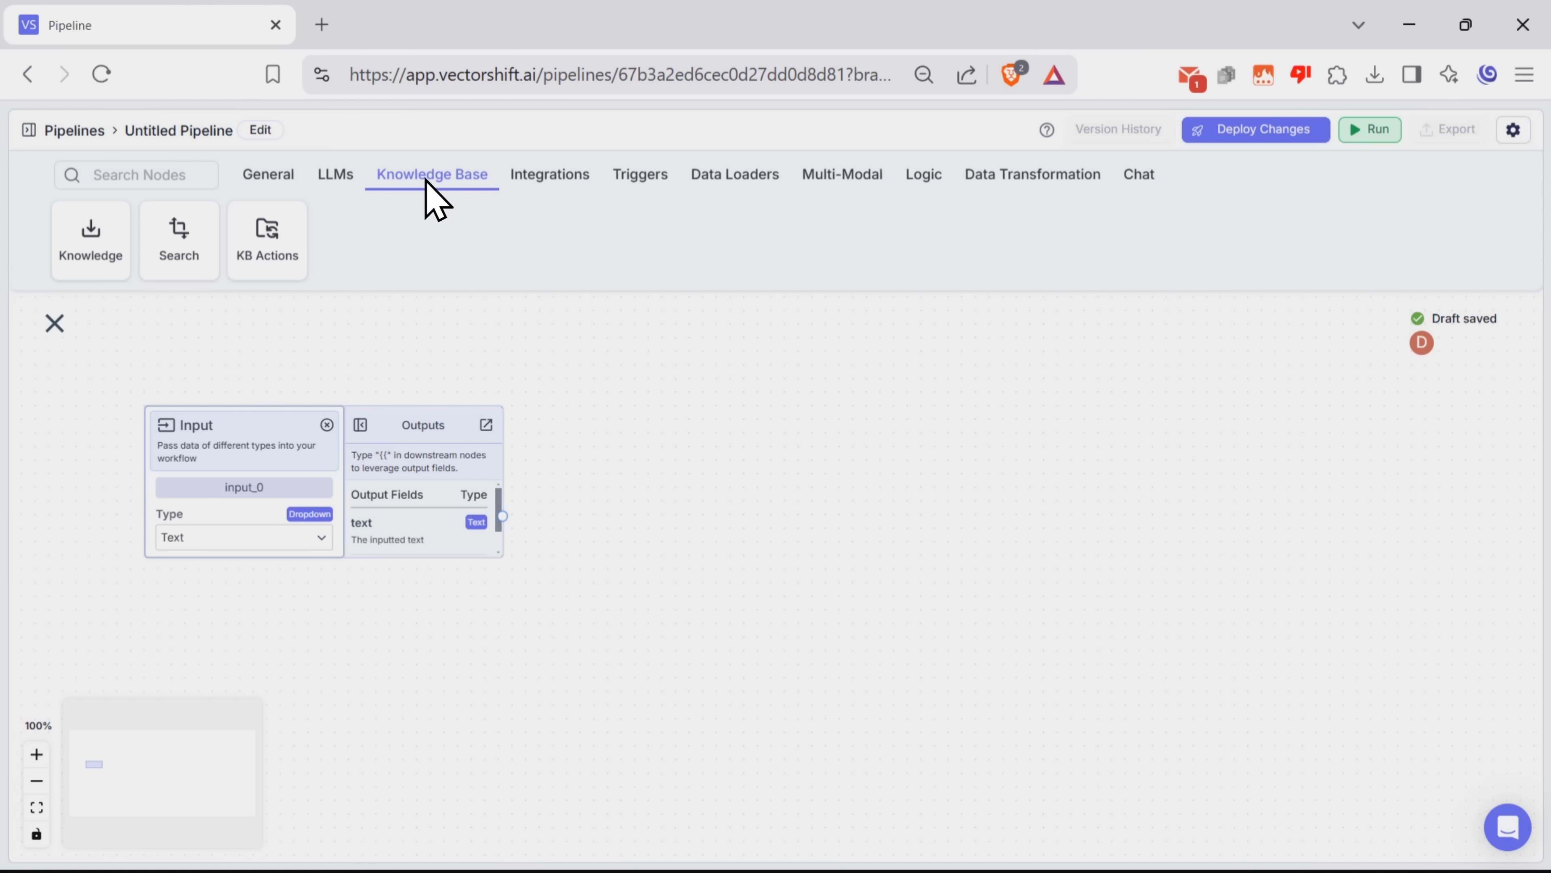
click(90, 239)
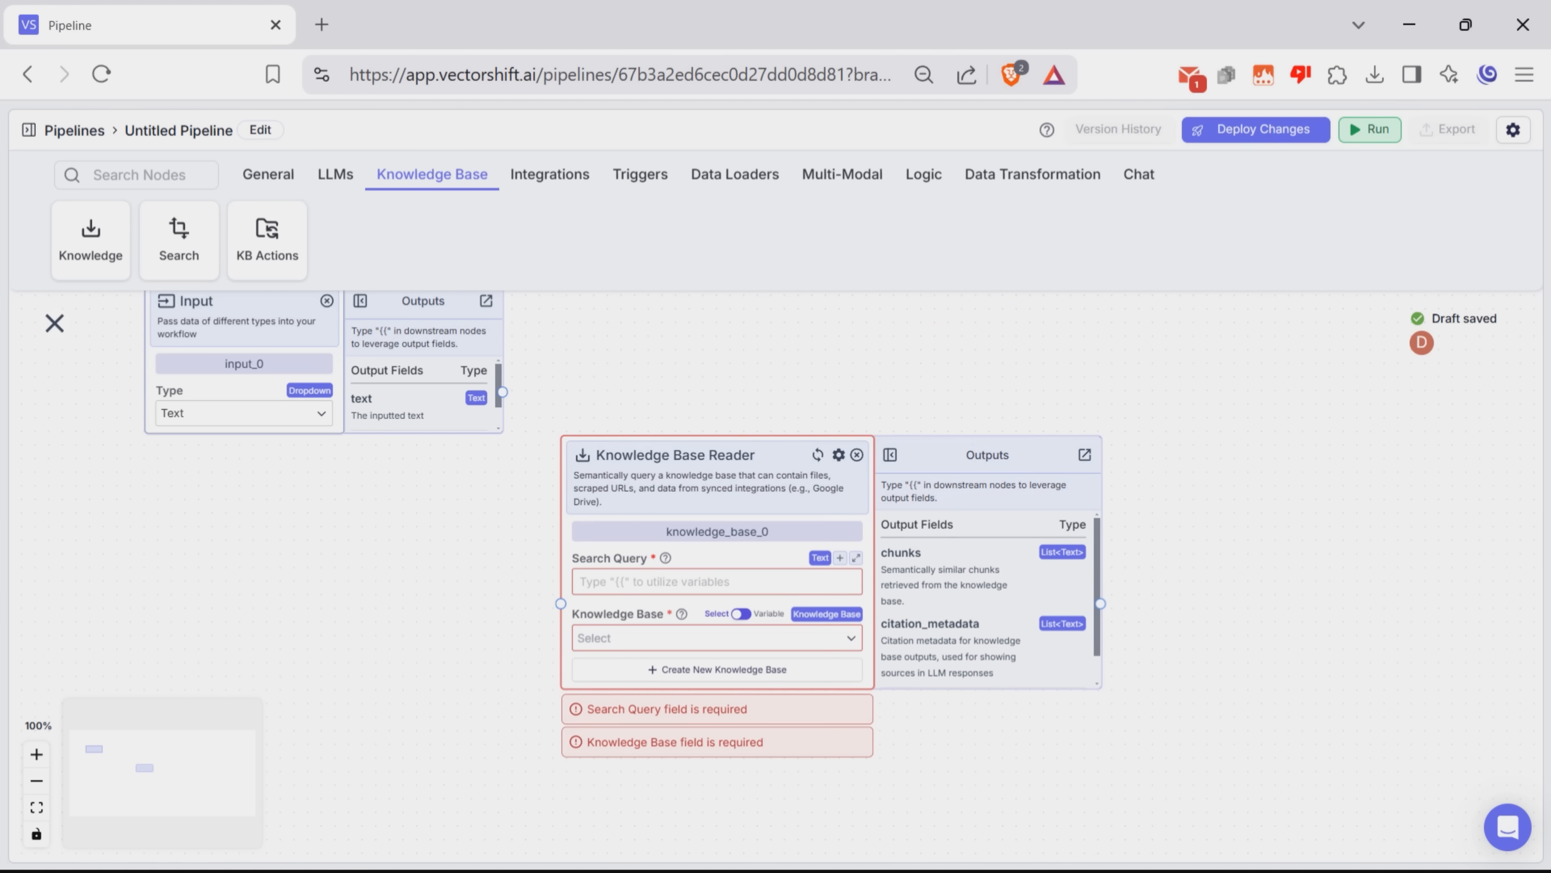
mouse_move(73, 129)
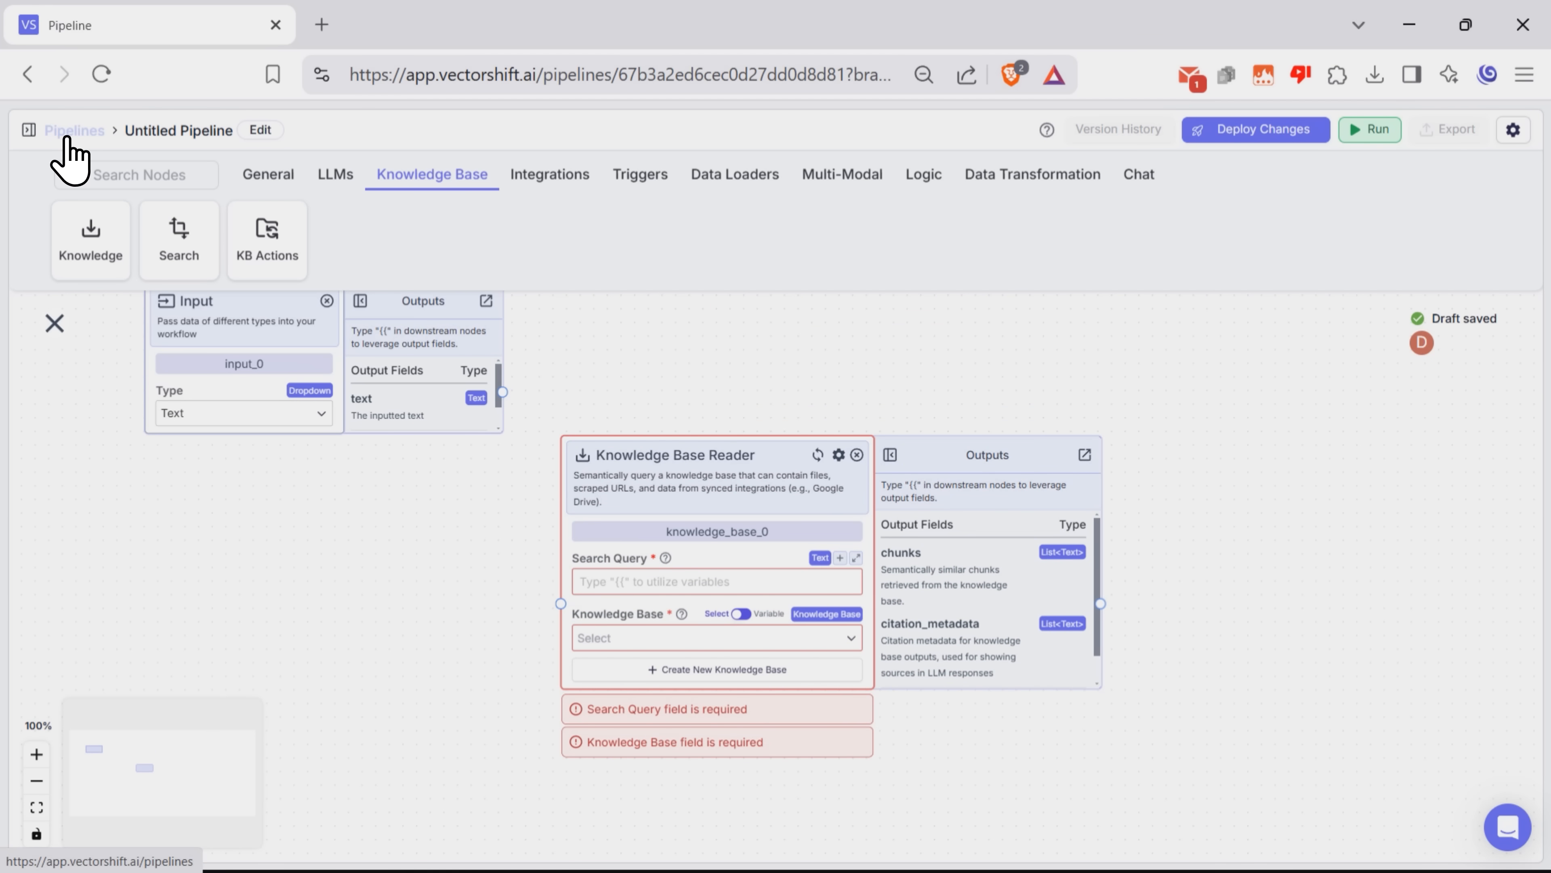
Leave the pipeline, view the Files page with Data Analytics Reporting Guide.pdf, then go to Knowledge.
click(65, 237)
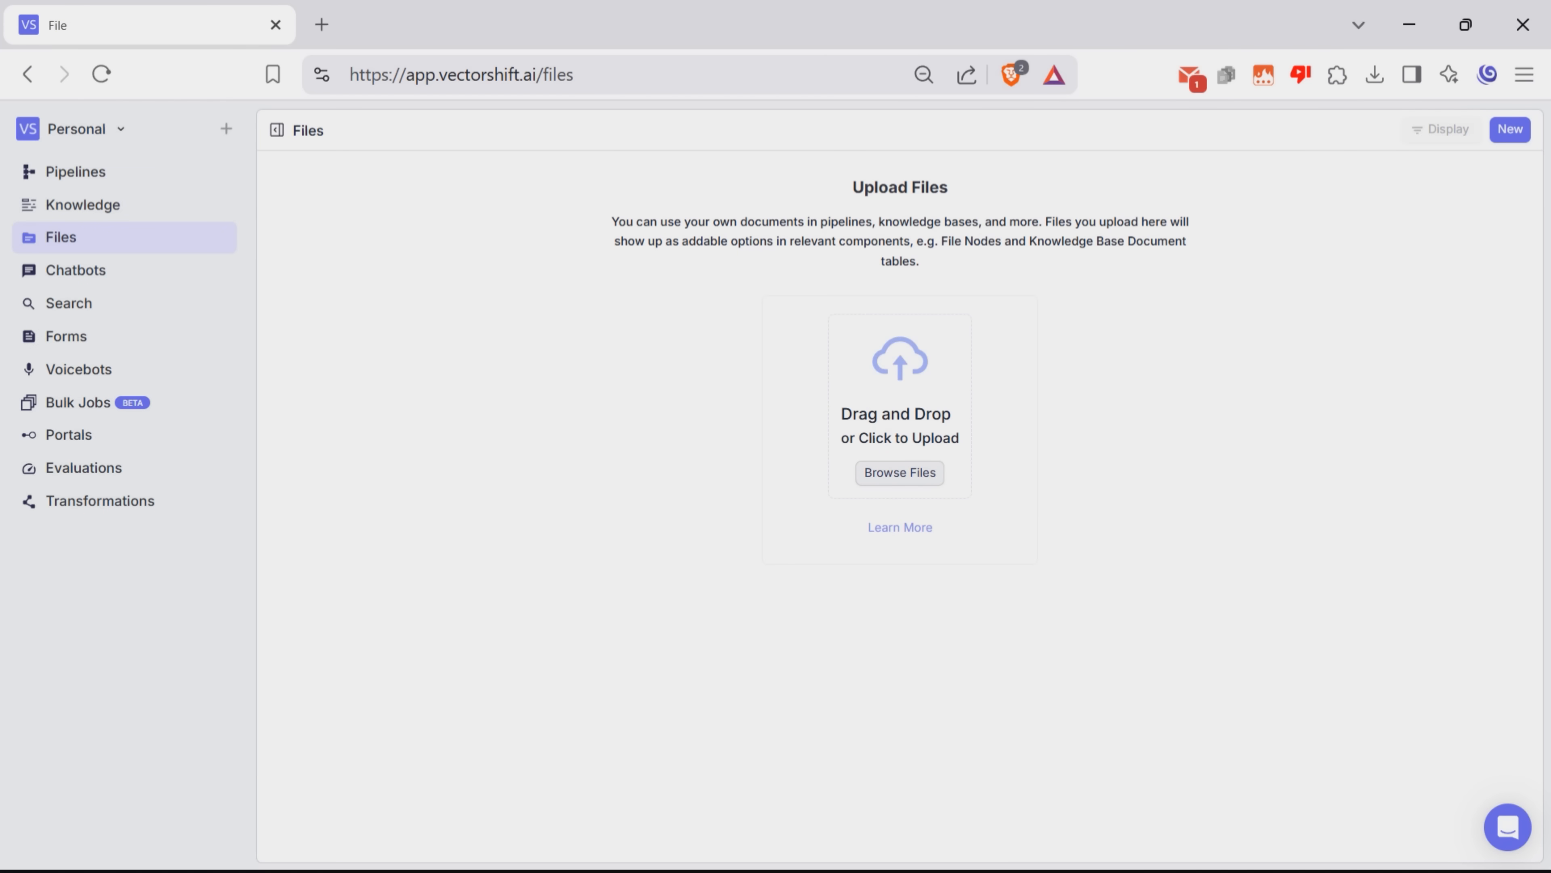
click(898, 471)
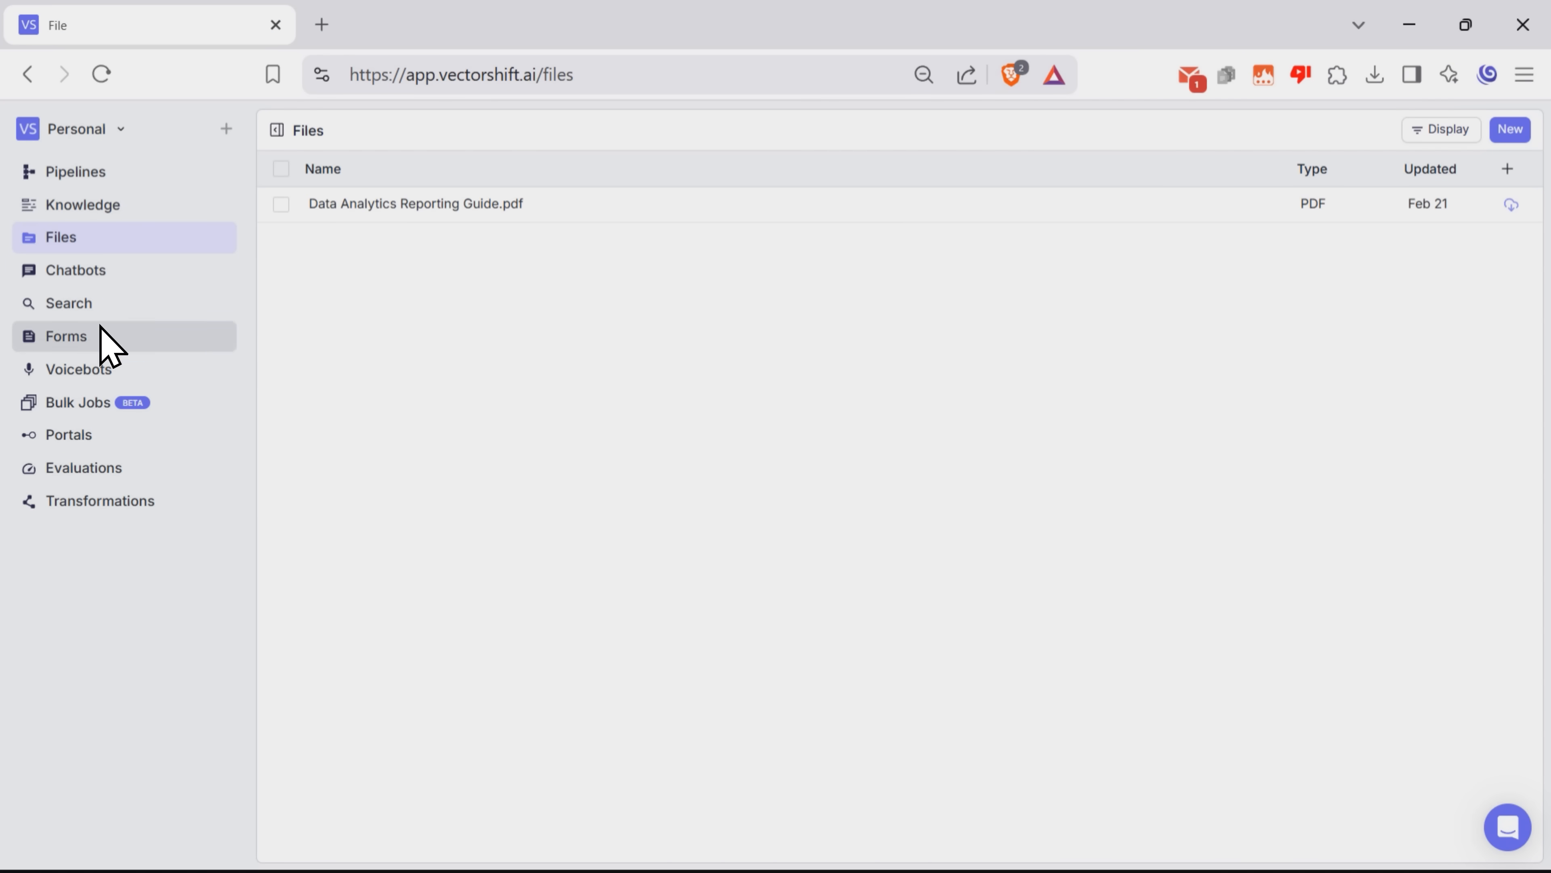
click(83, 204)
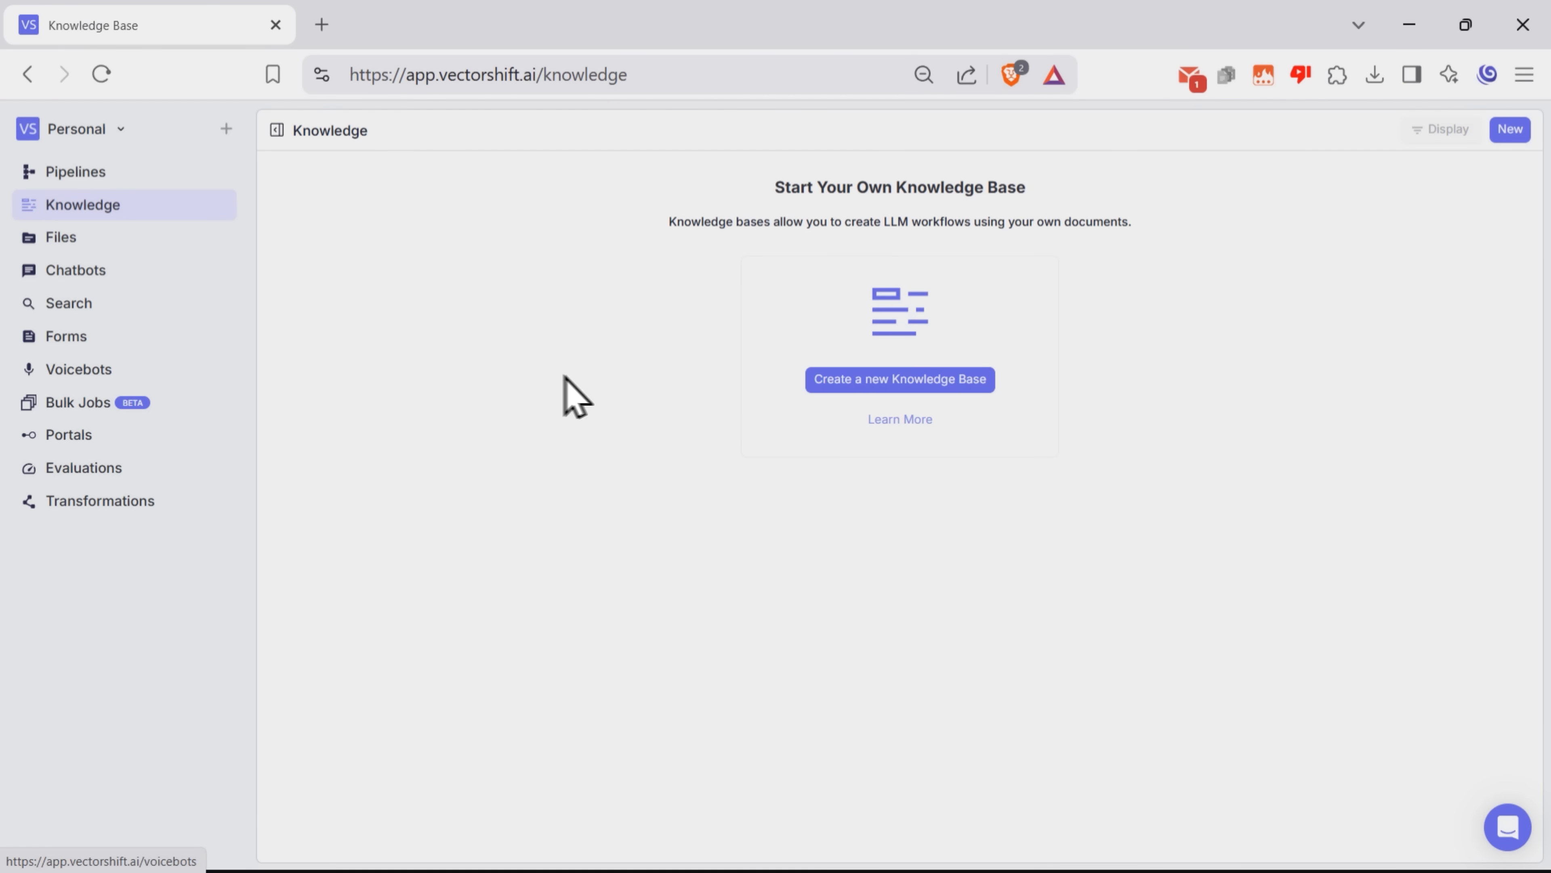
Create knowledge base KB1 and add Data Analytics Reporting Guide.pdf to it.
click(899, 379)
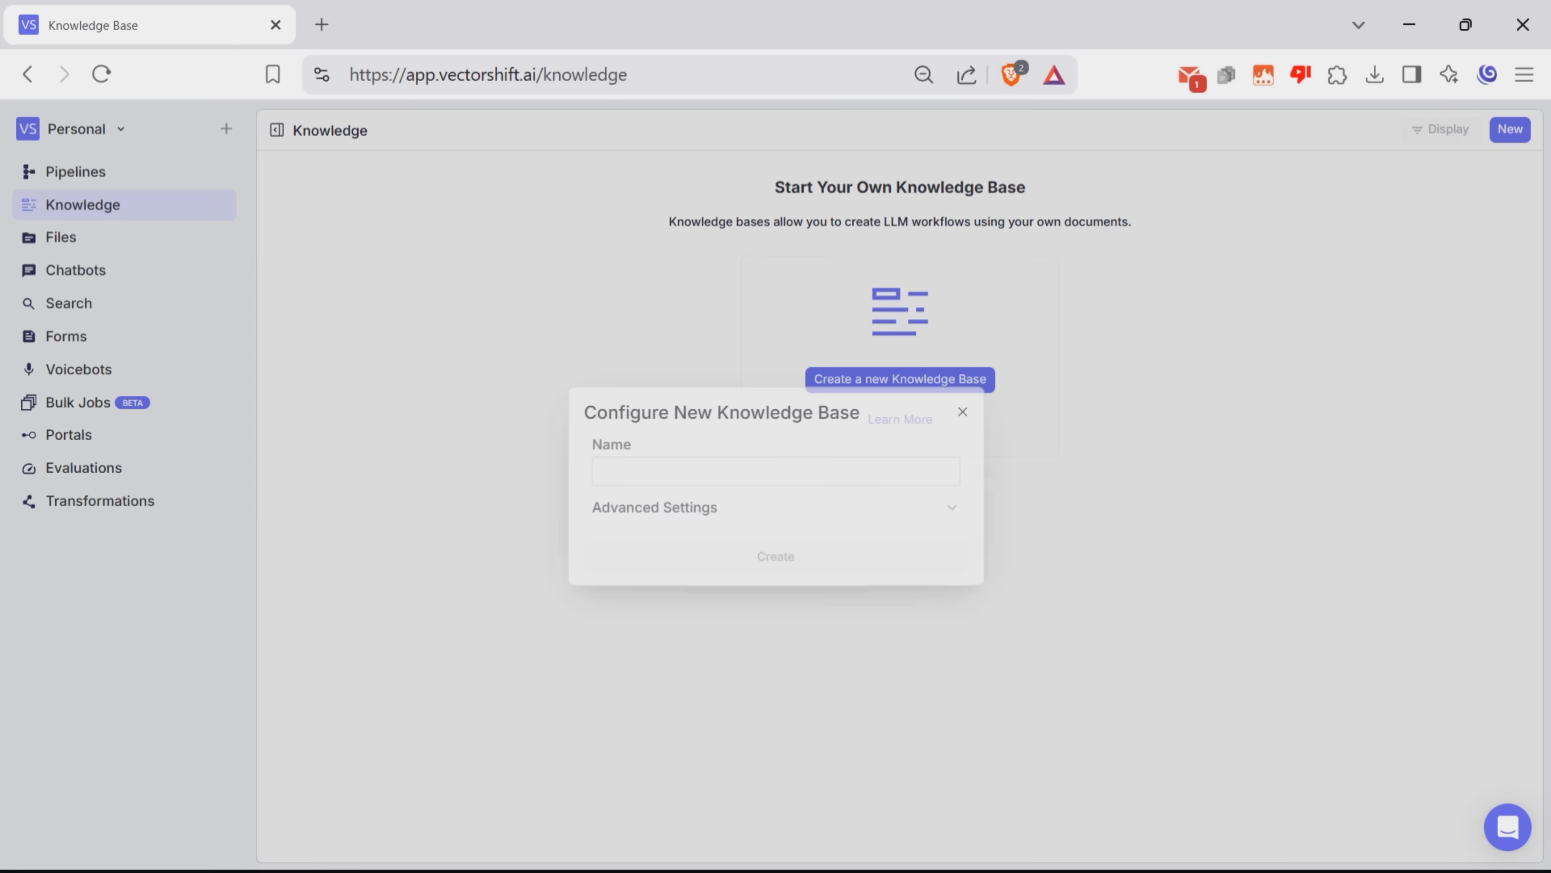
text(K)
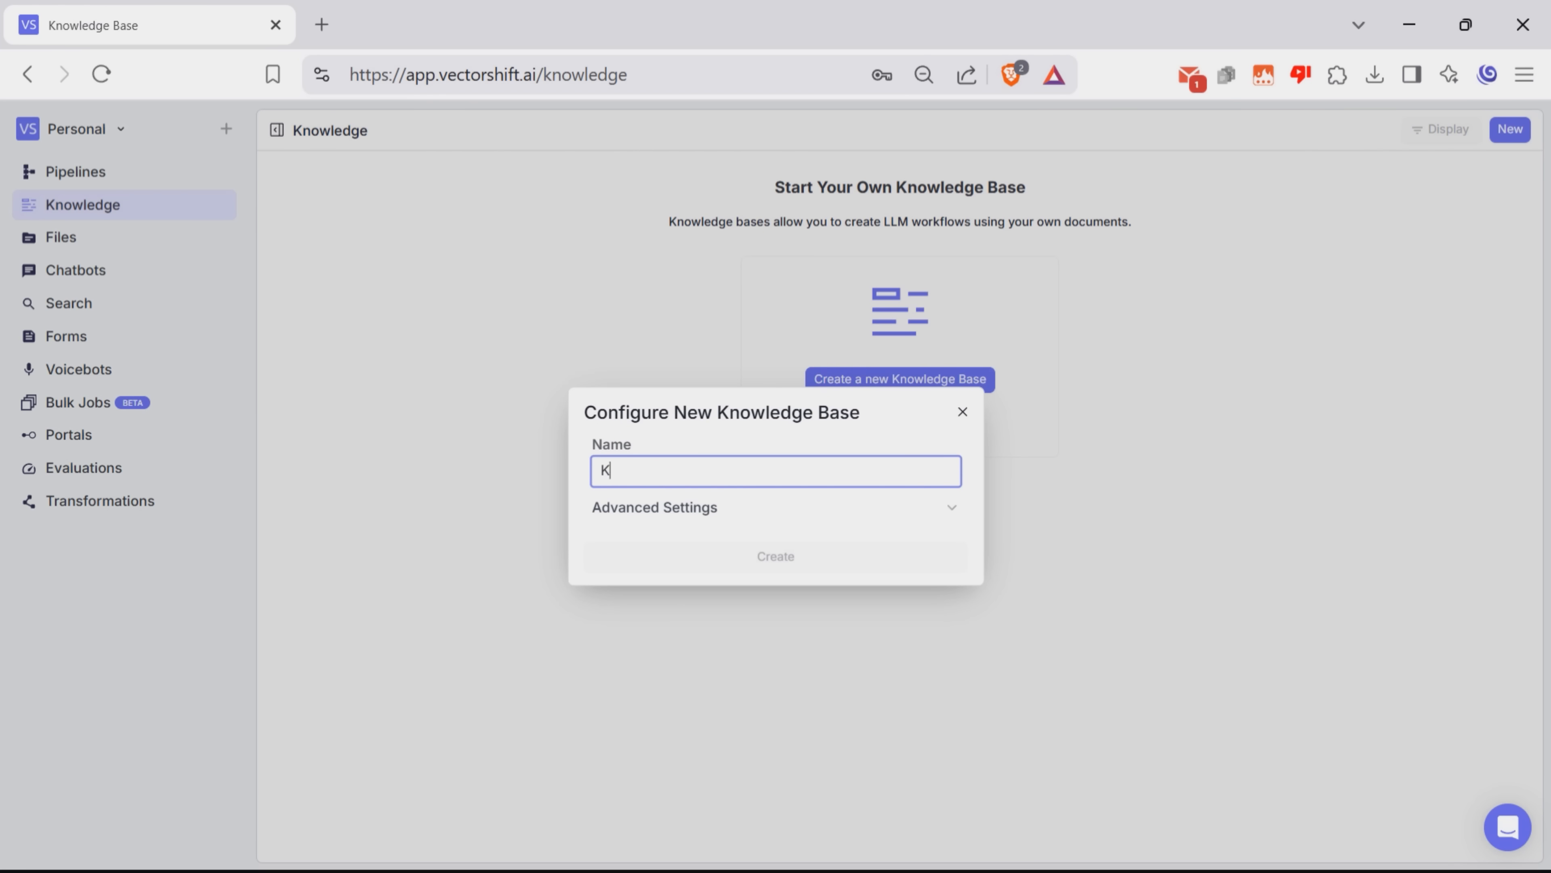
text(B1)
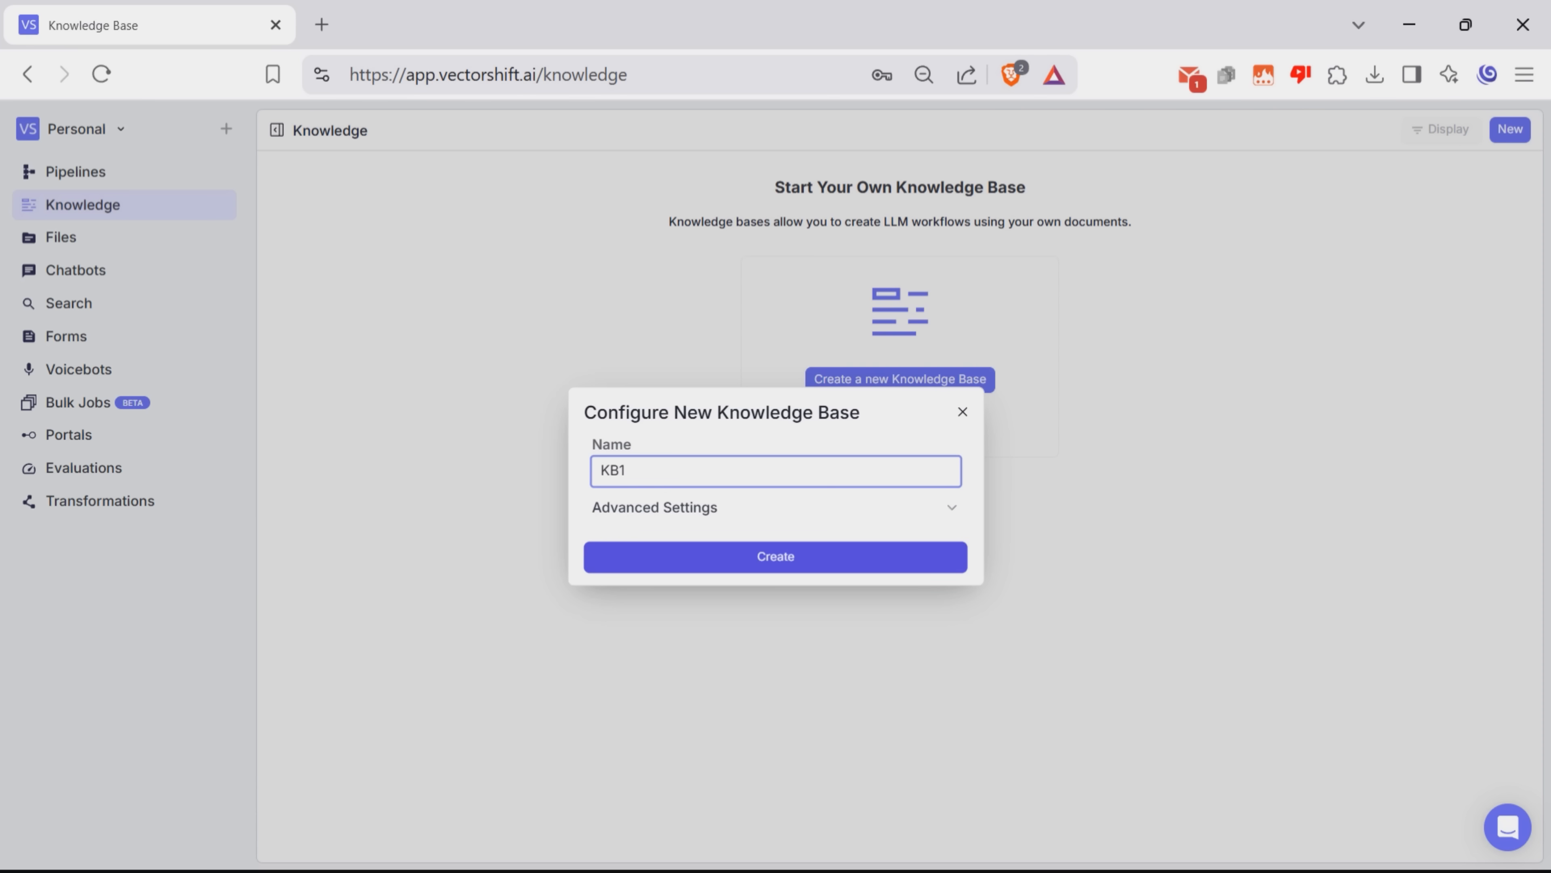
click(774, 556)
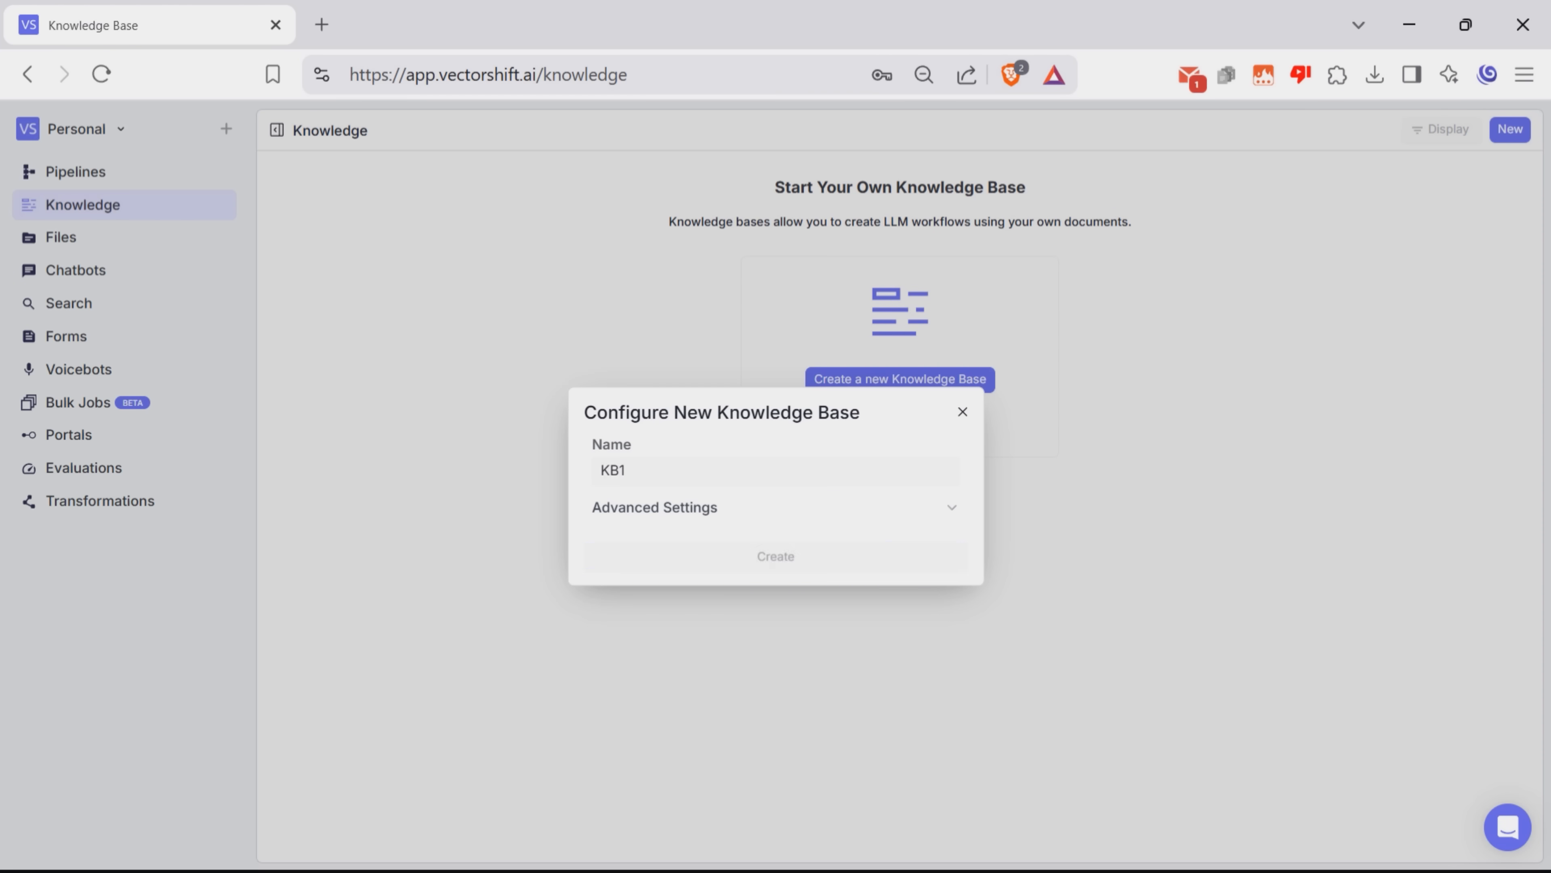
click(775, 555)
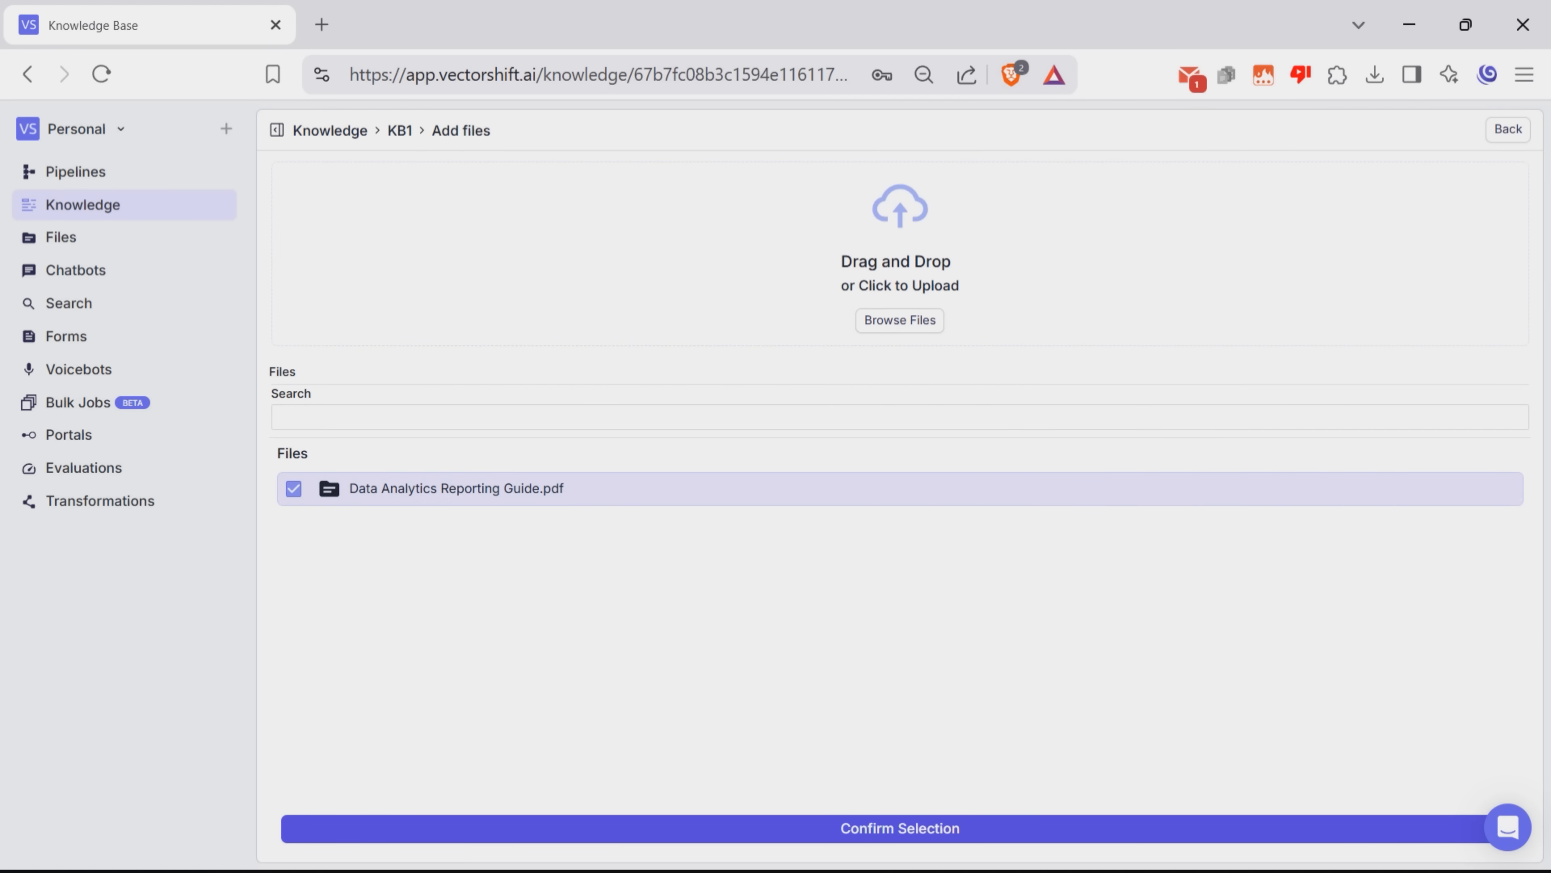
click(899, 828)
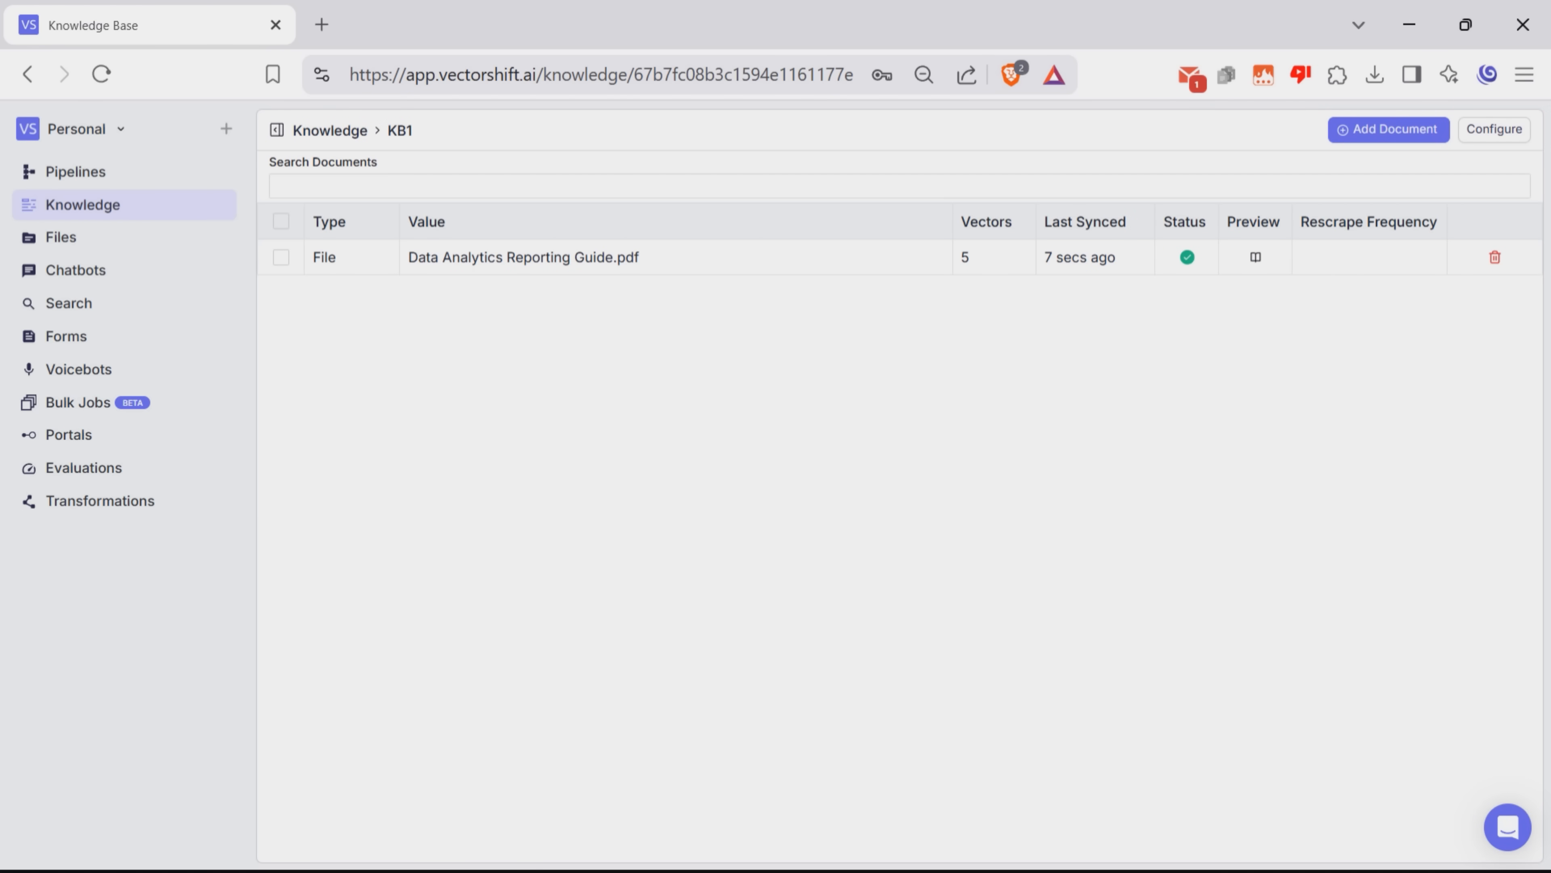
mouse_move(83, 204)
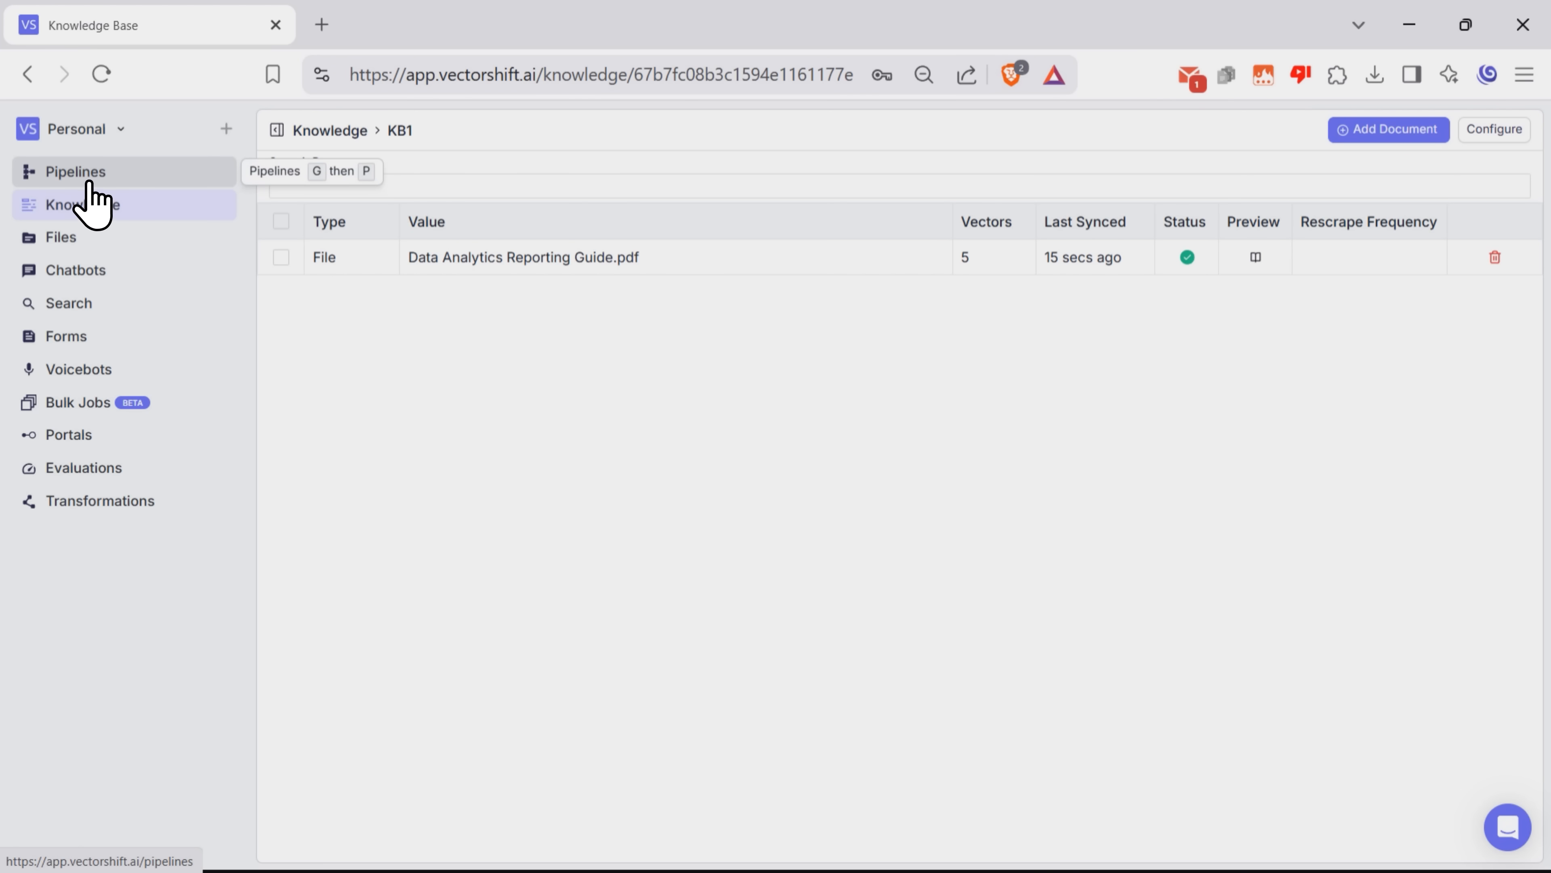
Reopen the untitled pipeline and set the Knowledge Base Reader to read from KB1.
click(74, 172)
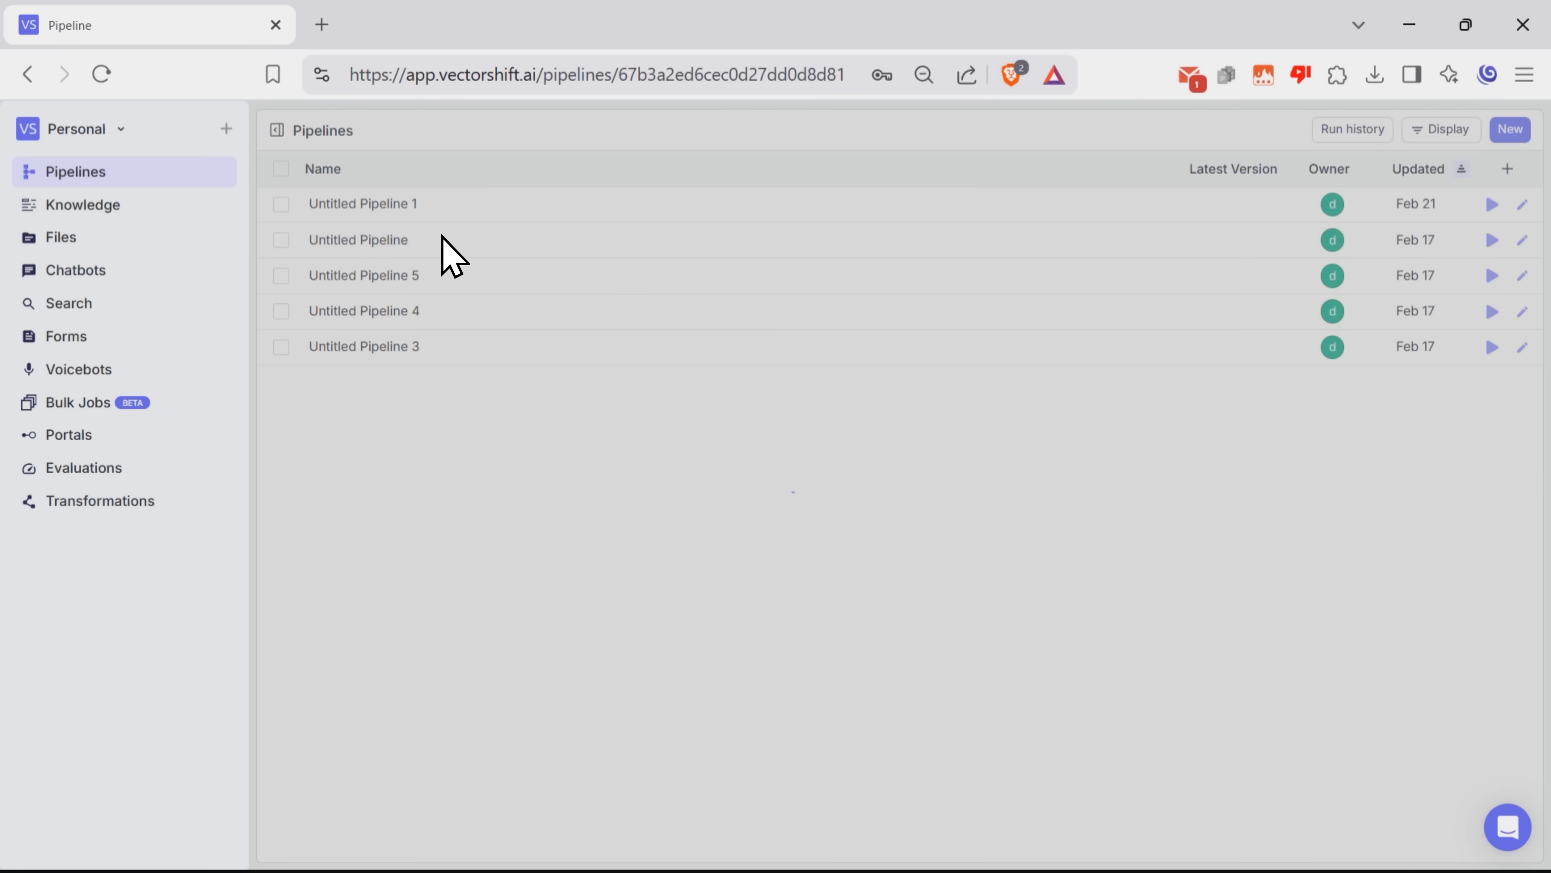
click(357, 239)
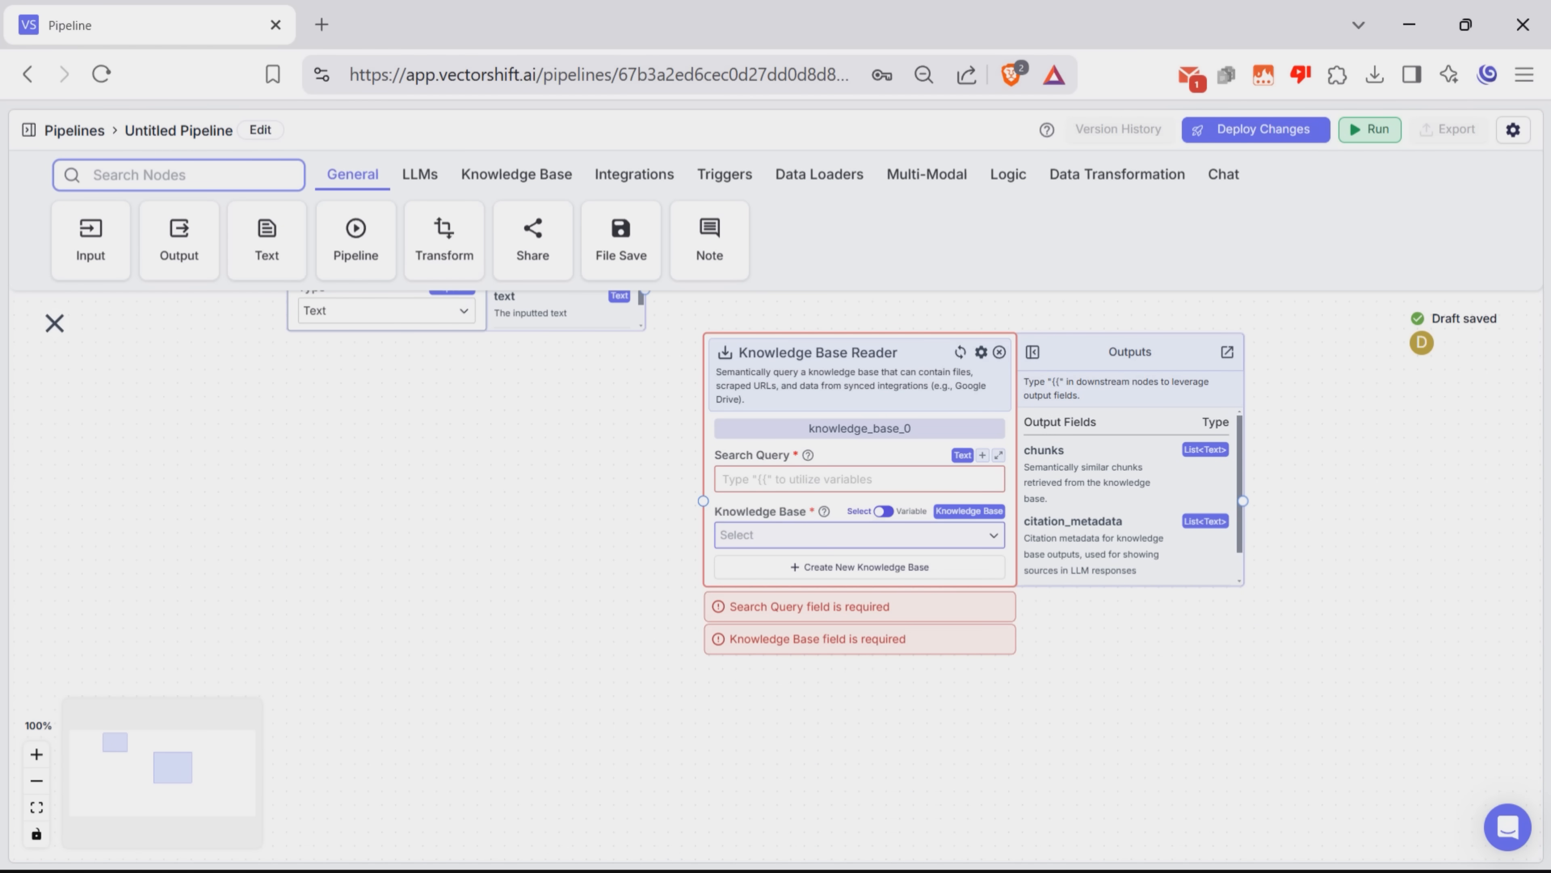
click(856, 534)
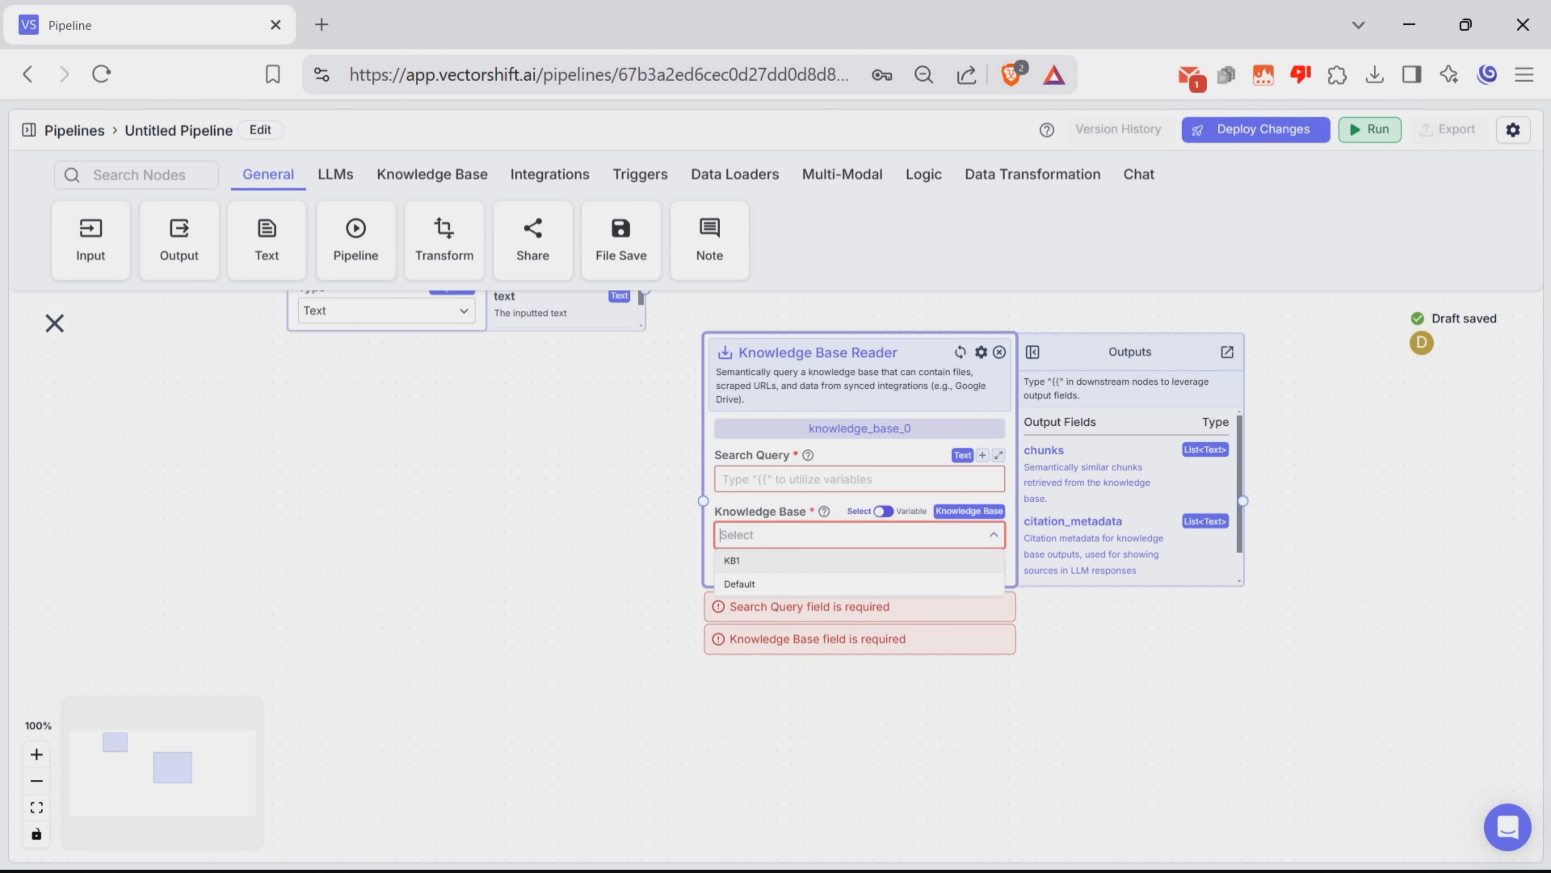
click(733, 560)
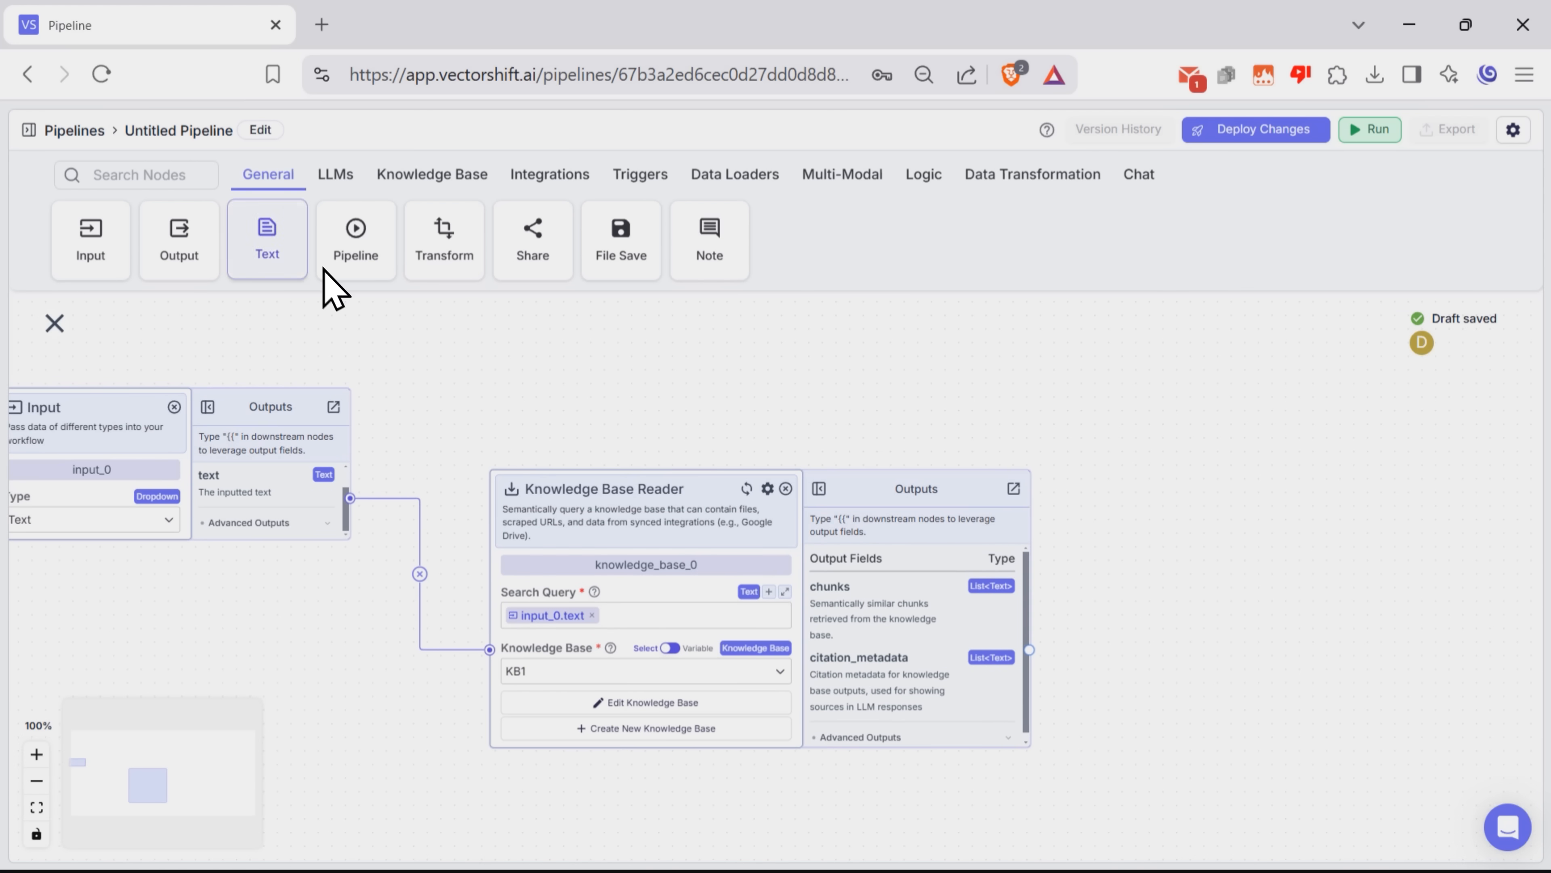
Add an OpenAI node from the LLMs category, wired from Input and Knowledge Base Reader.
click(335, 175)
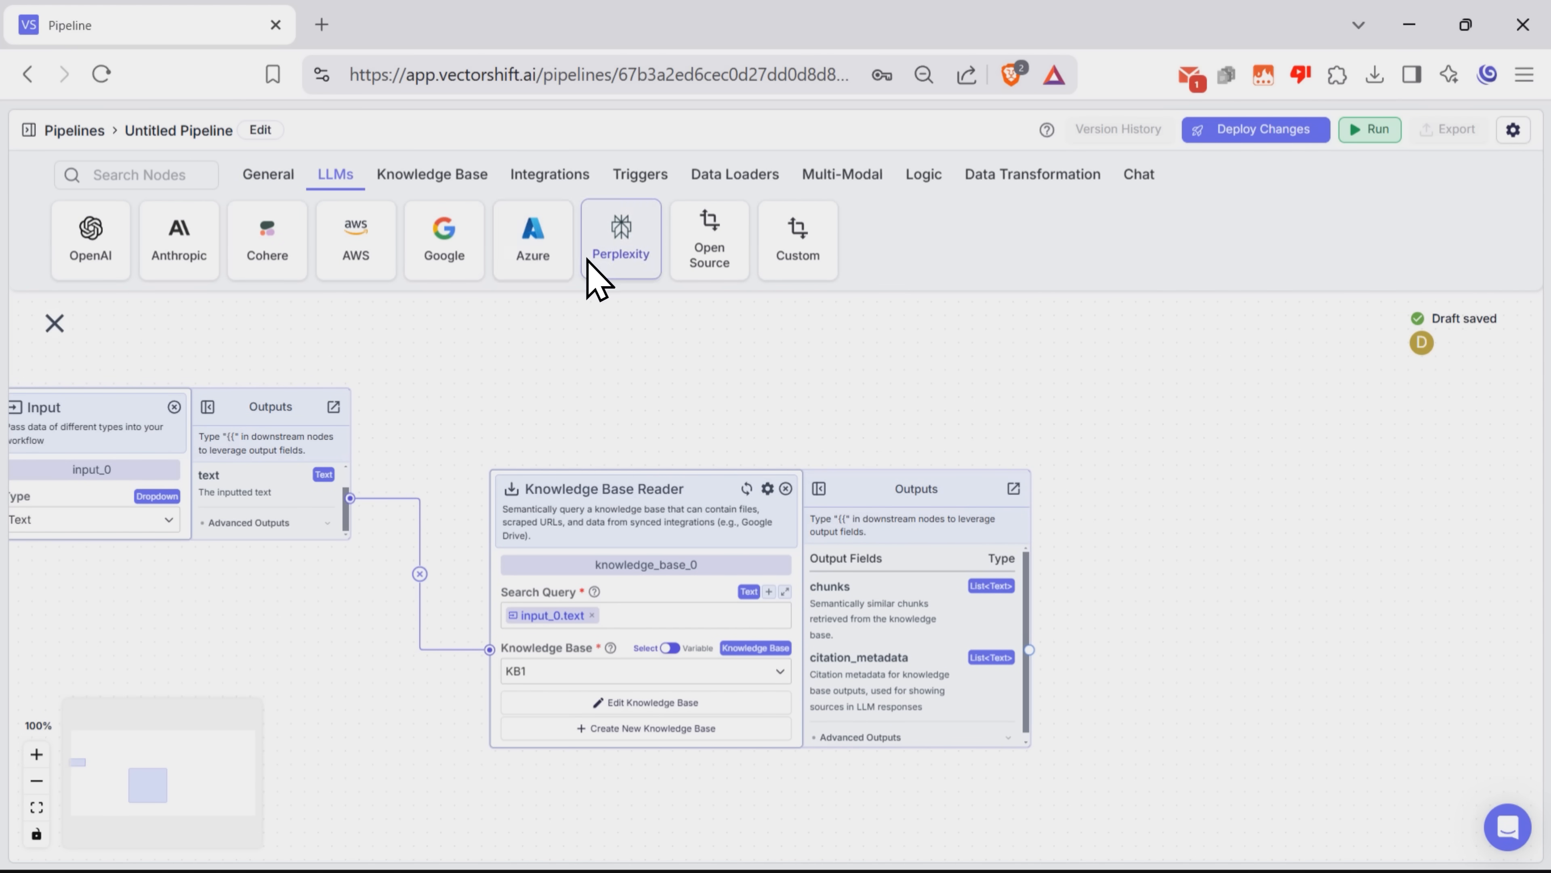
mouse_move(116, 346)
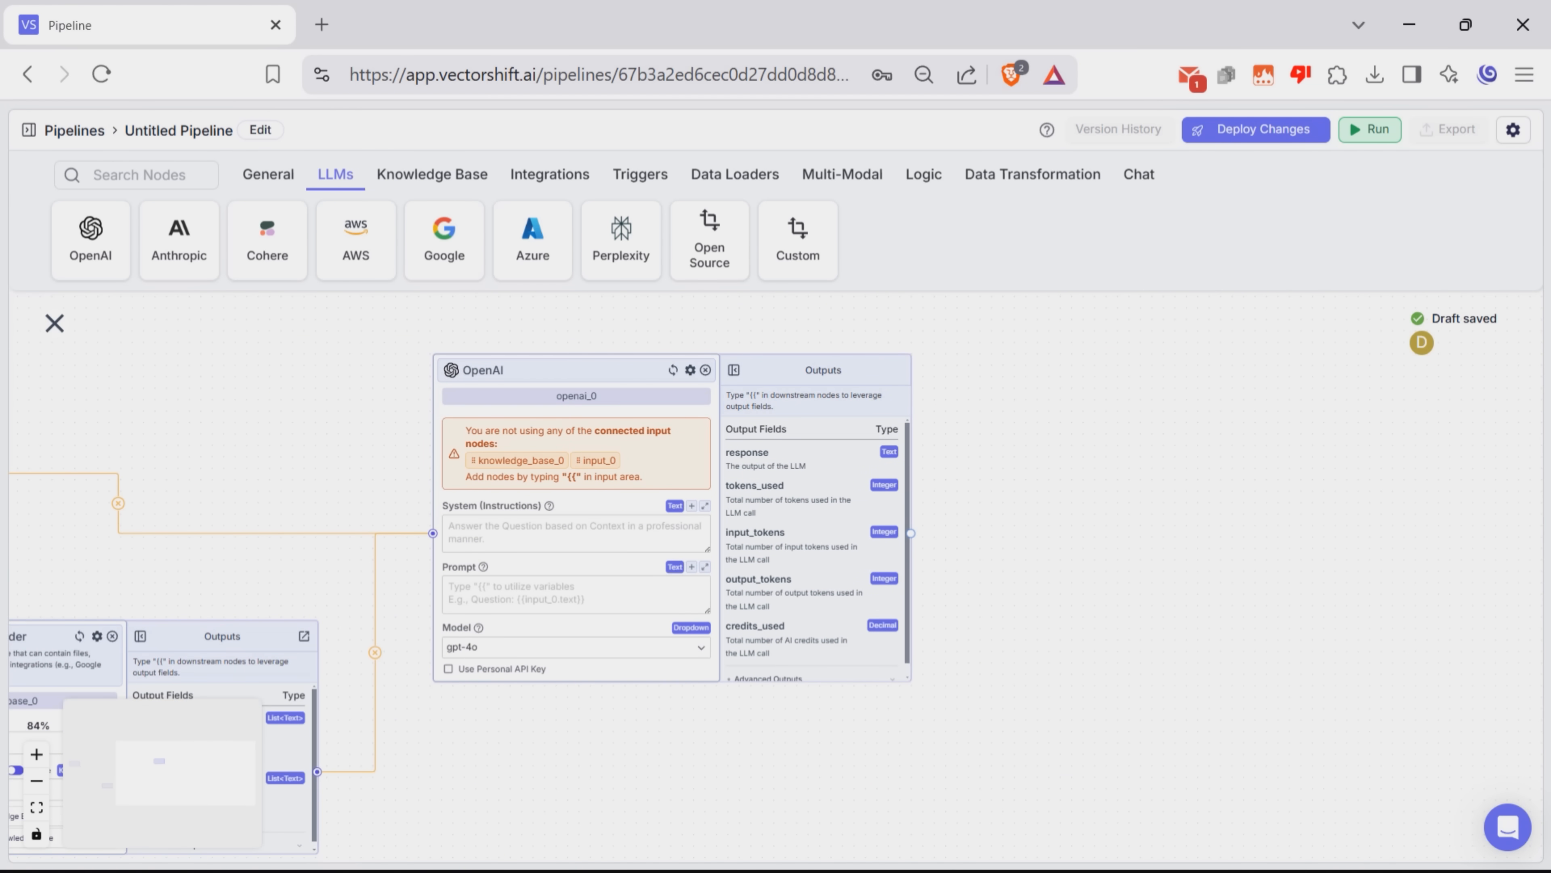
mouse_move(121, 302)
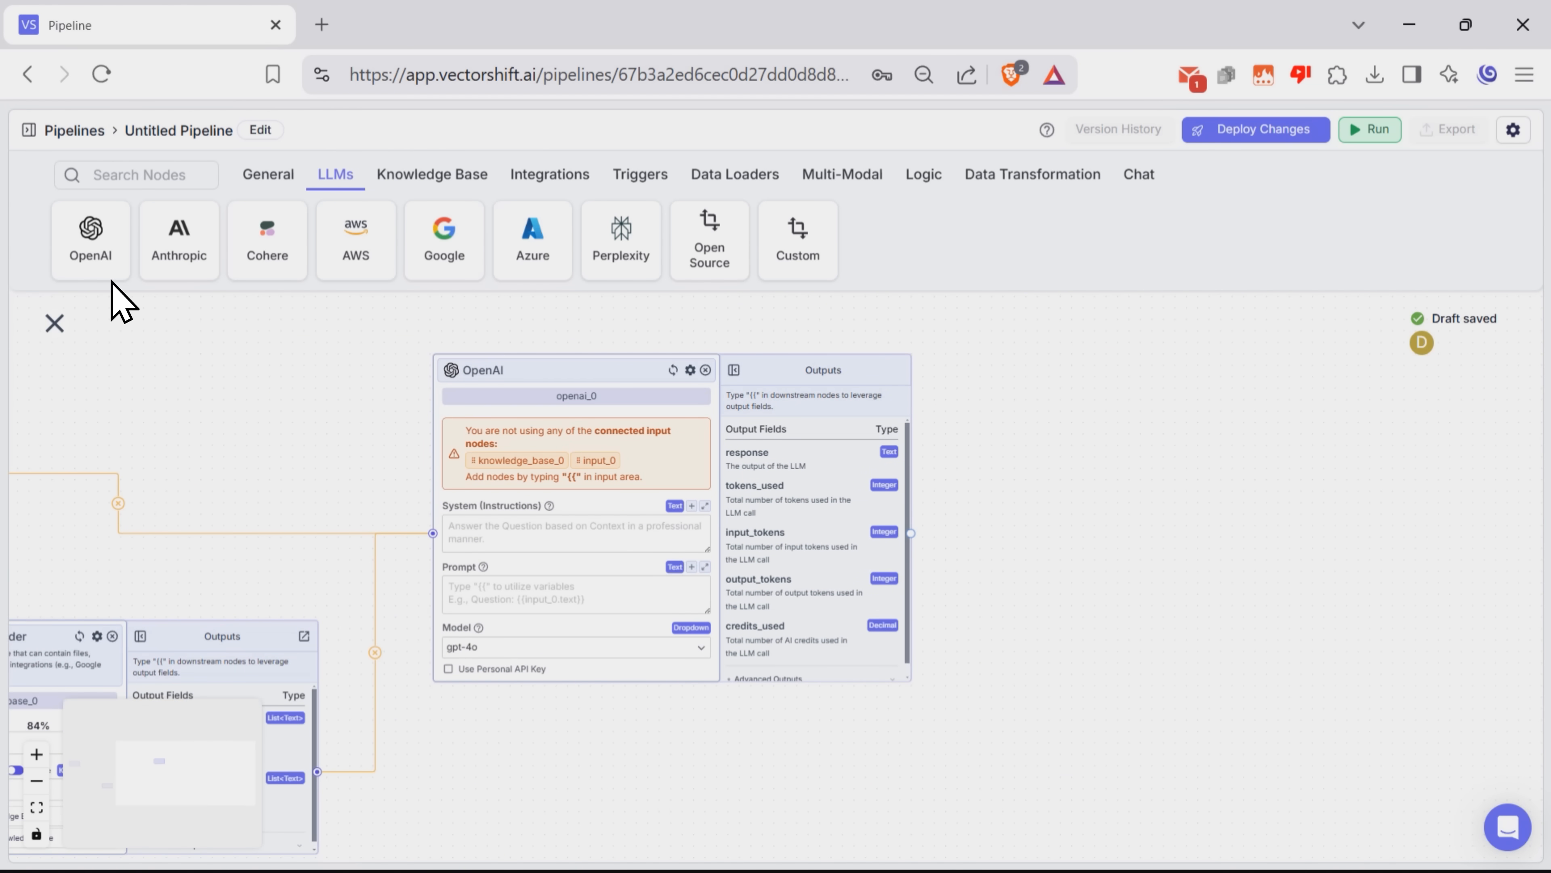
click(267, 175)
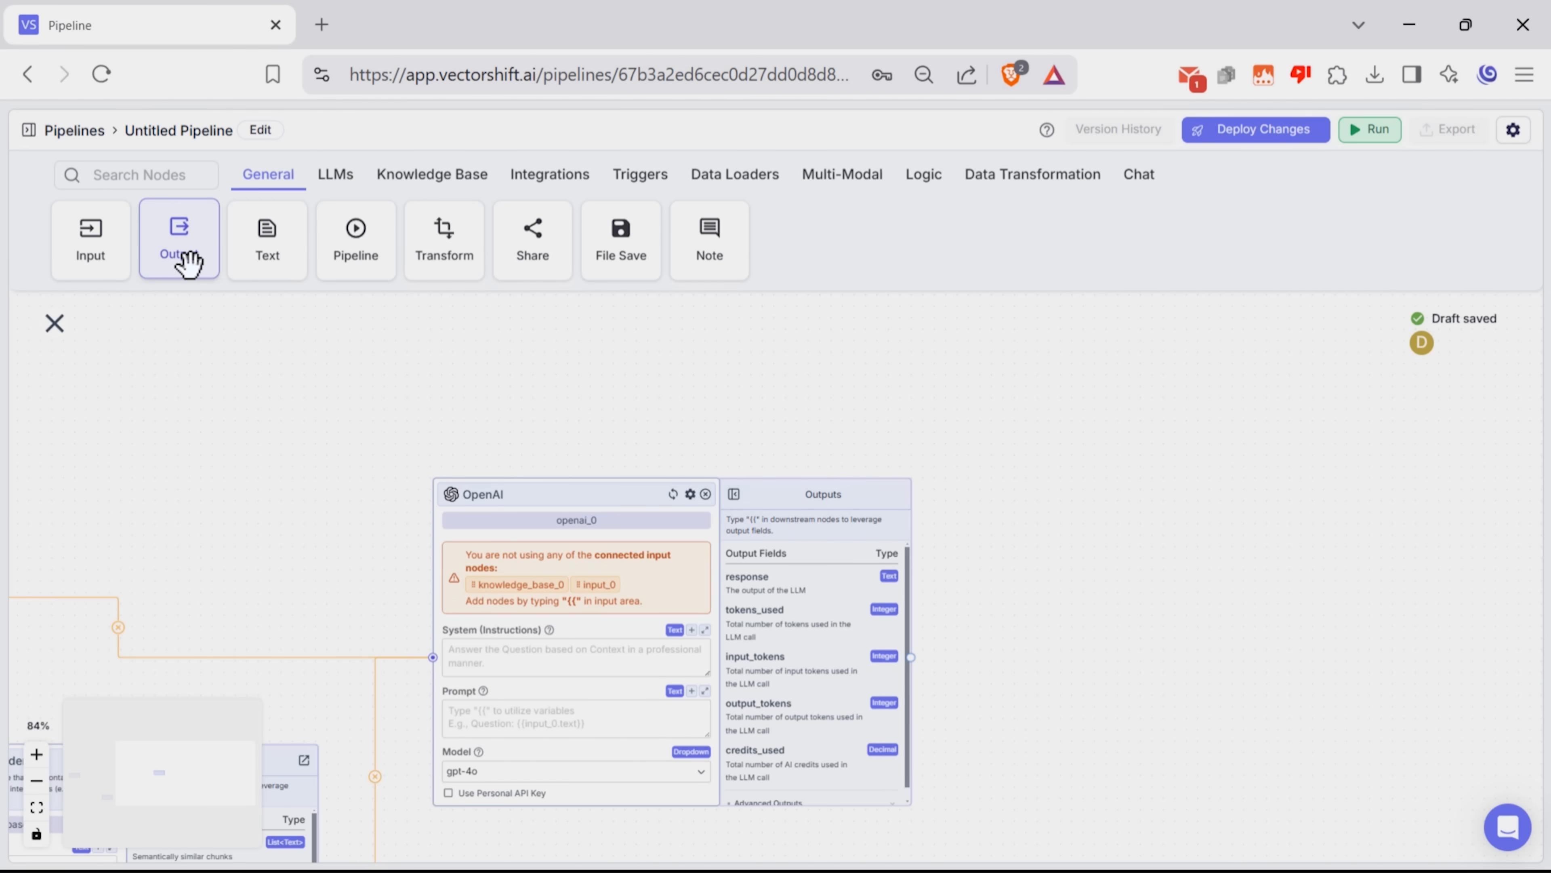
Drop an Output node onto the pipeline canvas.
click(177, 239)
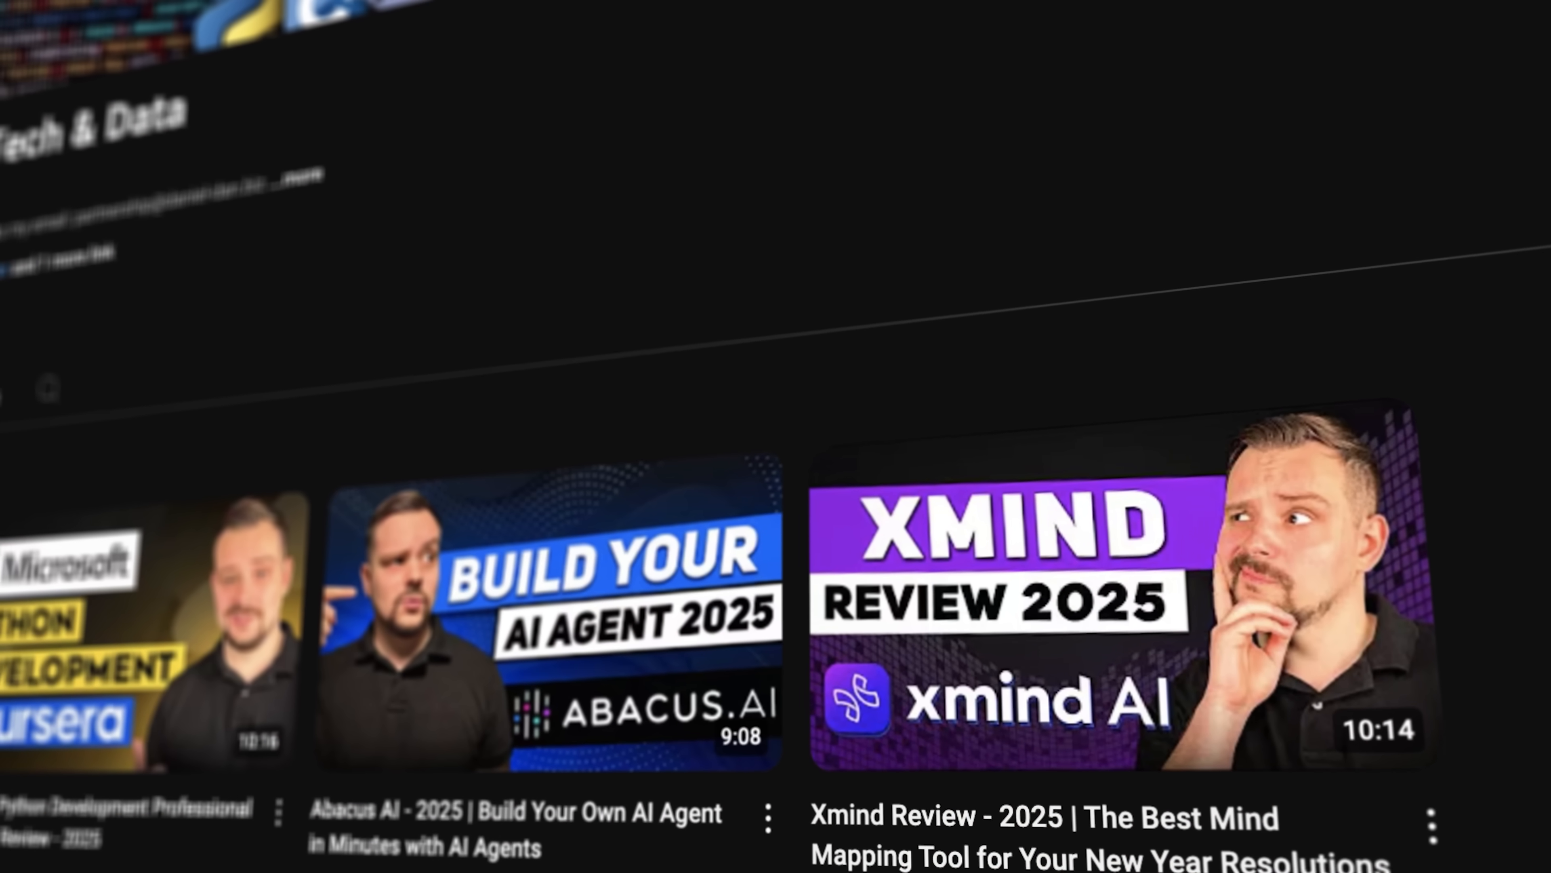
scroll(up, 3)
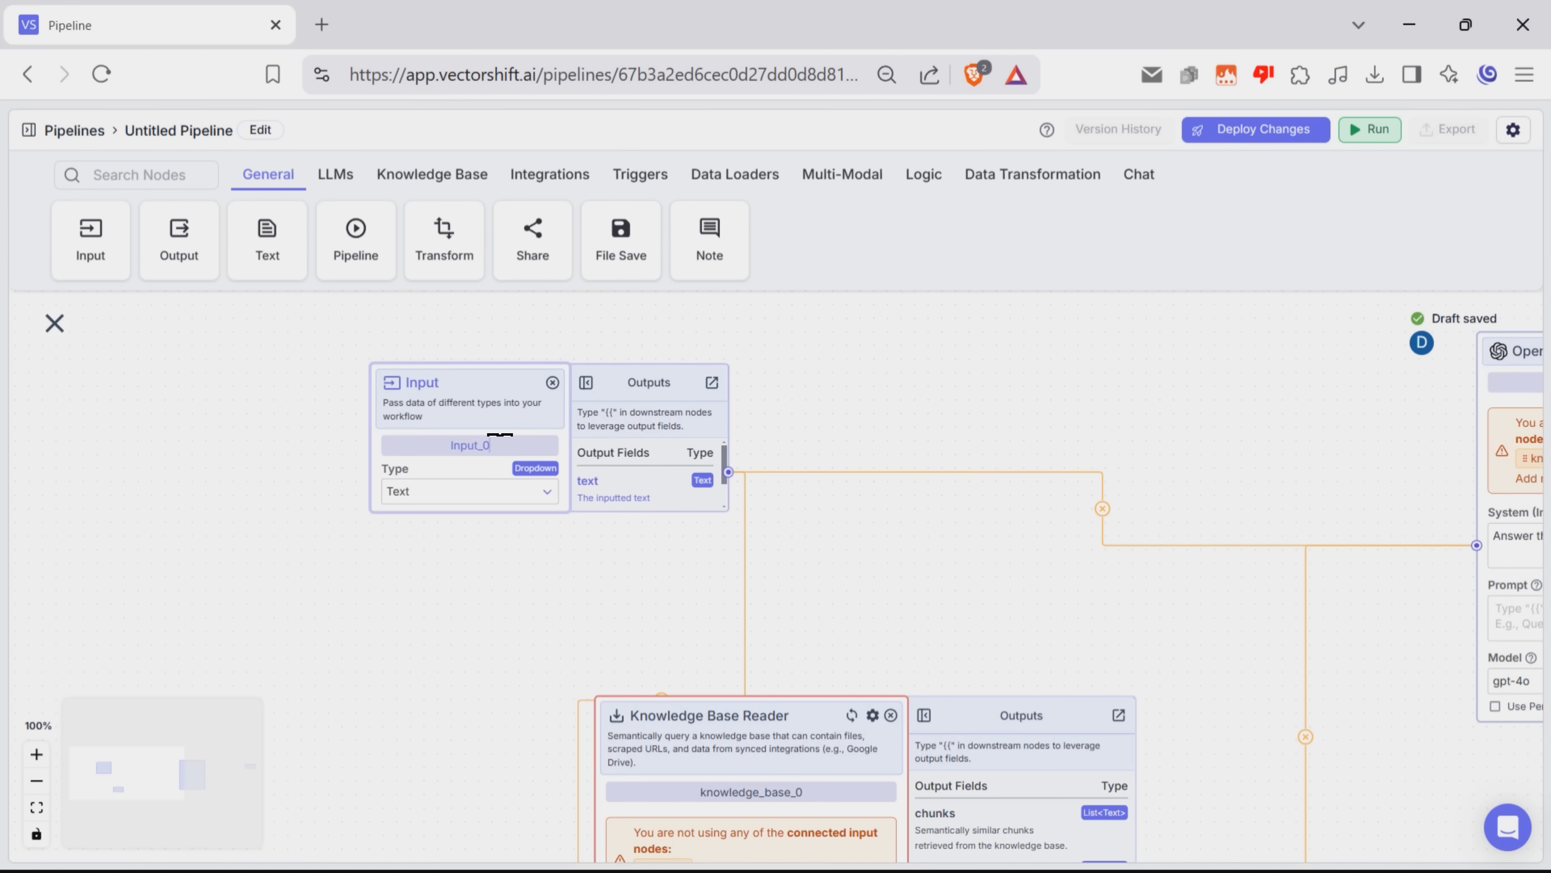
Name the Input node This_is_an_input and scroll to the Knowledge Base Reader.
text(This_is_an_i)
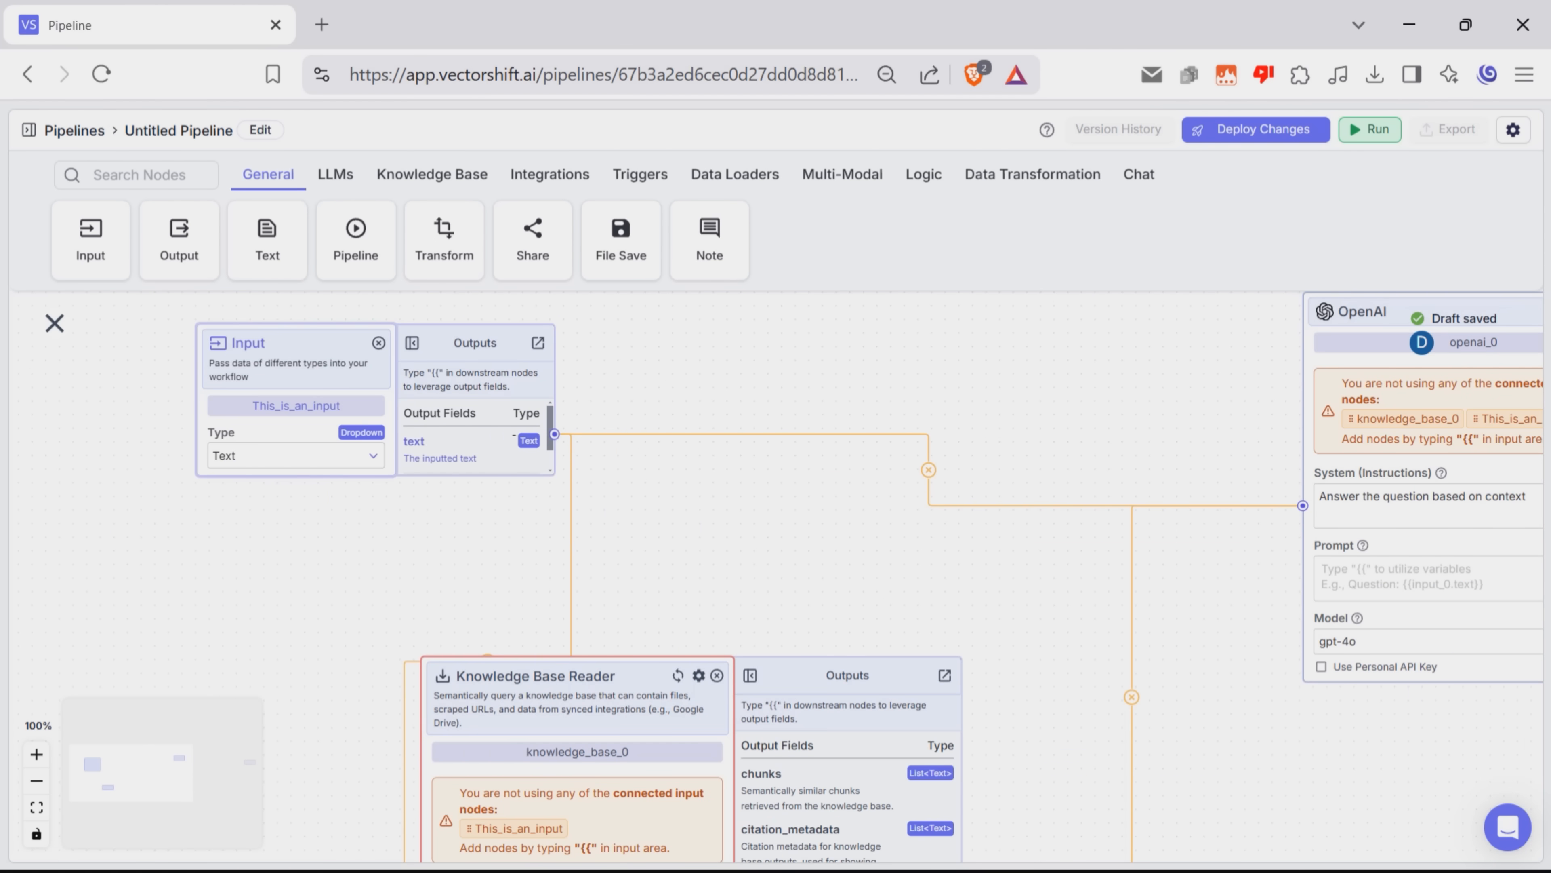
scroll(down, 3)
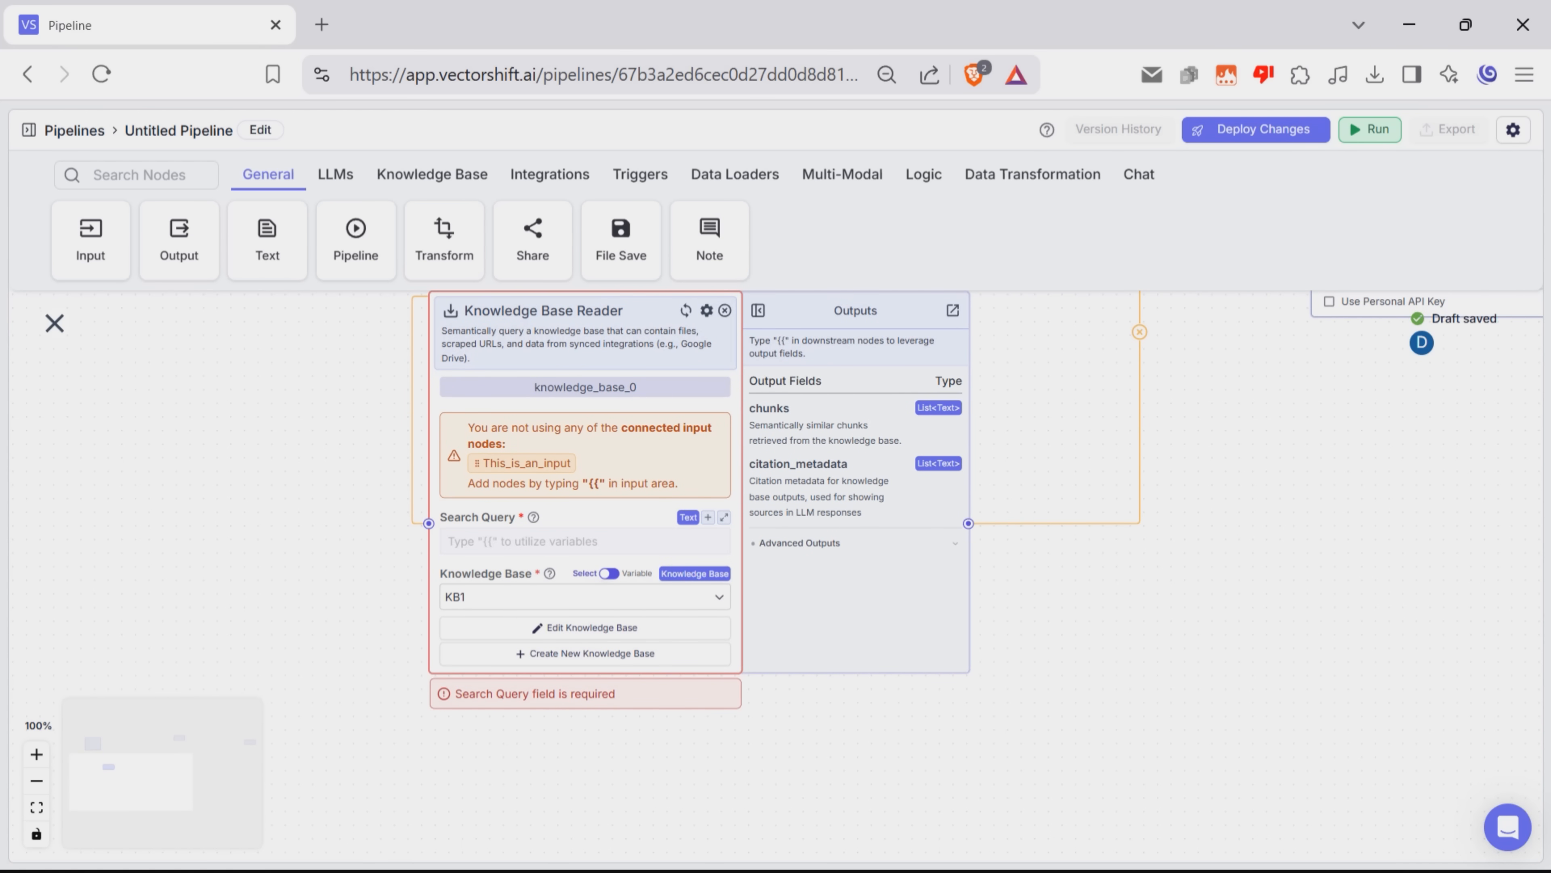
Set the reader's Search Query to the {{This_is_an_input}} variable.
click(583, 540)
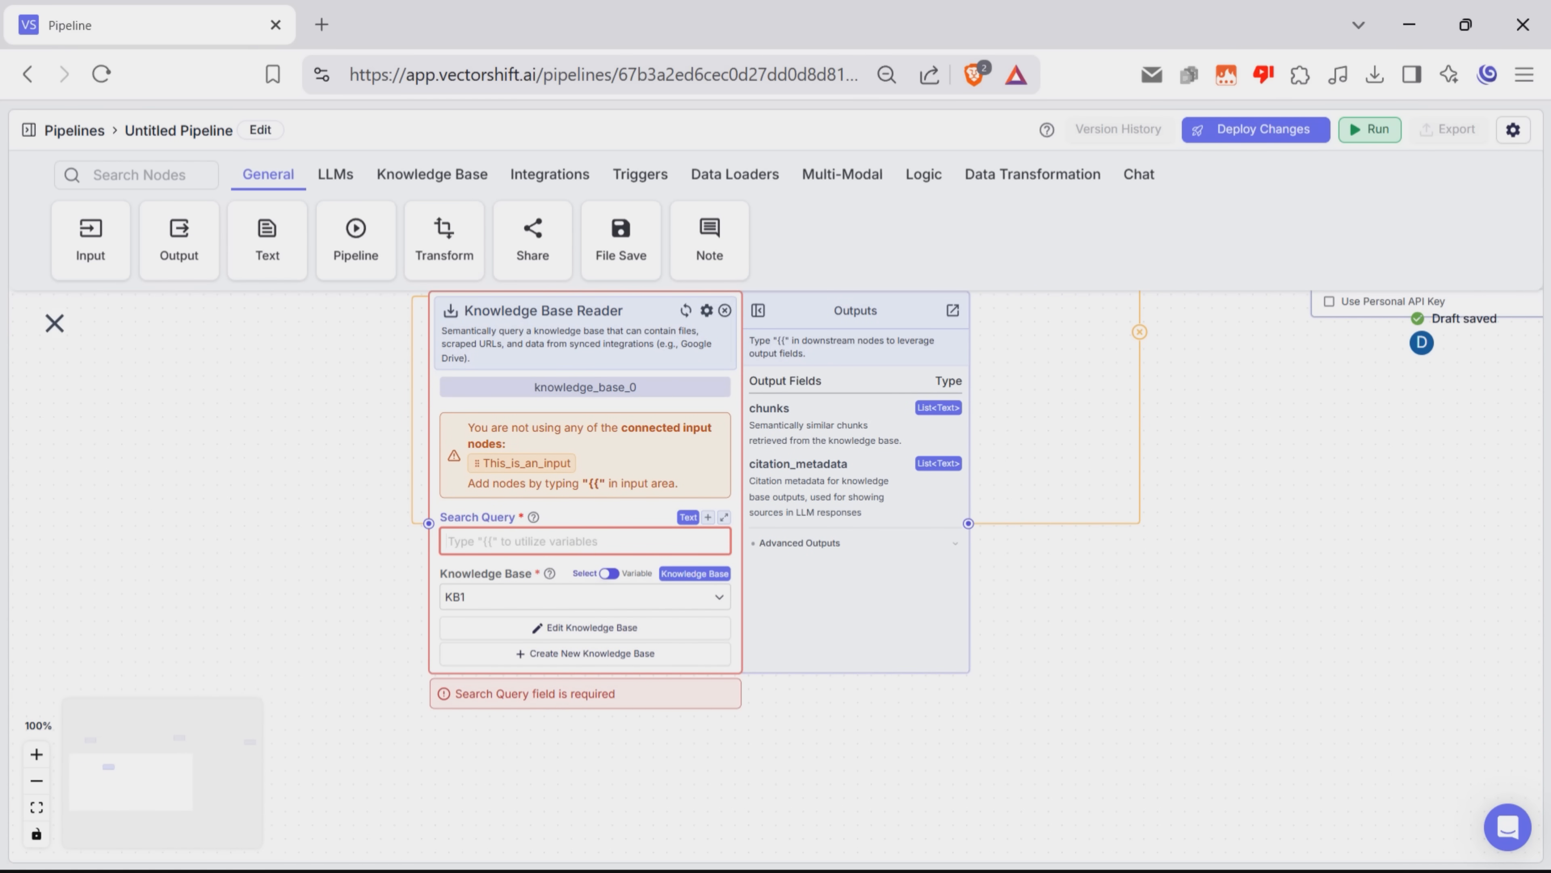
text({{)
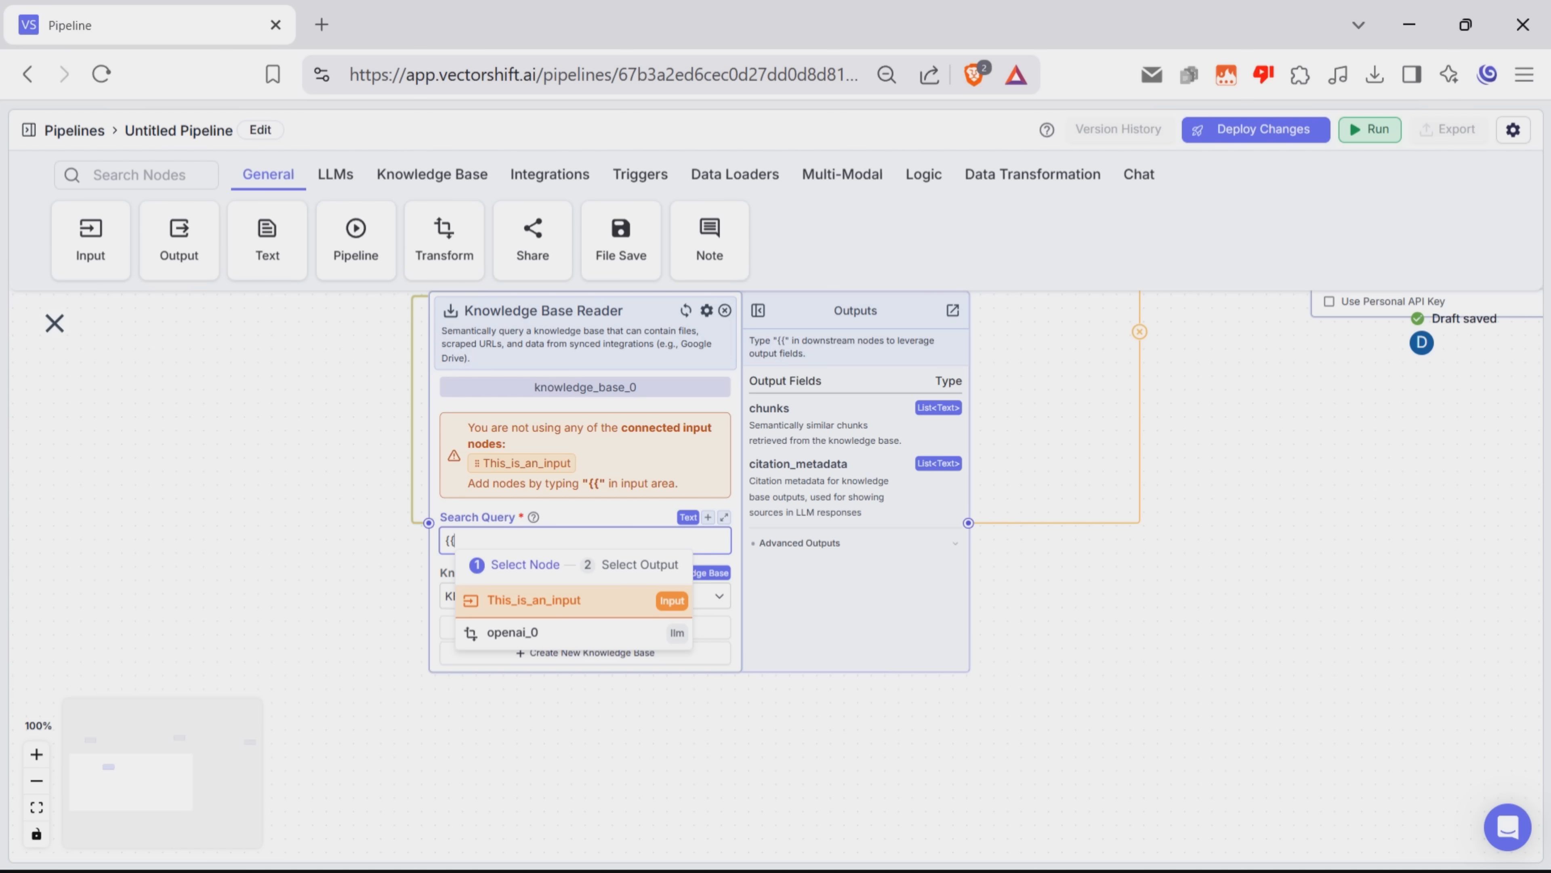
click(534, 599)
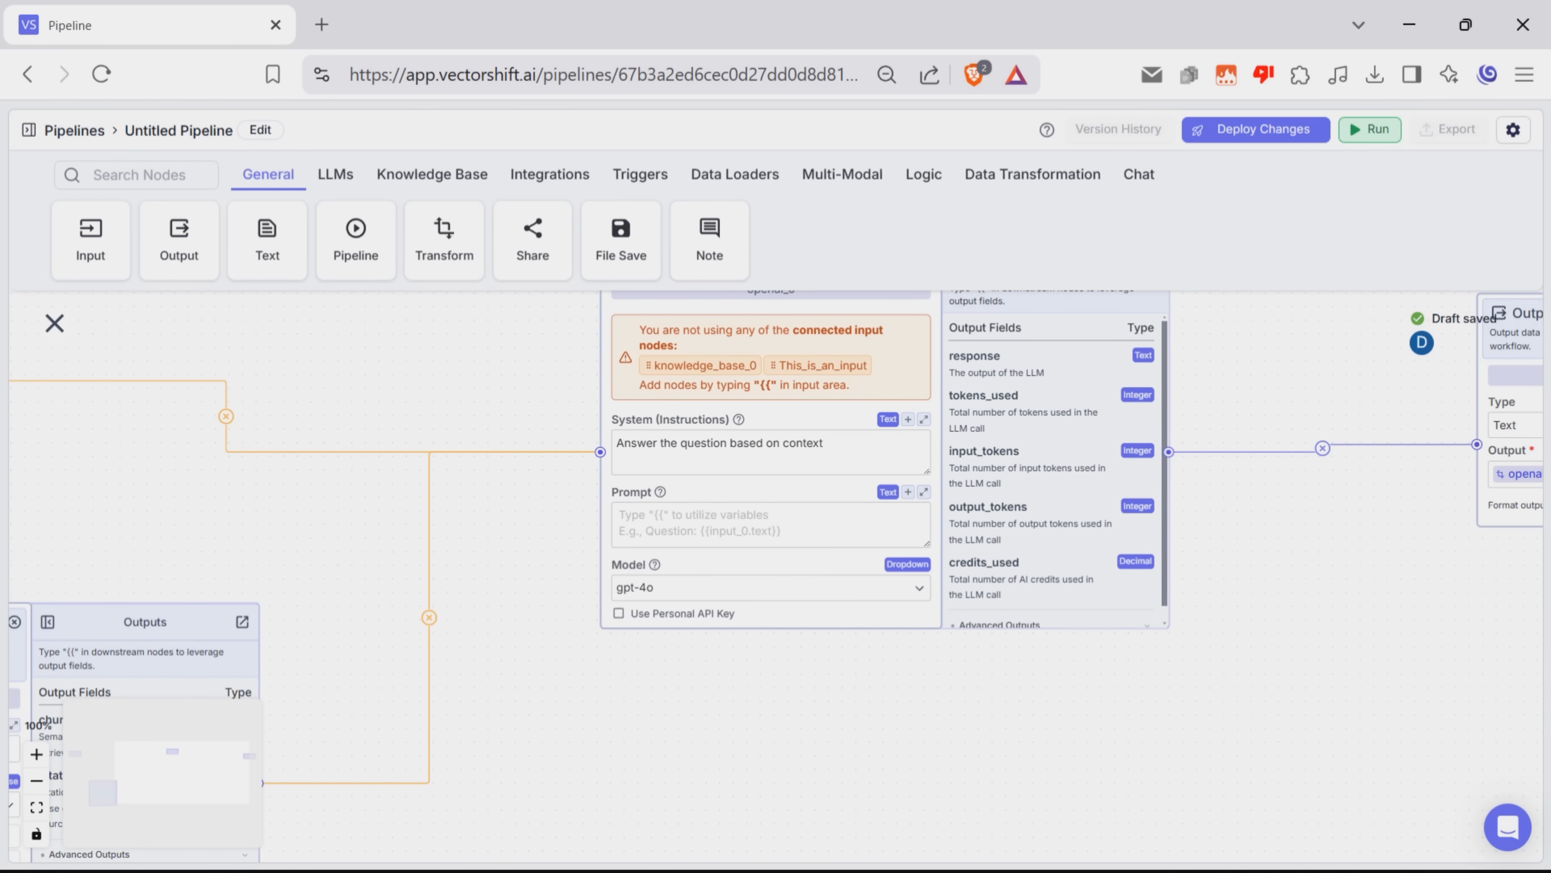
Write the prompt with Question = This_is_an_input.text and Context = knowledge_base_0.chunks.
text(Question)
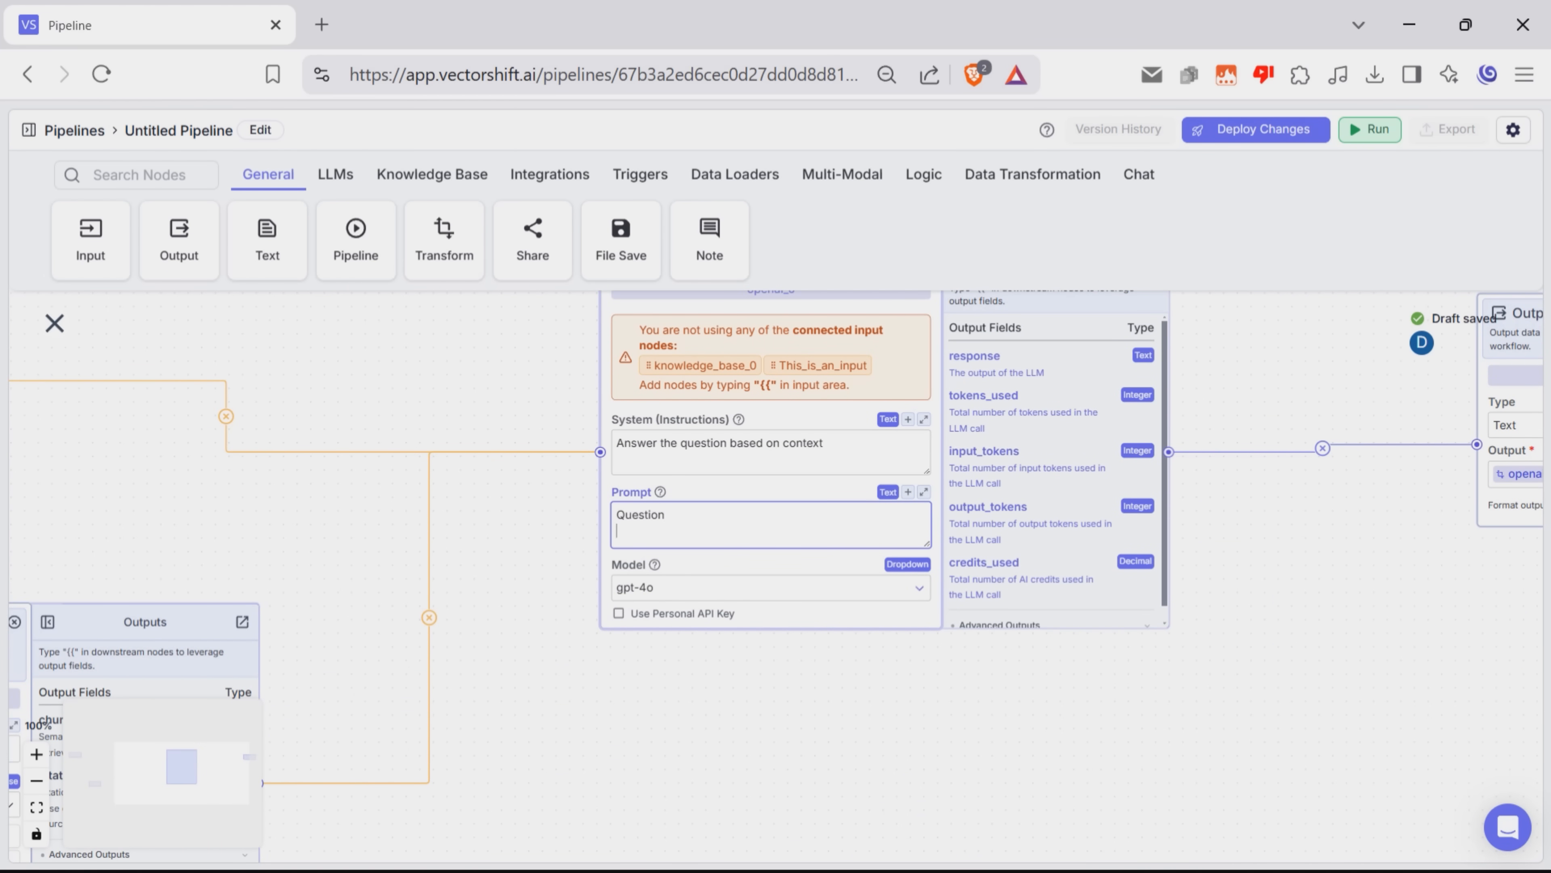
text({{)
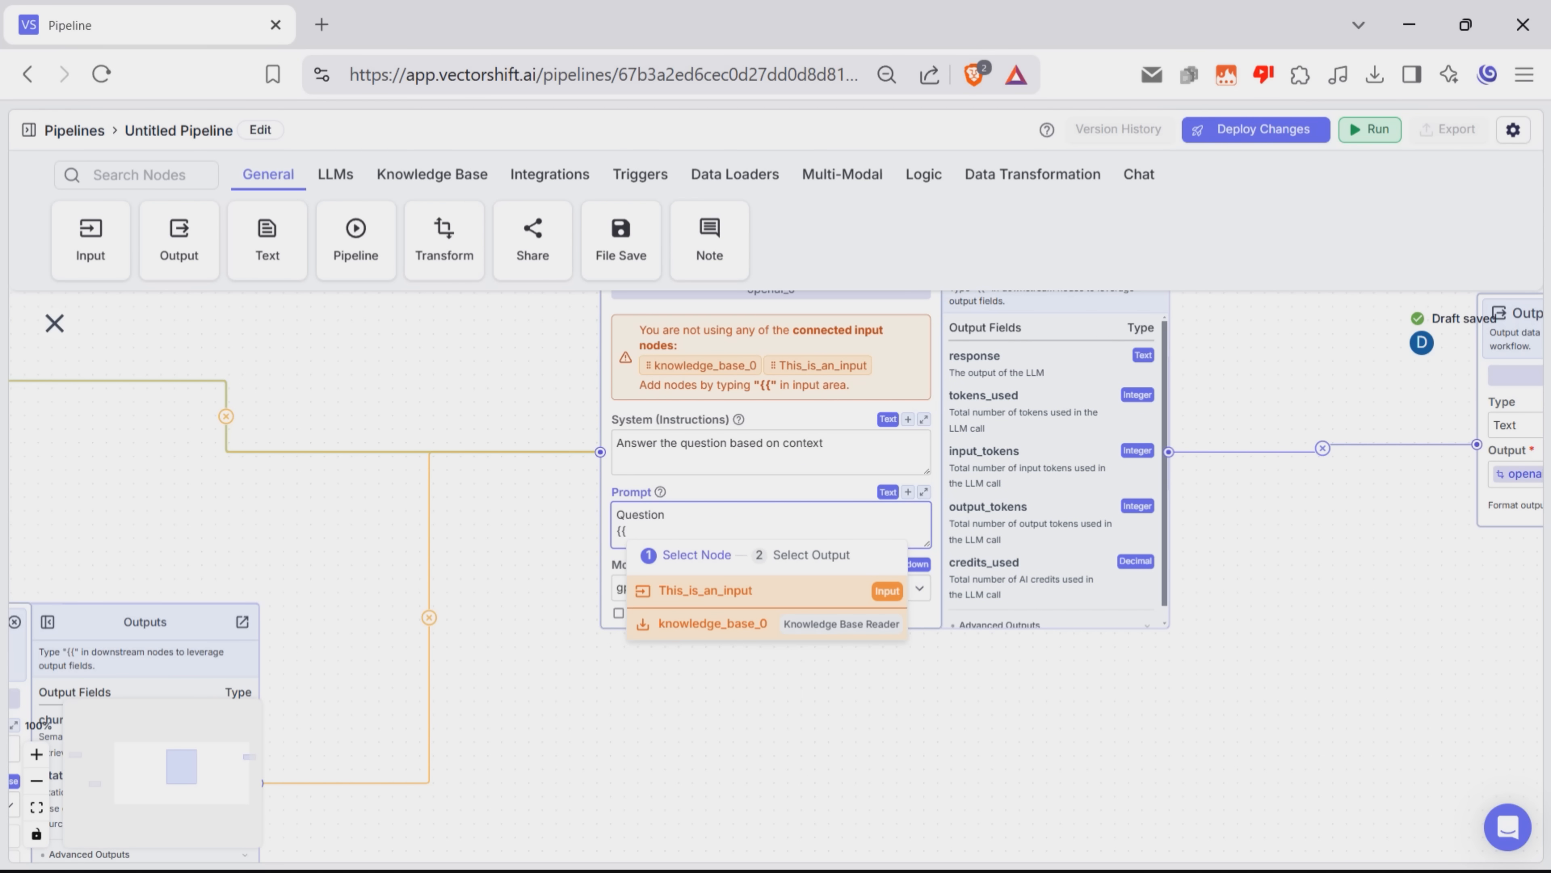
click(705, 590)
text(Context)
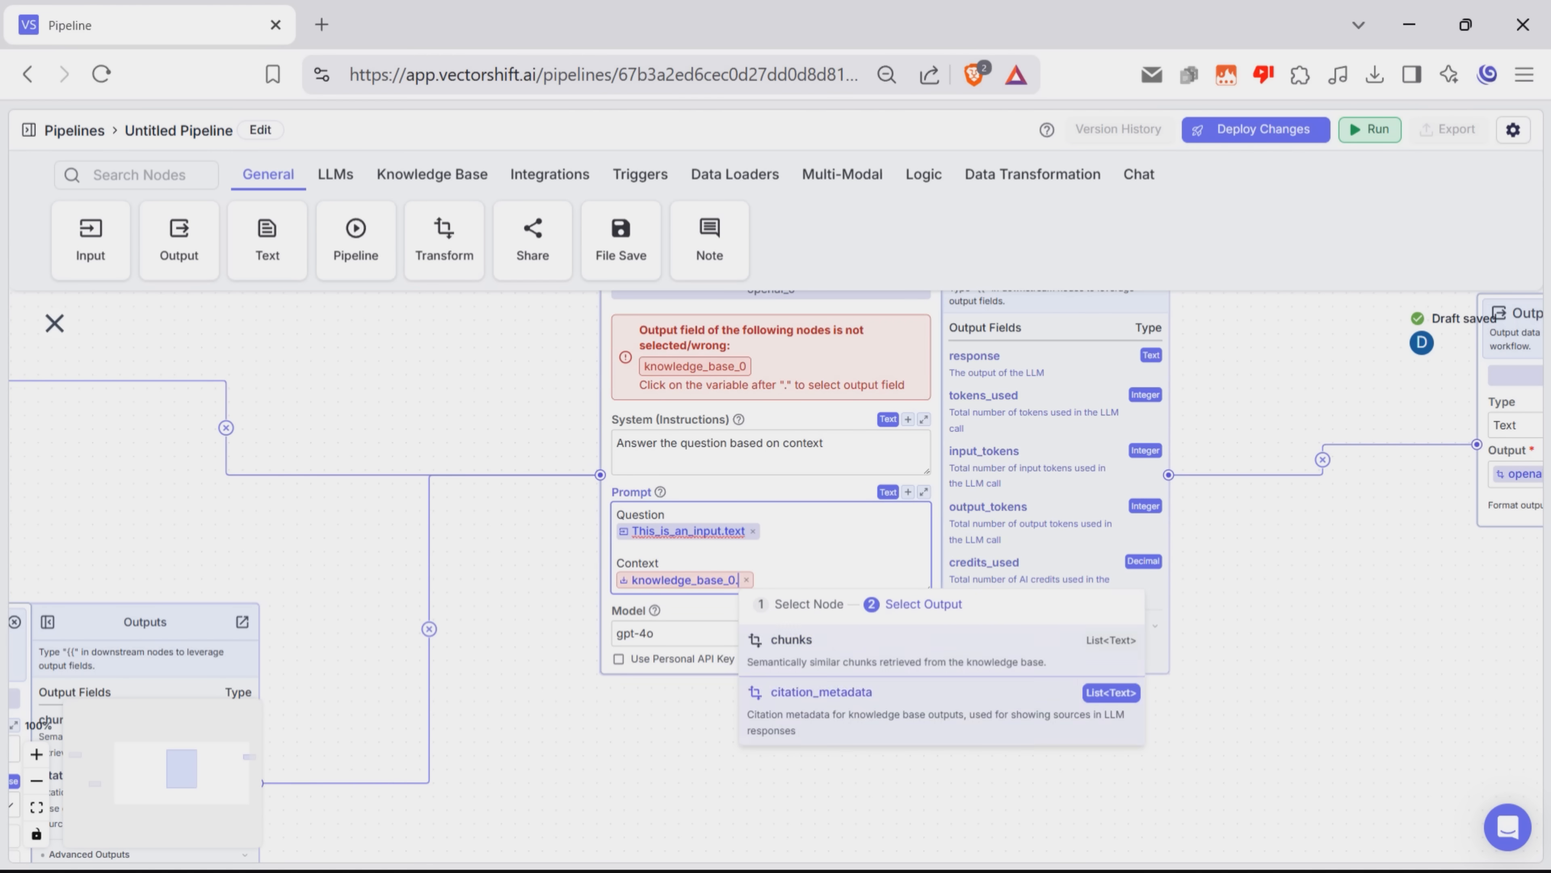
click(790, 639)
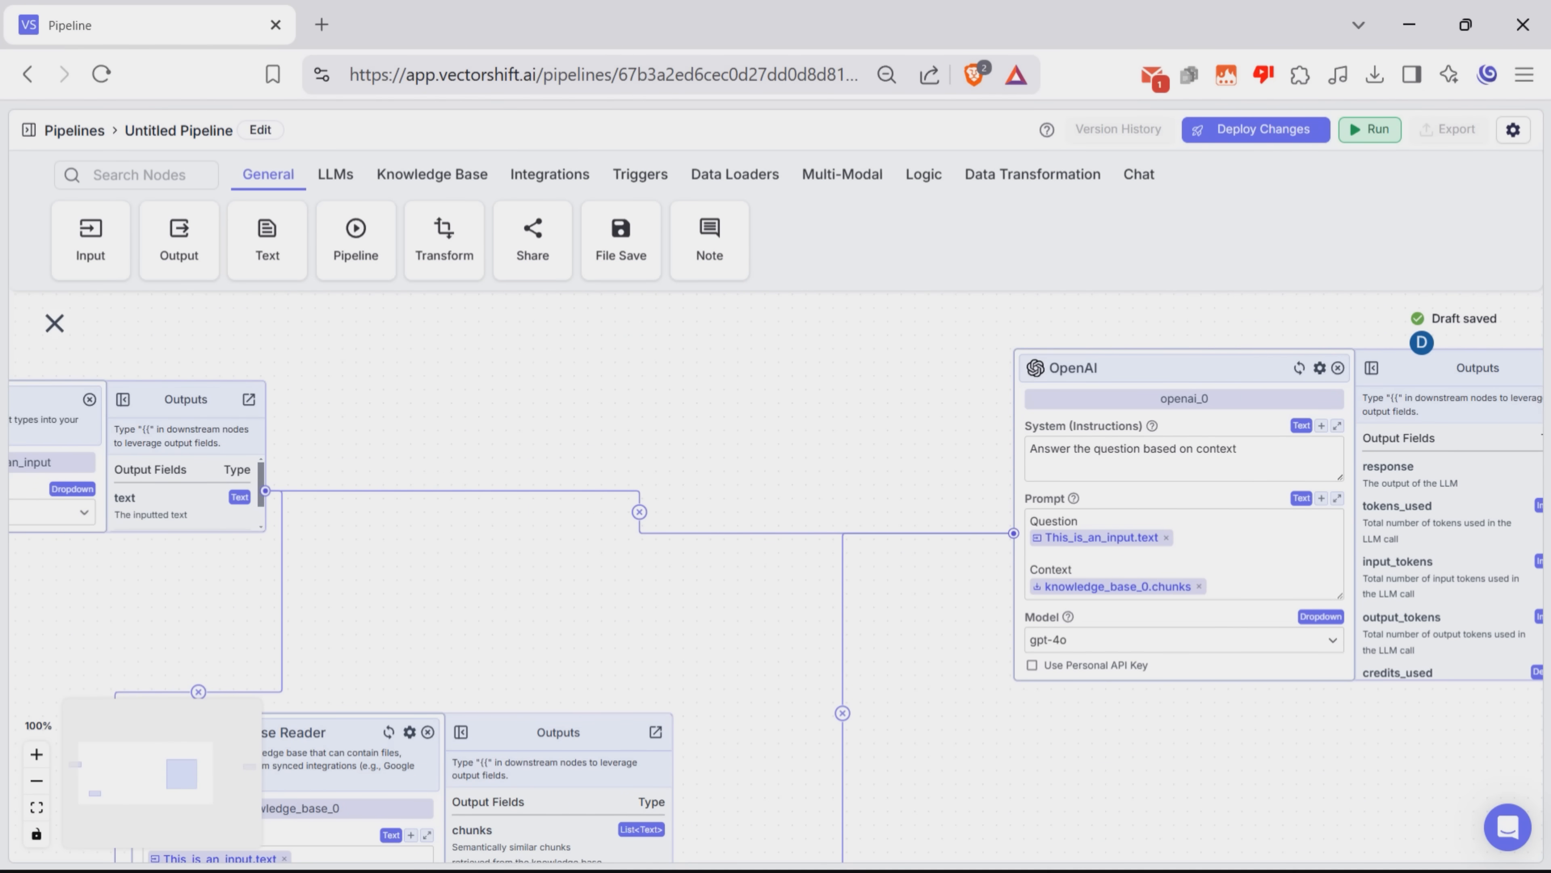
Run the pipeline on "What are the main data visualization tools?" and review the three-tool answer.
click(1369, 128)
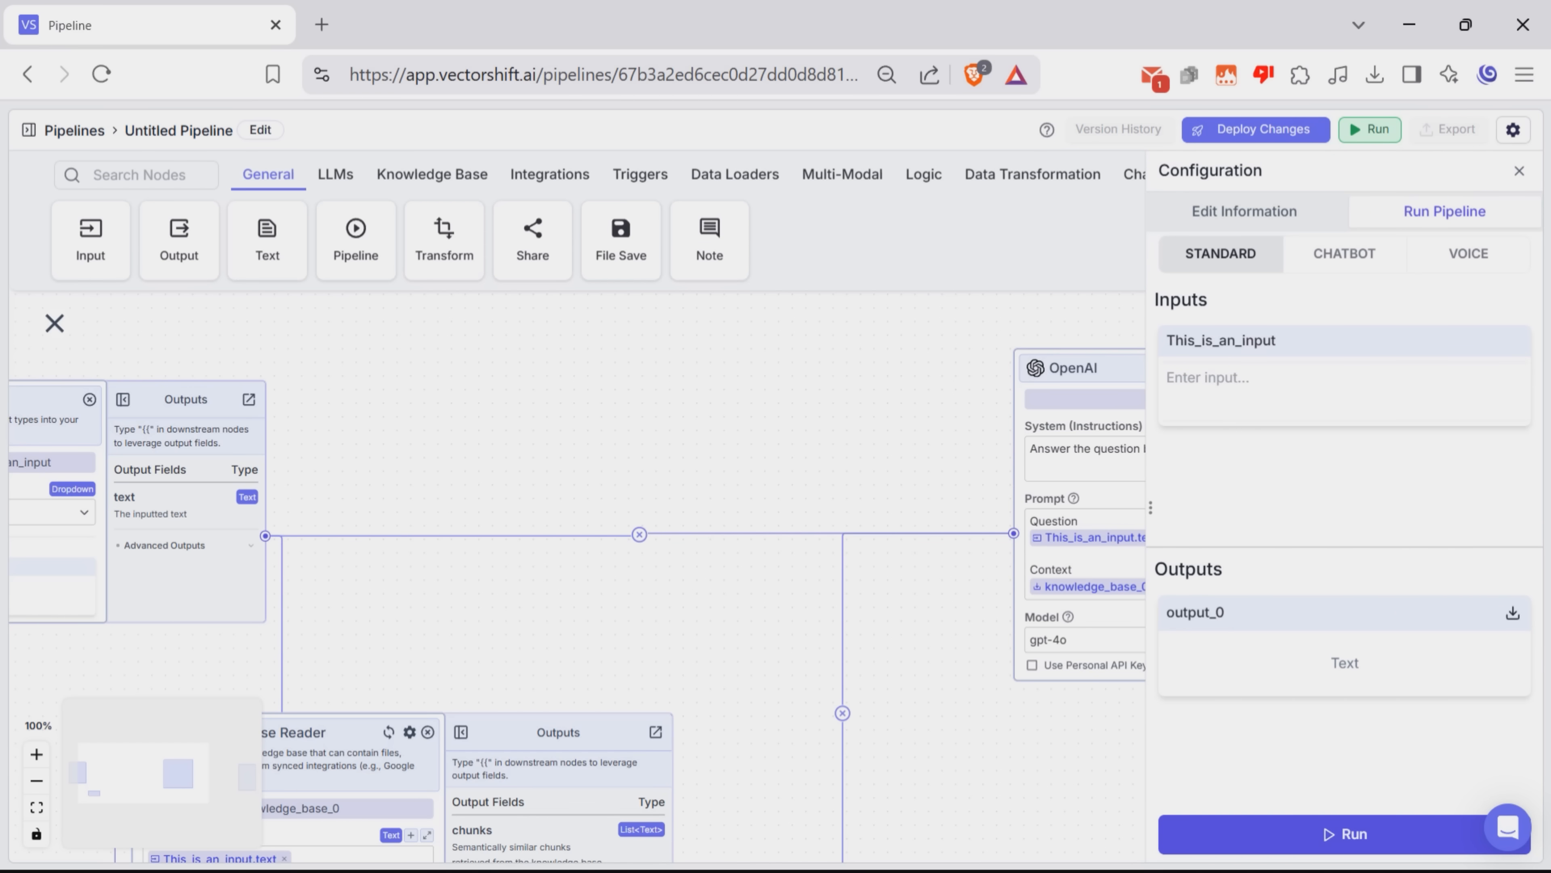
text(What are the)
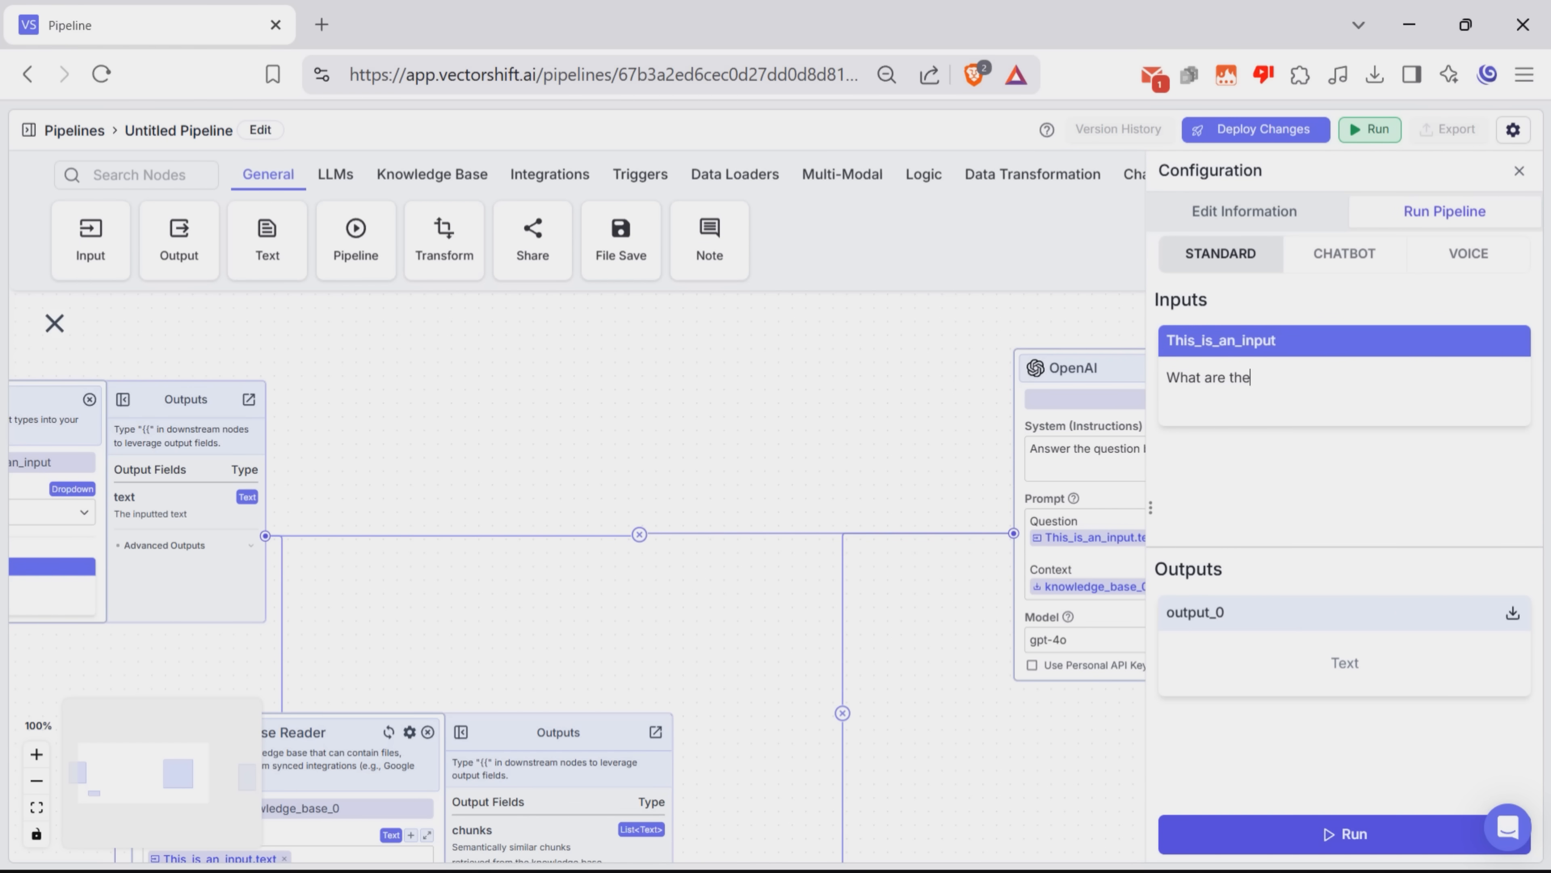
text(main data visualization tools?)
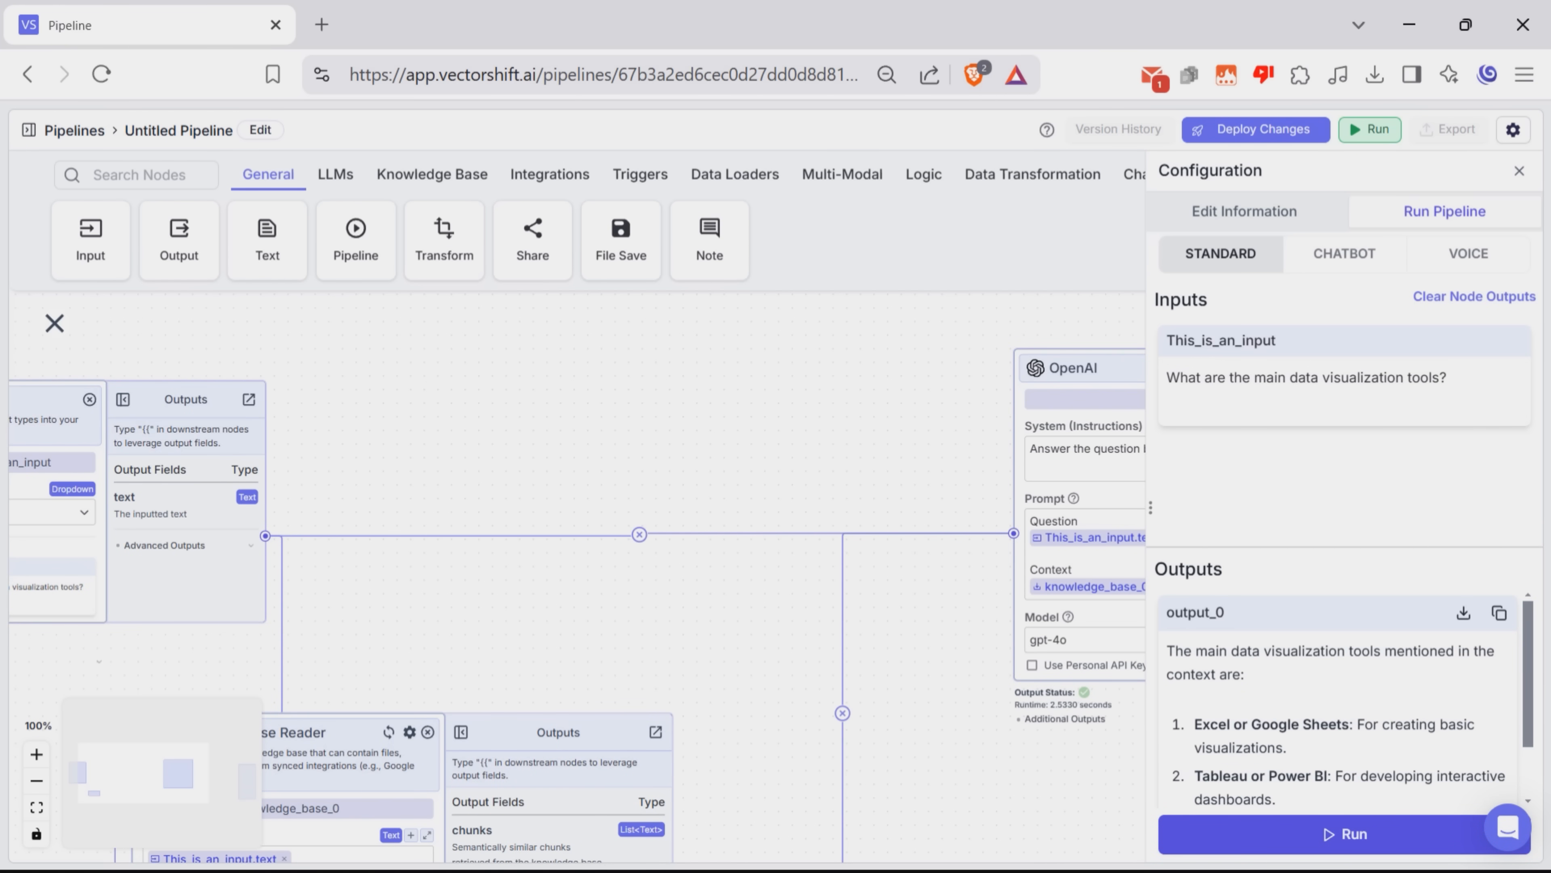
scroll(down, 3)
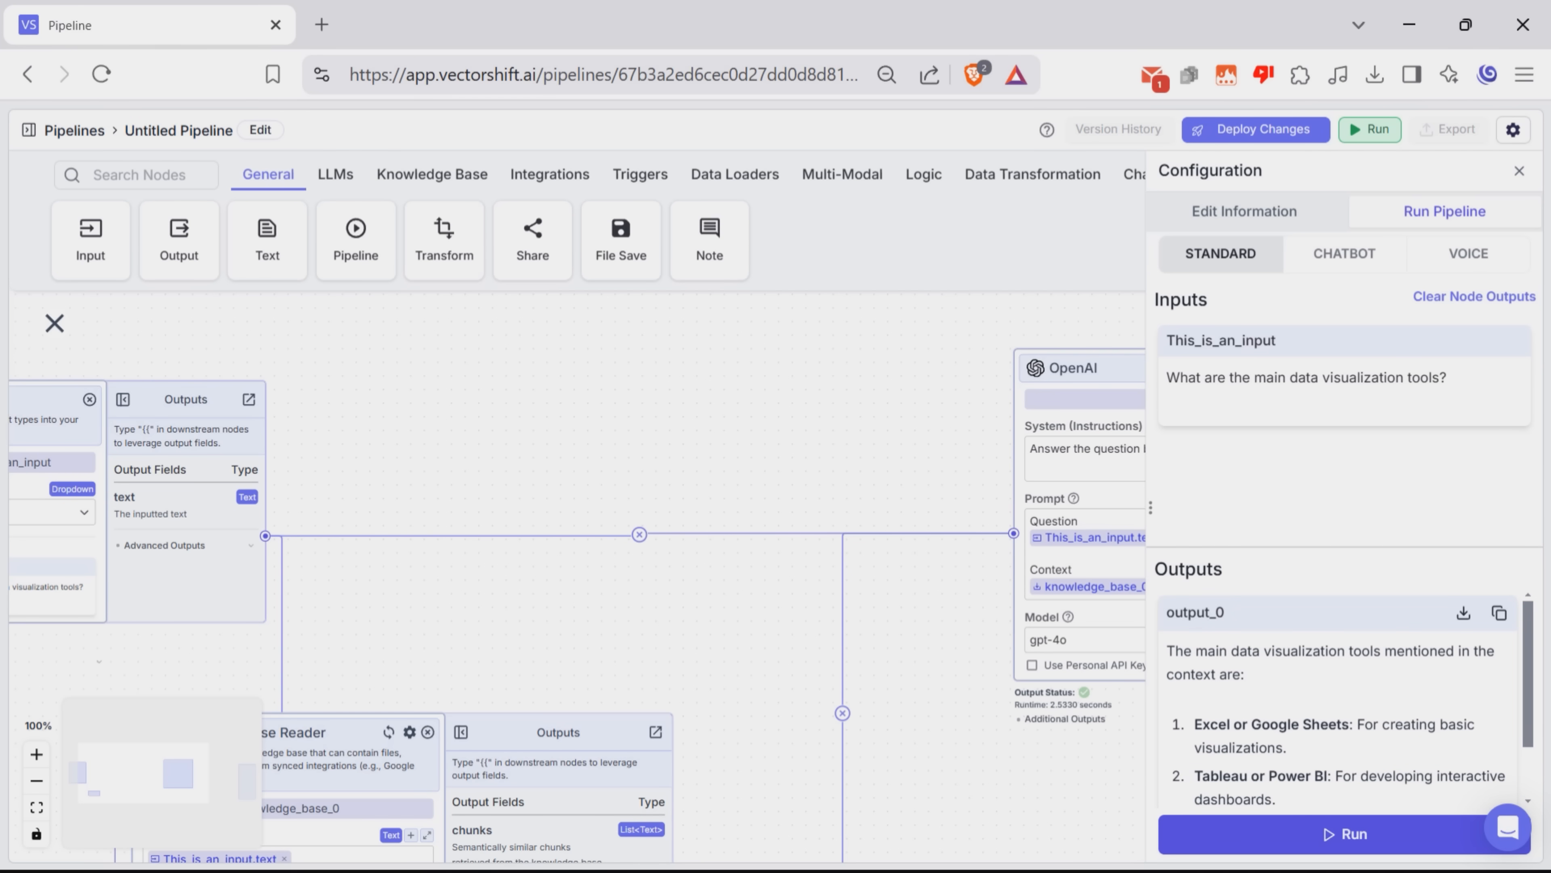
scroll(down, 3)
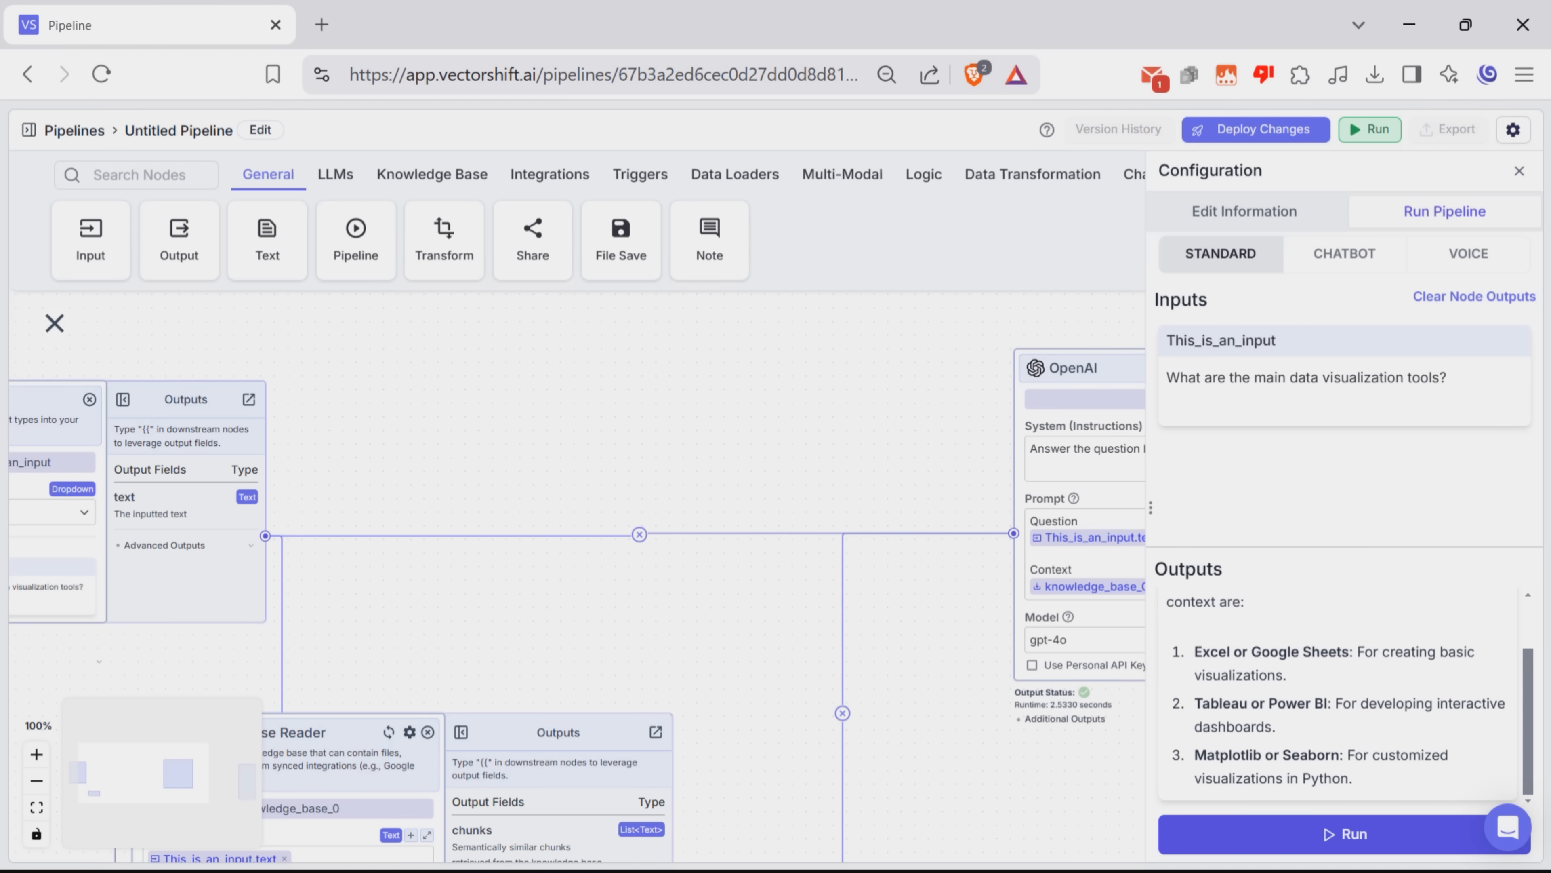
click(1520, 171)
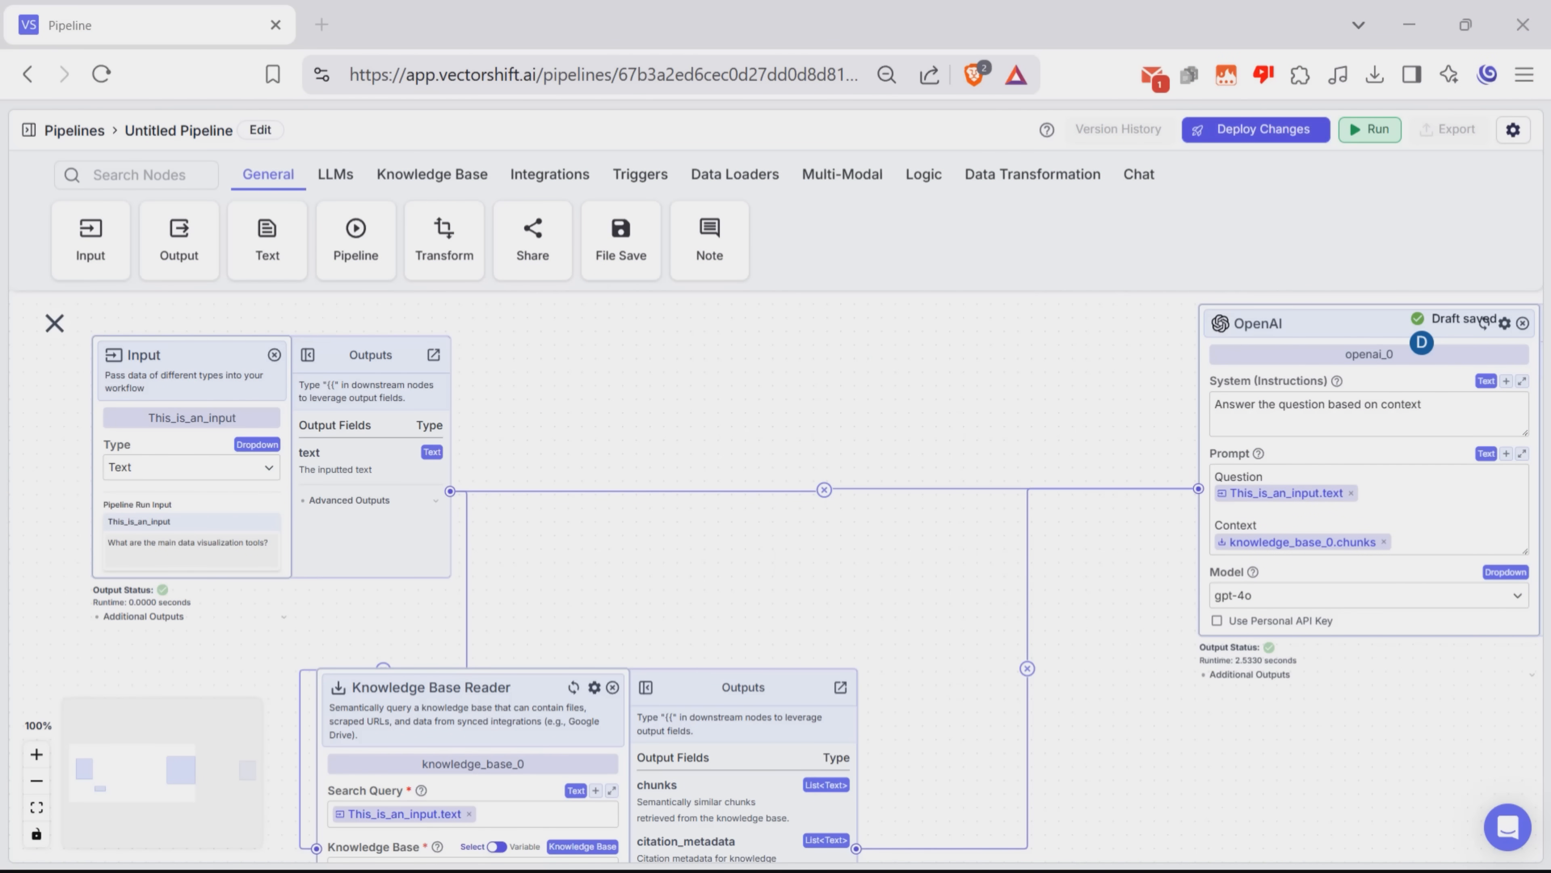
Deploy the pipeline as patch v0.0.1 described as Chatbot1 and proceed to export.
click(1254, 129)
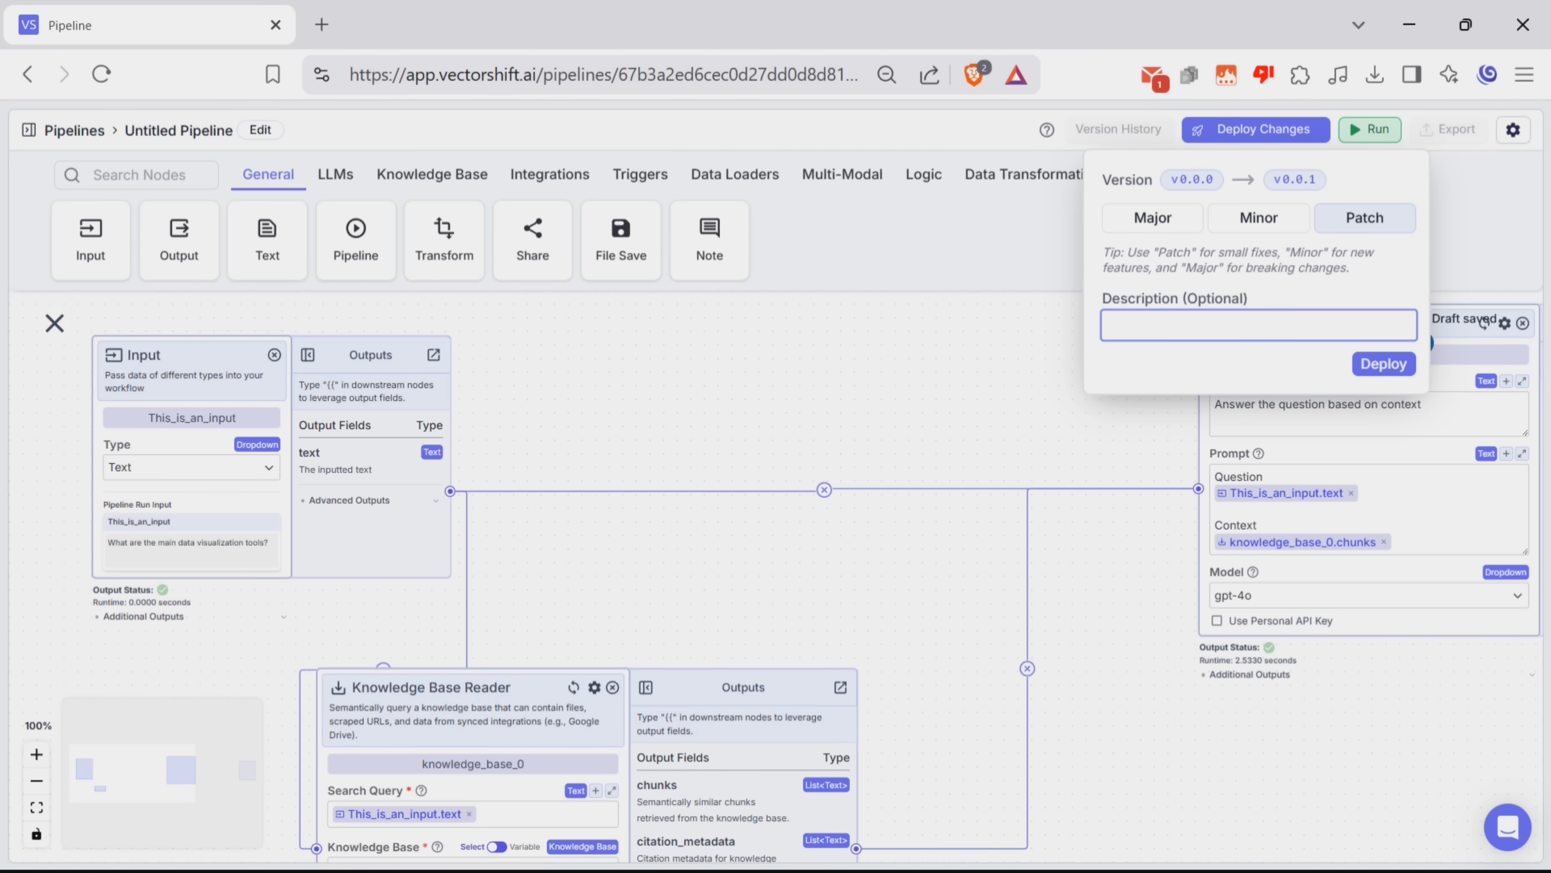
text(Chatbot1)
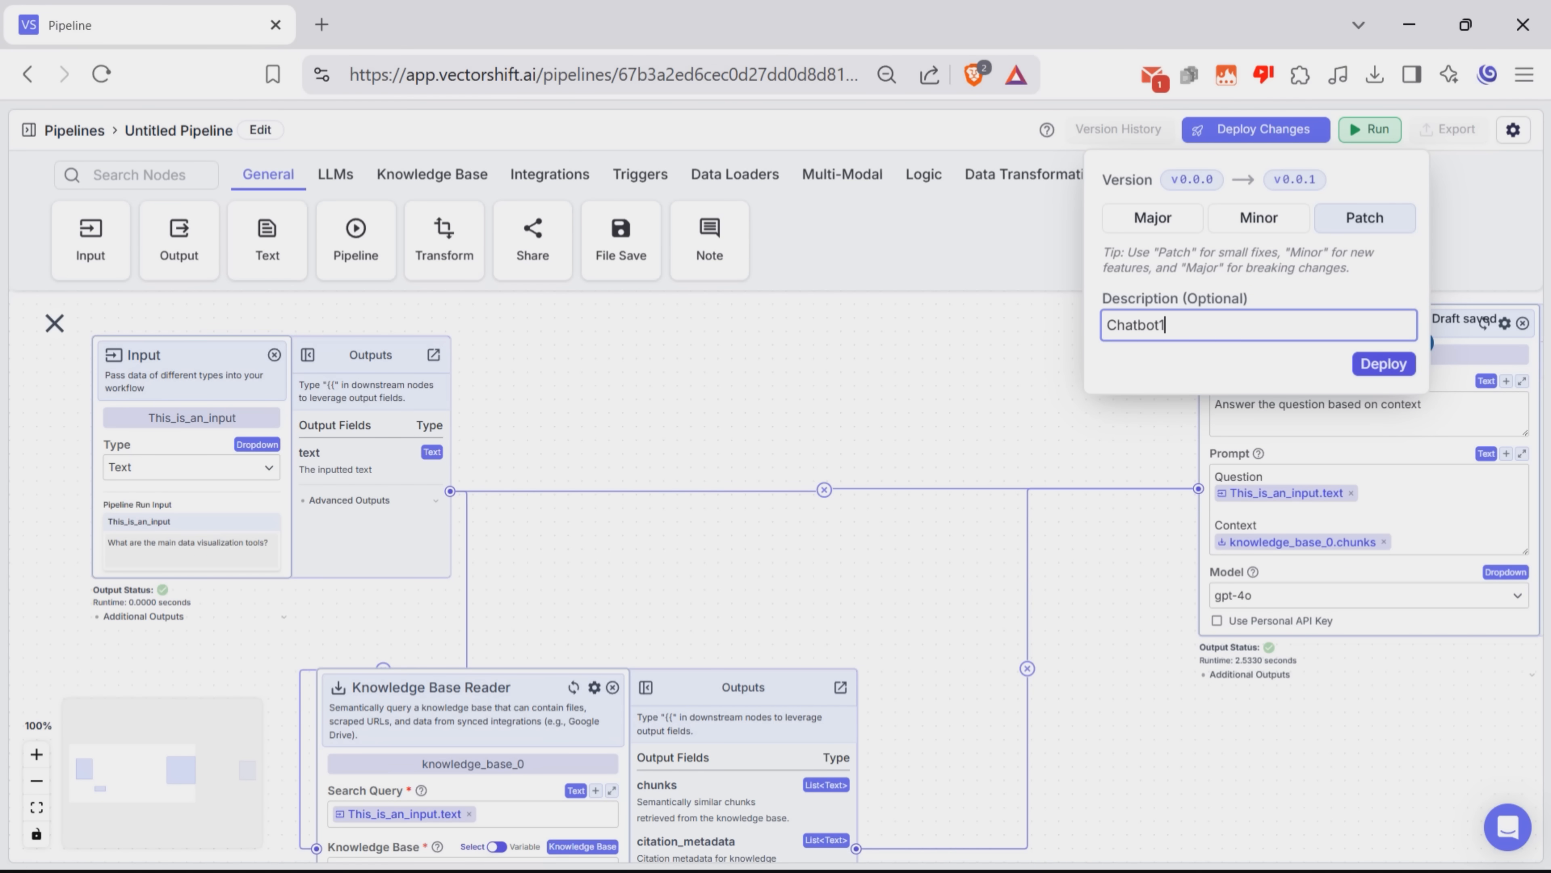
click(1383, 363)
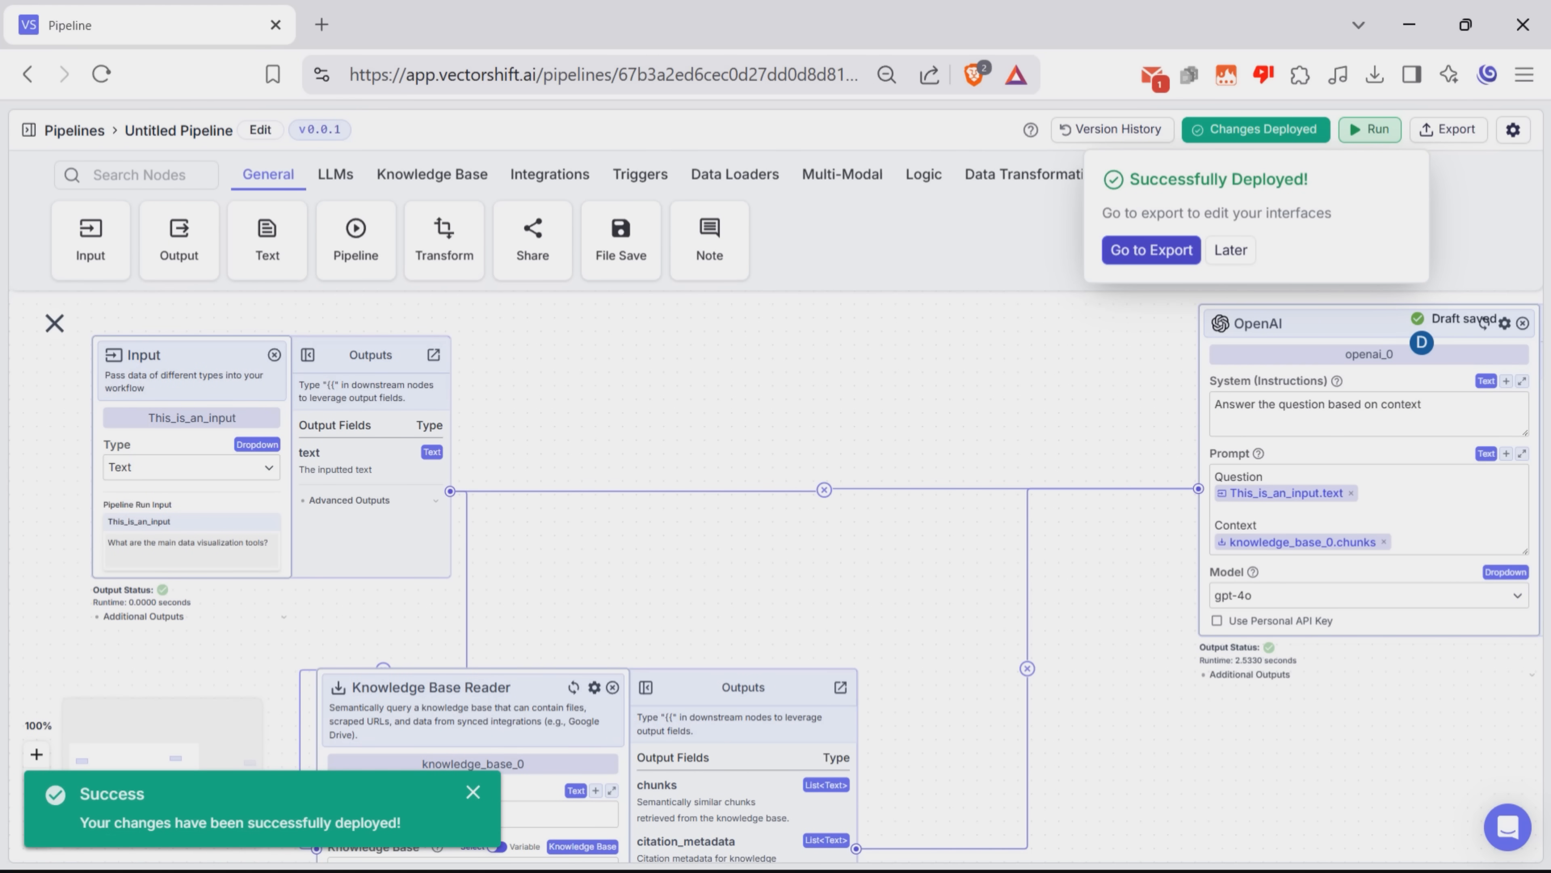
click(1150, 250)
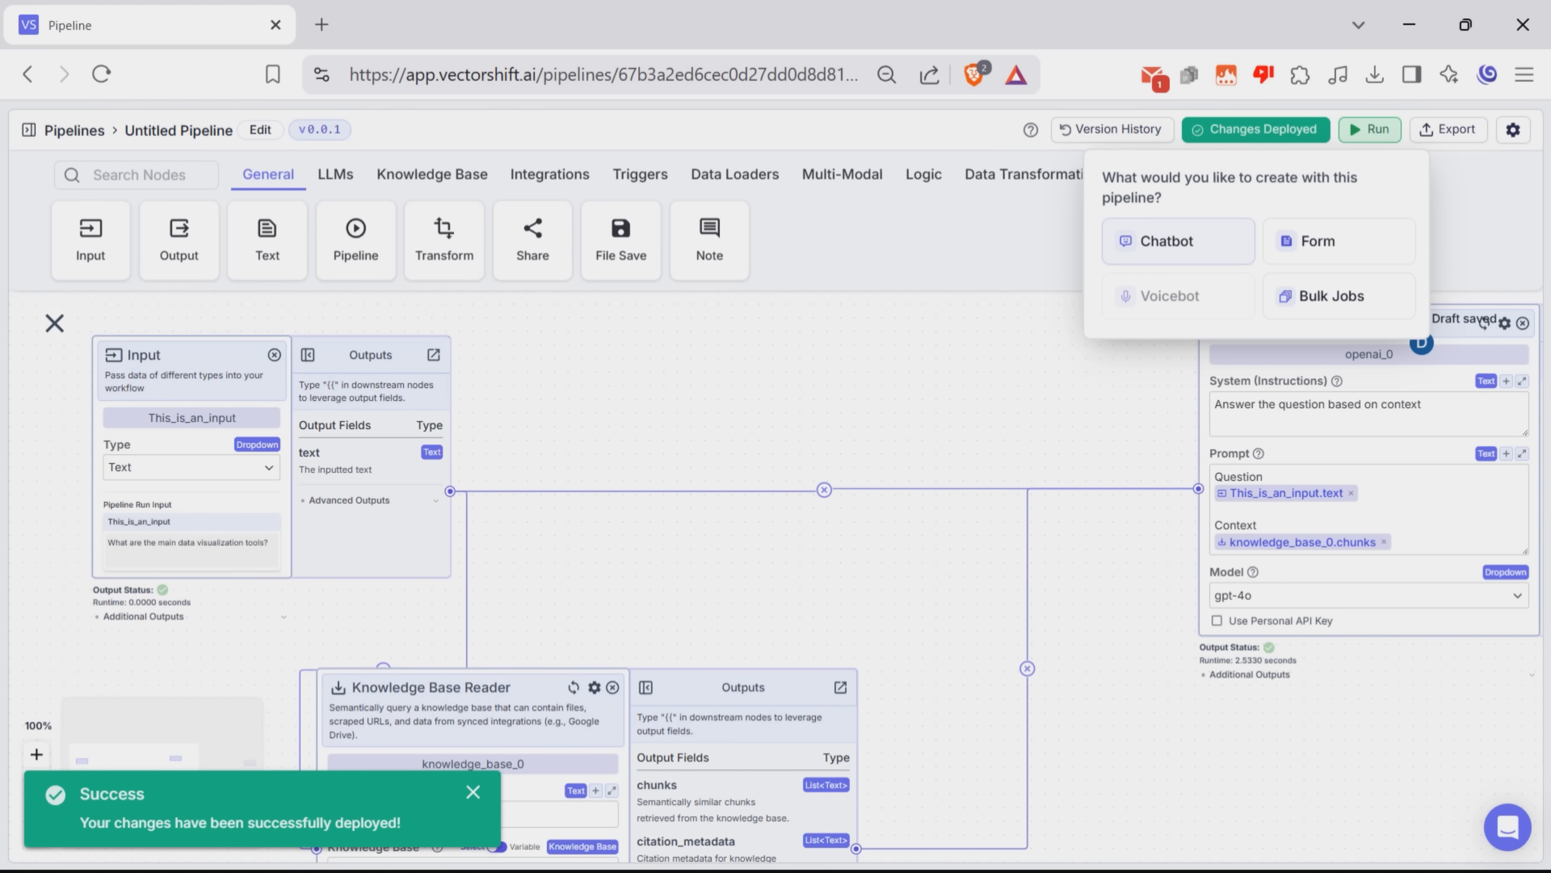
Export the pipeline as a chatbot named Chatbot1, landing on its settings with a live preview.
click(1165, 241)
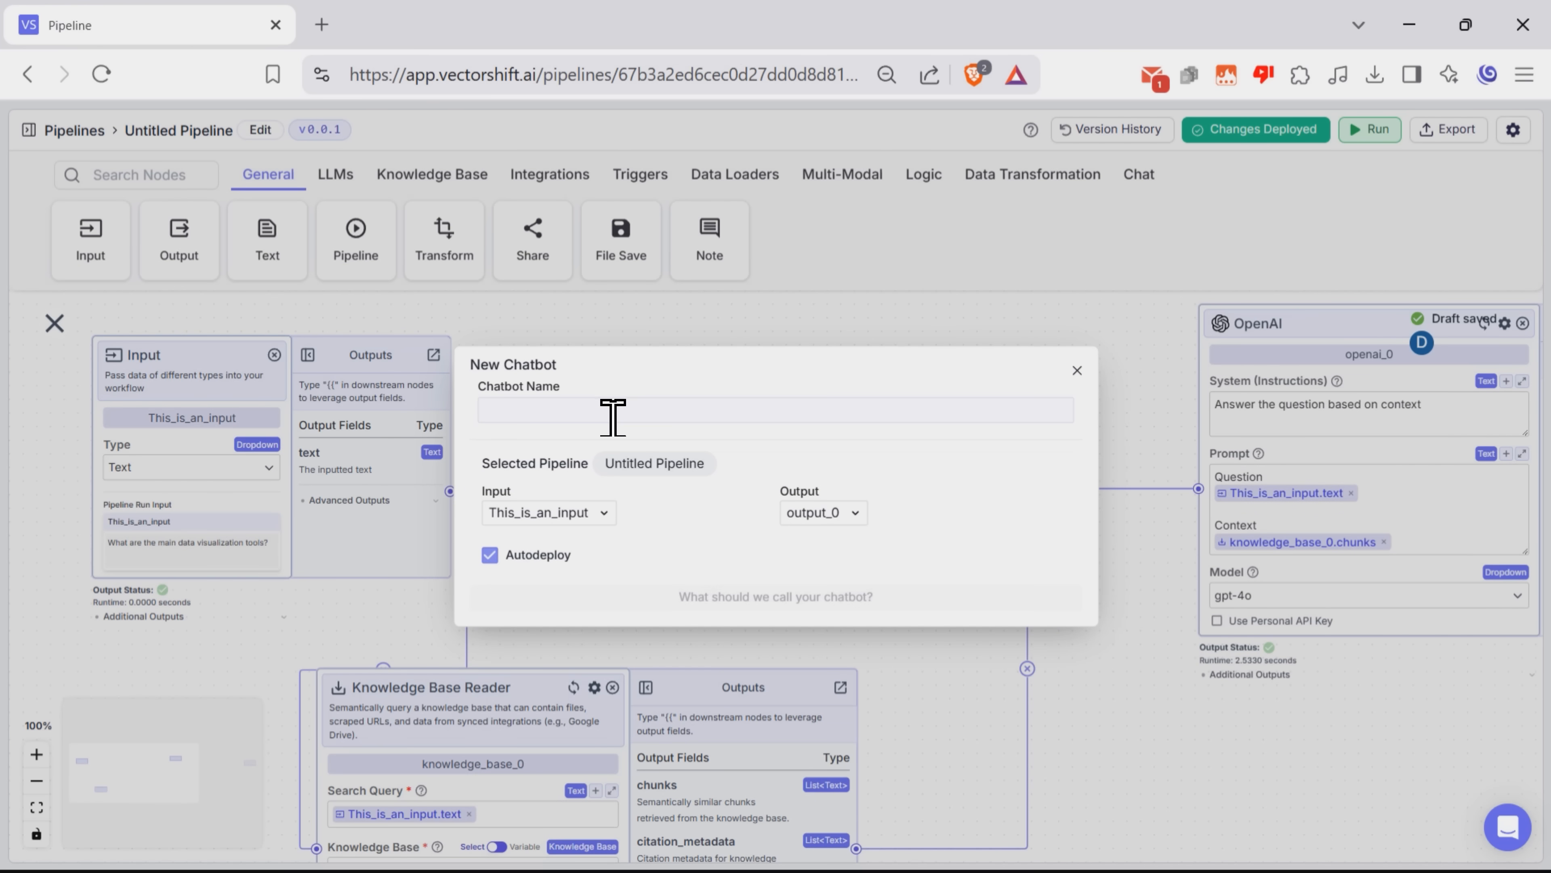
text(Chatbot1)
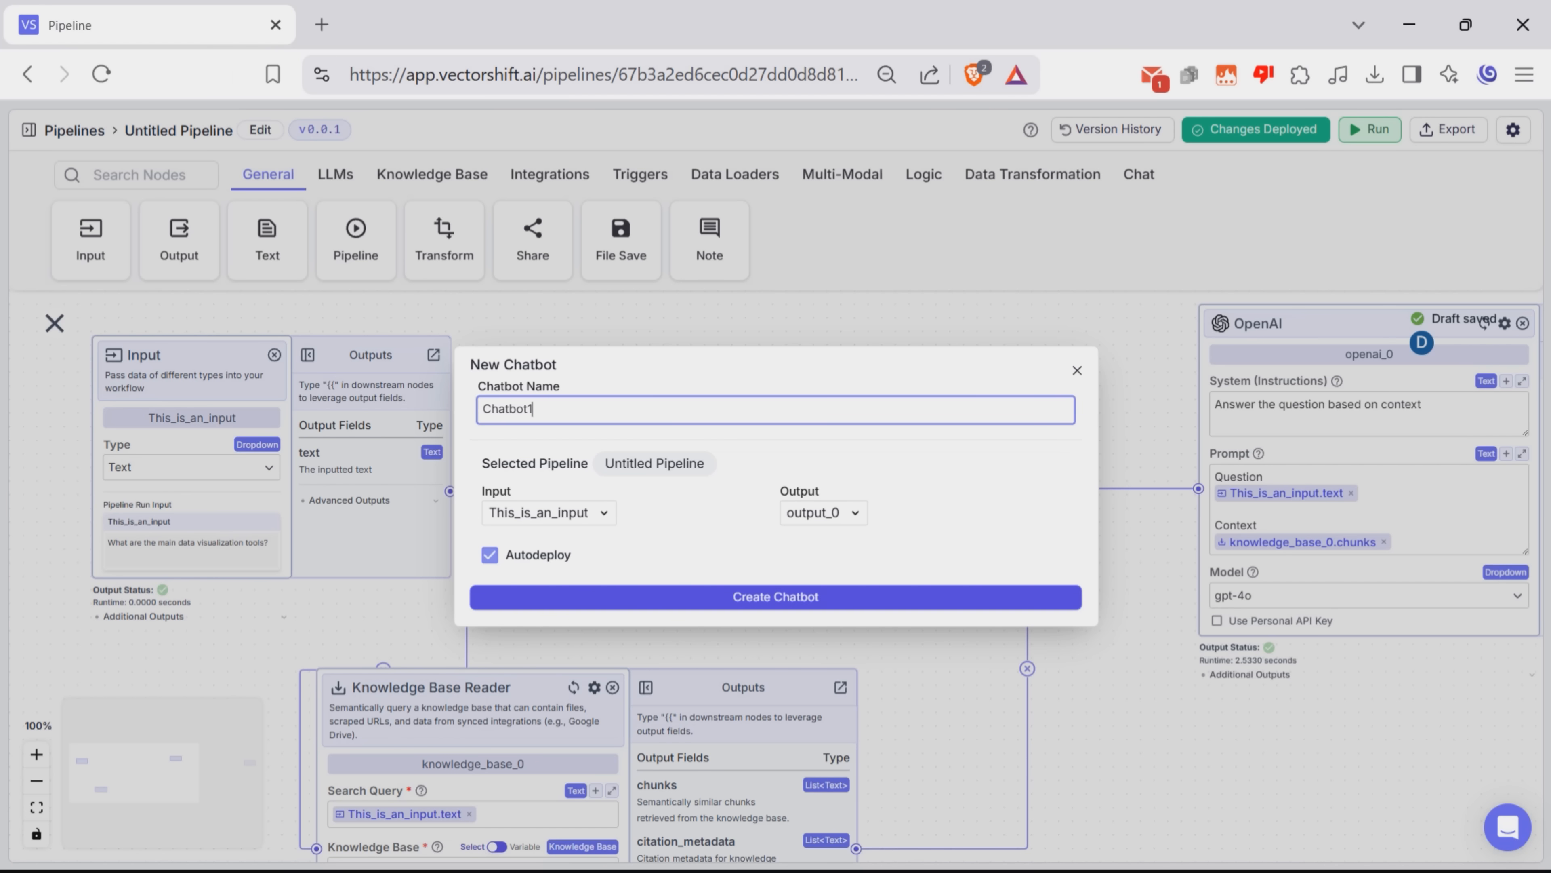
click(775, 595)
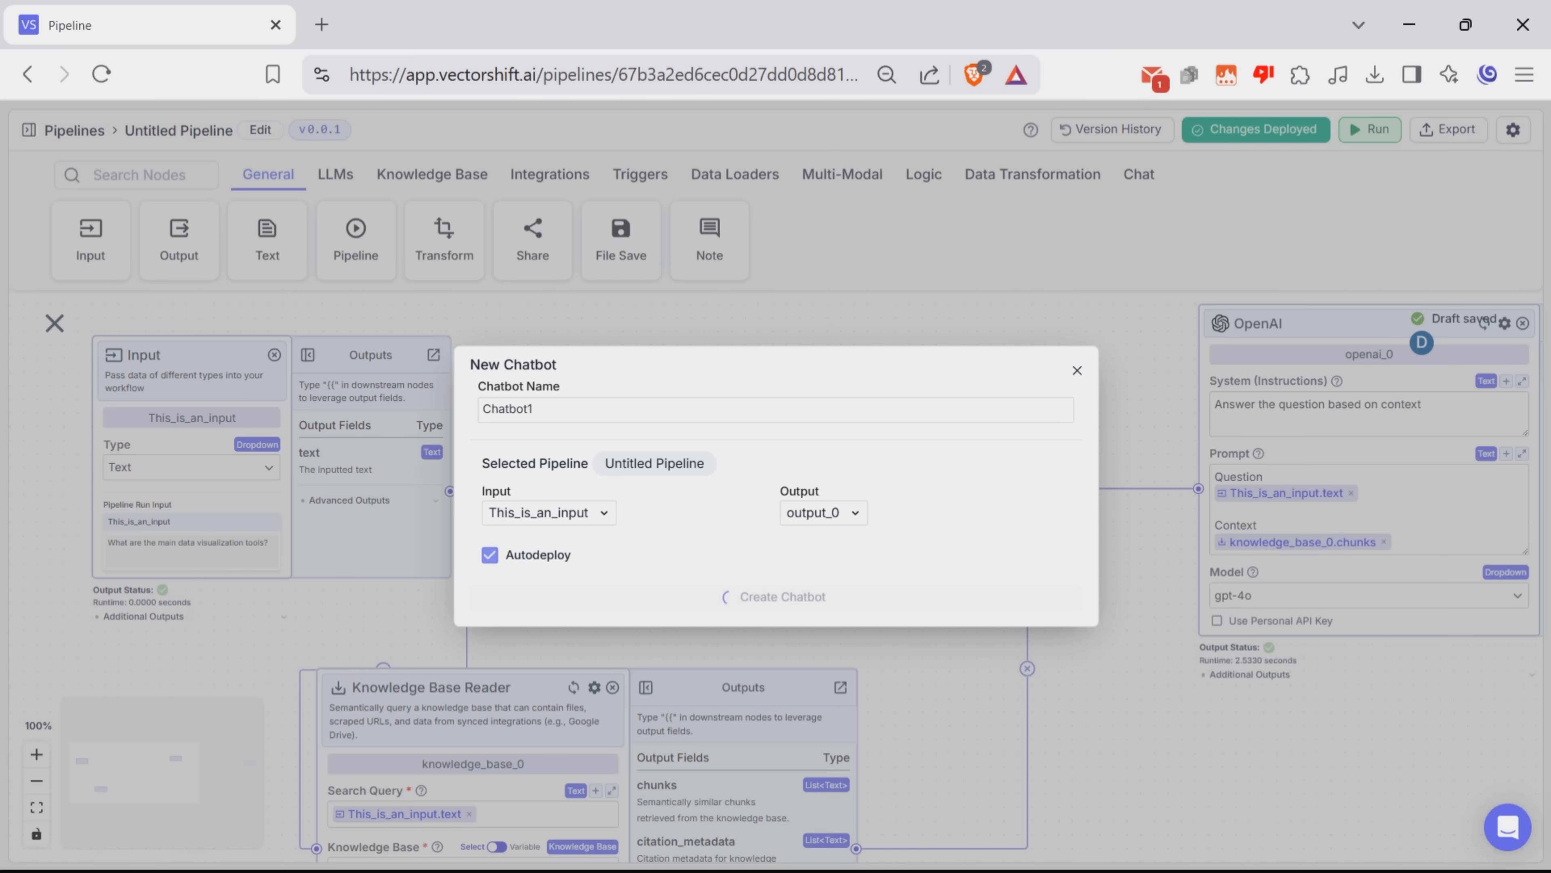
click(780, 596)
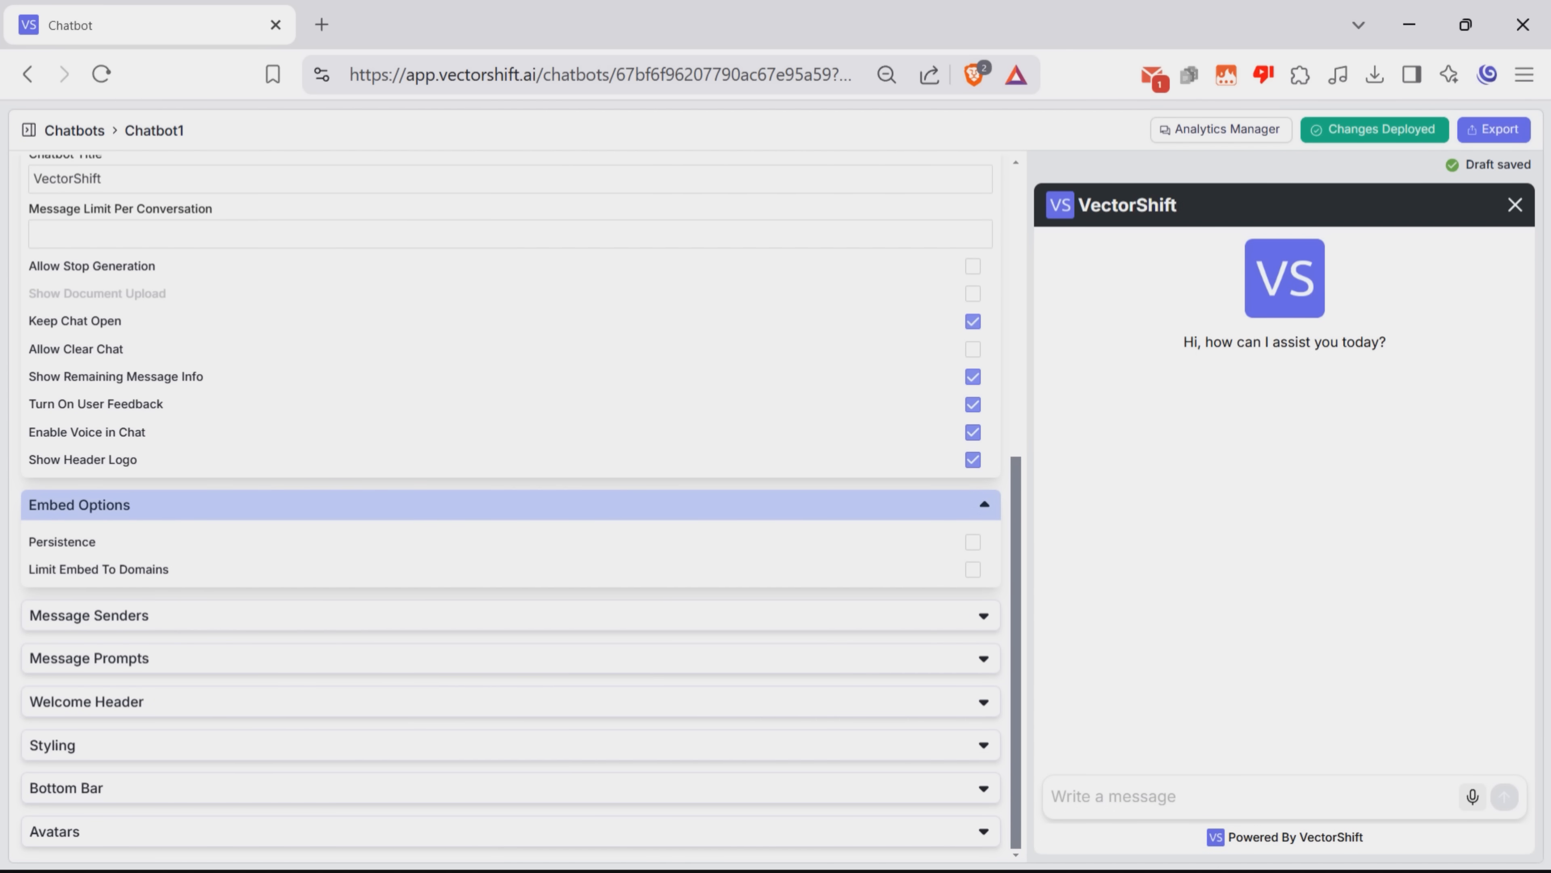